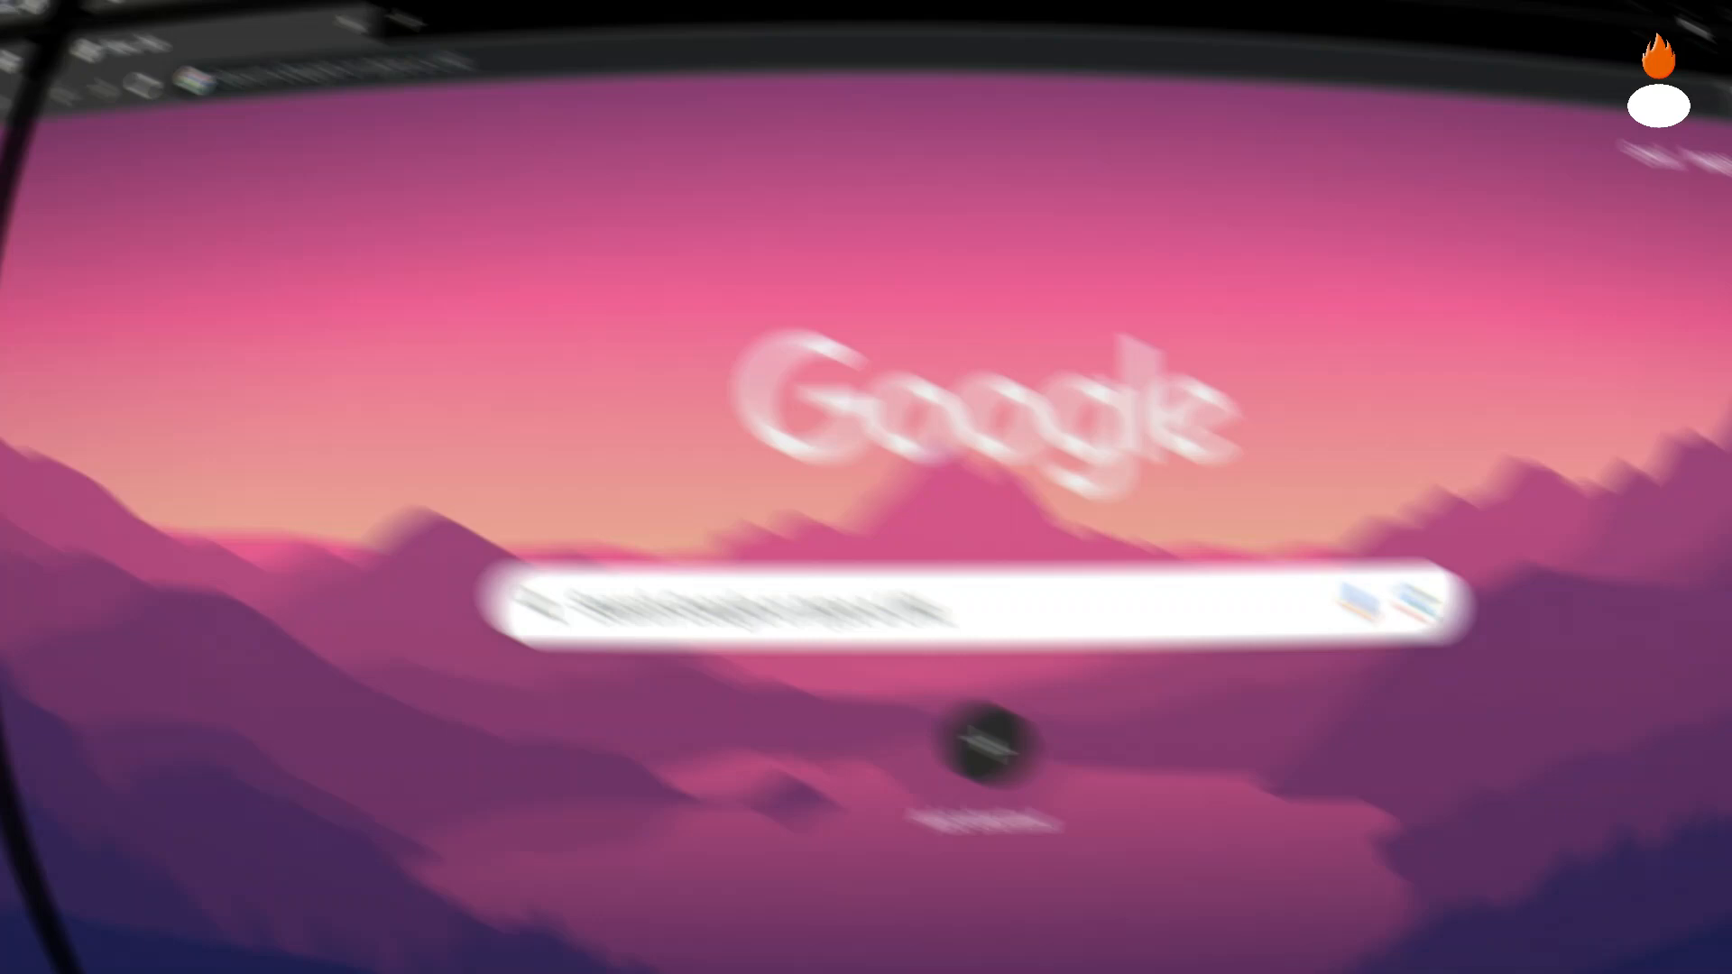
# Search Google for 'leonardo ai' and go to the Leonardo.ai homepage.
pyautogui.write('leonardo ai')
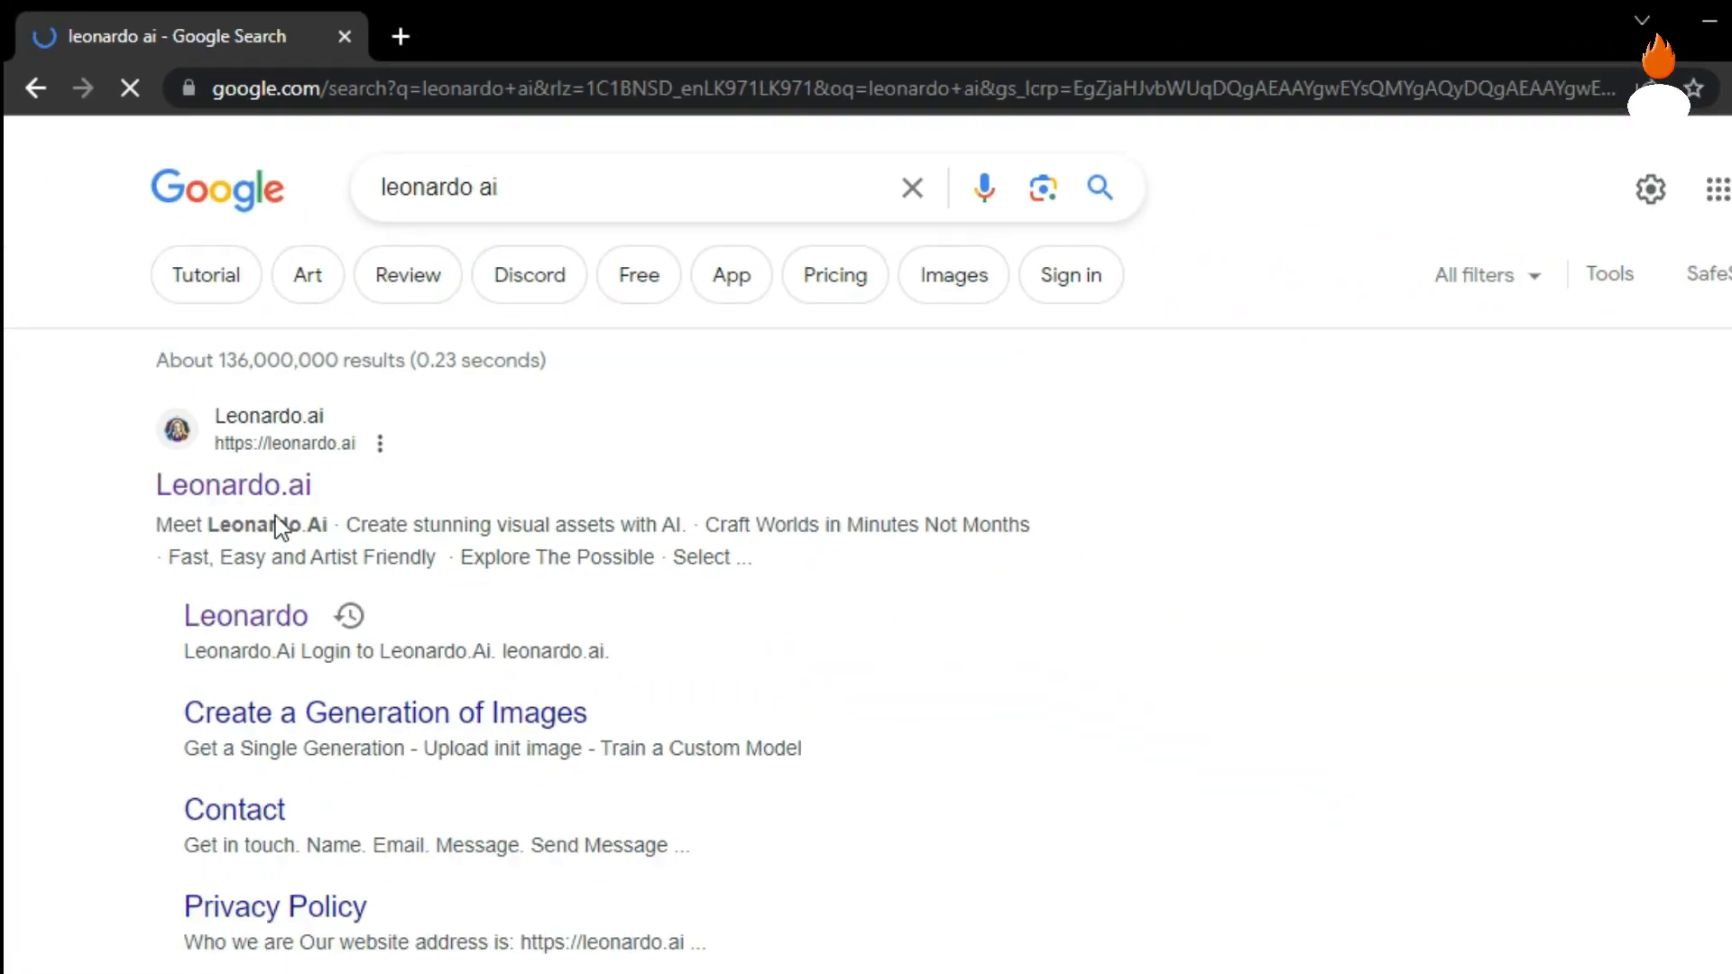
pyautogui.click(233, 485)
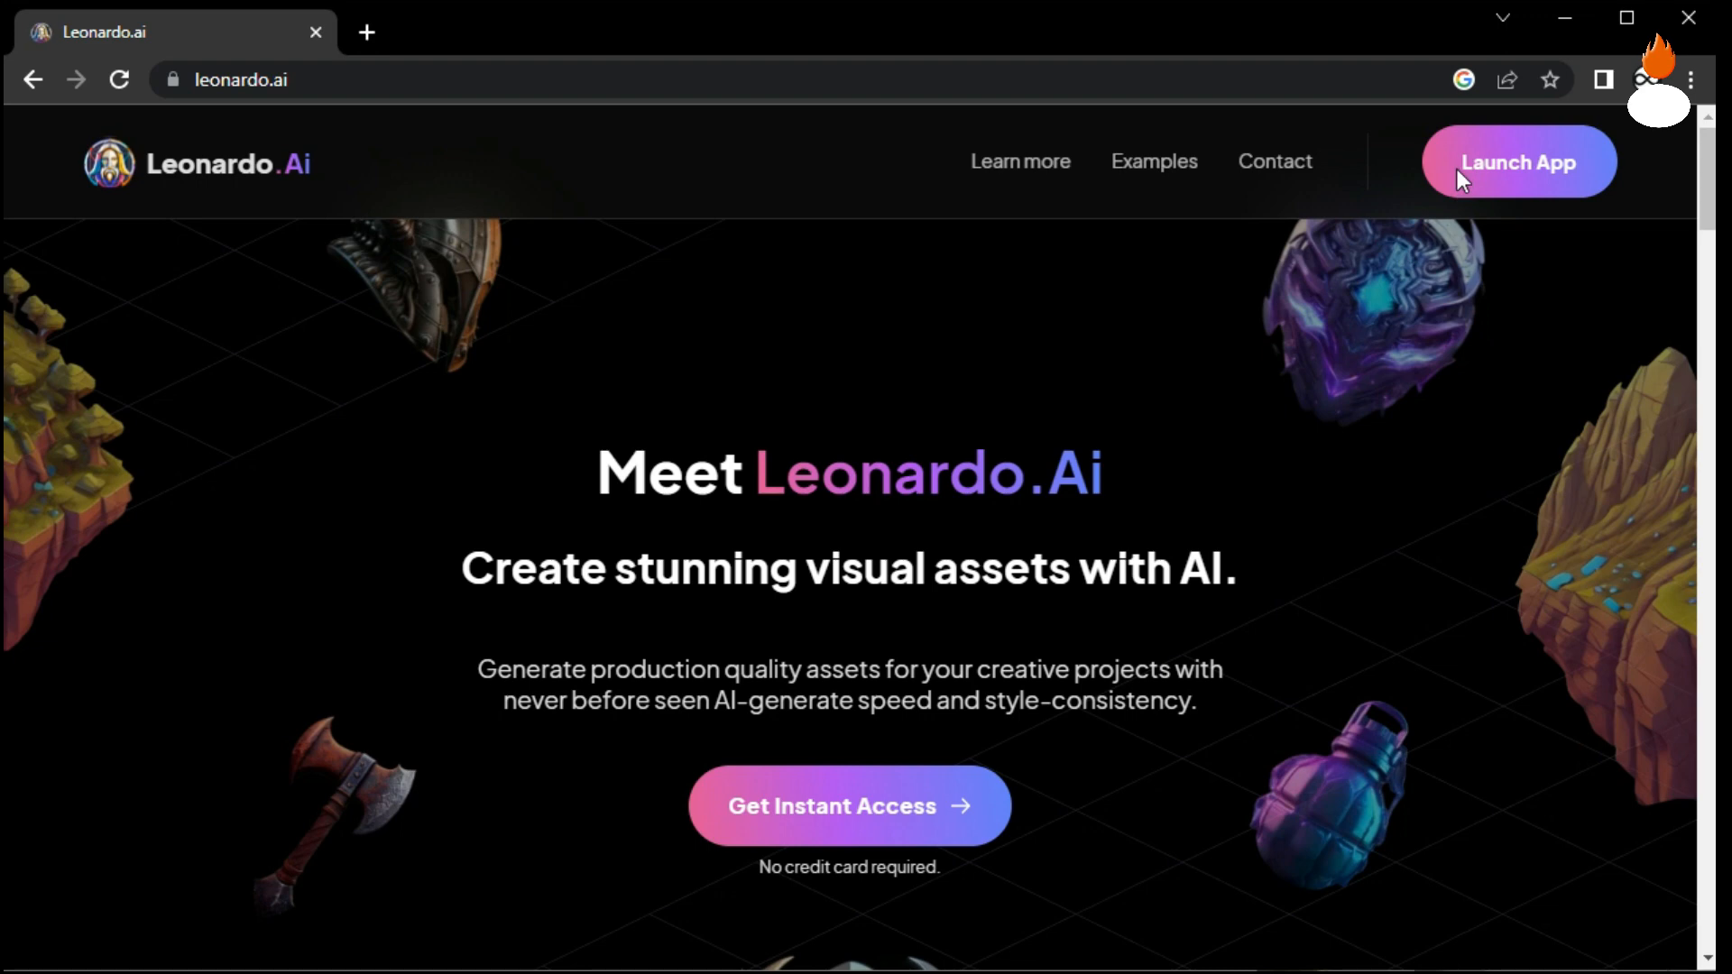
# Launch the Leonardo.Ai app and sign in via the whitelisted login.
pyautogui.click(1519, 162)
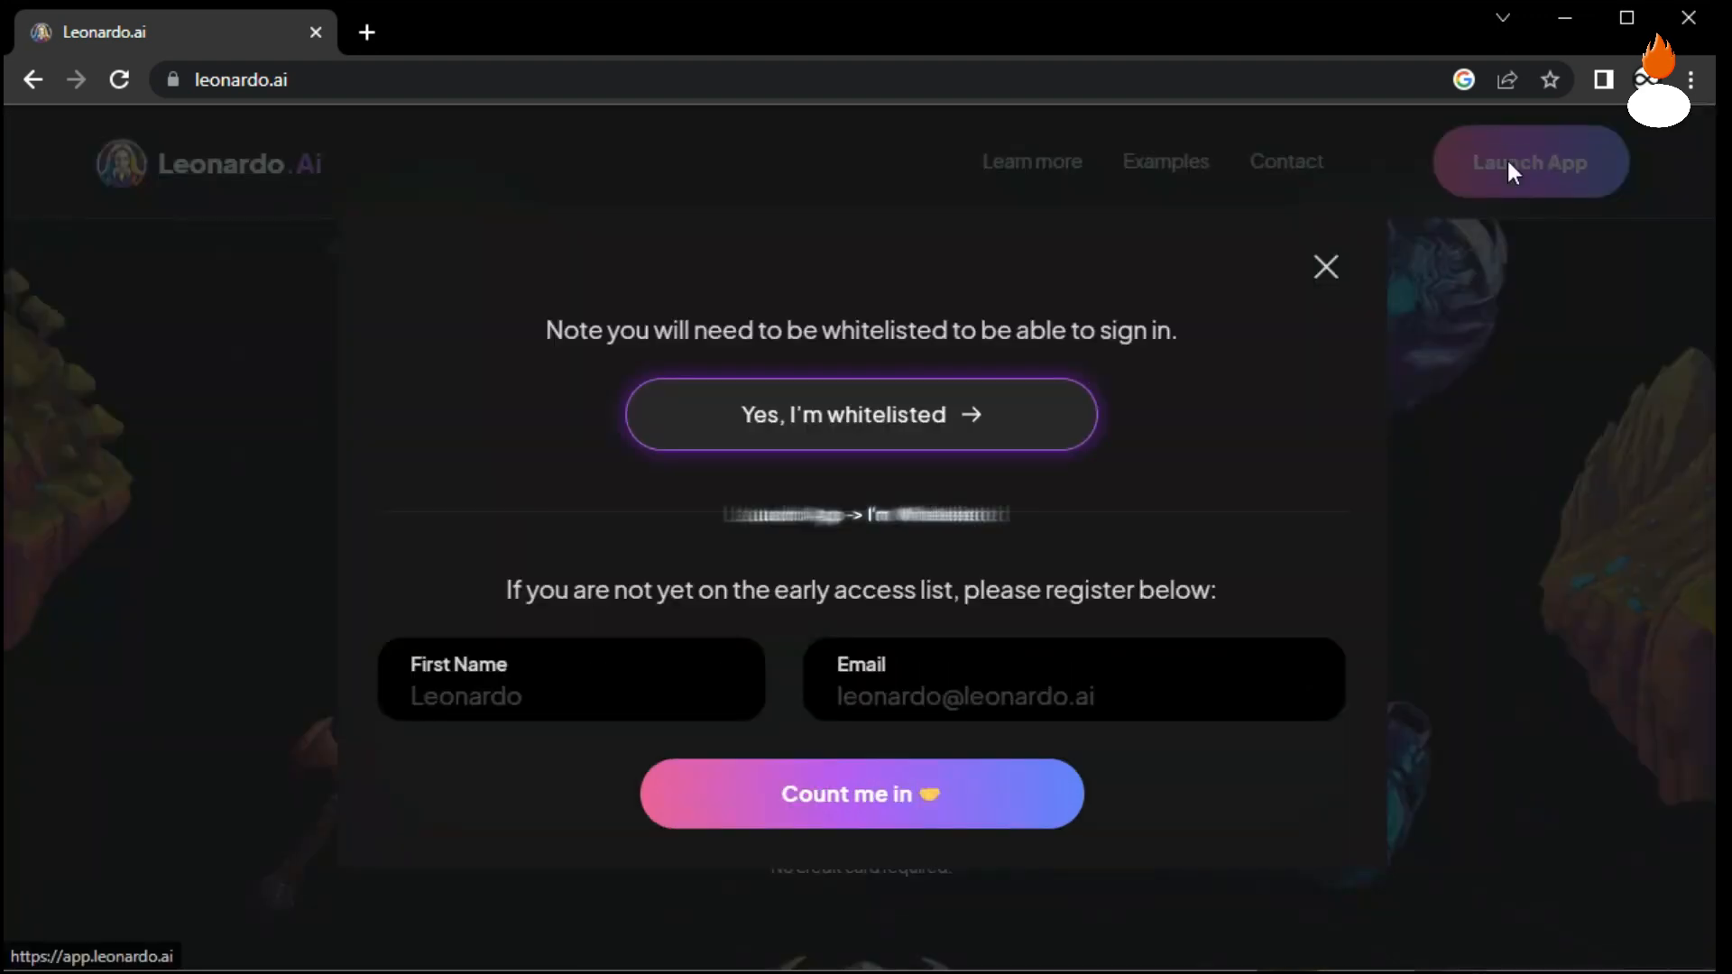
pyautogui.moveTo(816, 424)
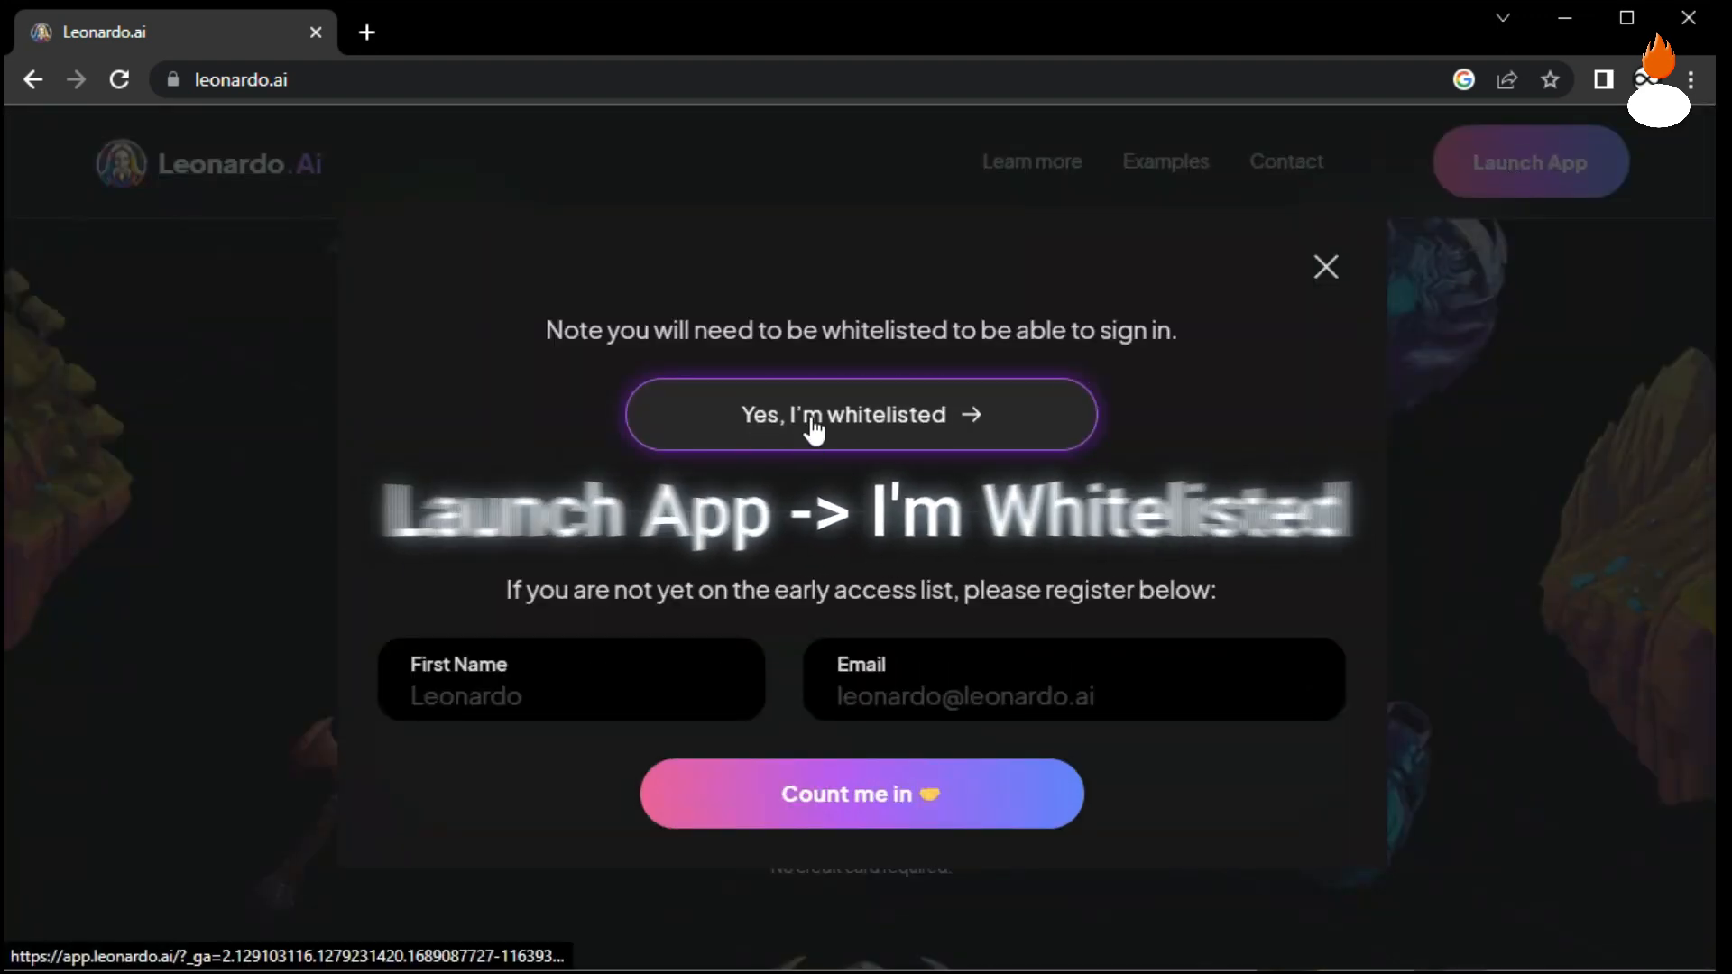
pyautogui.click(861, 415)
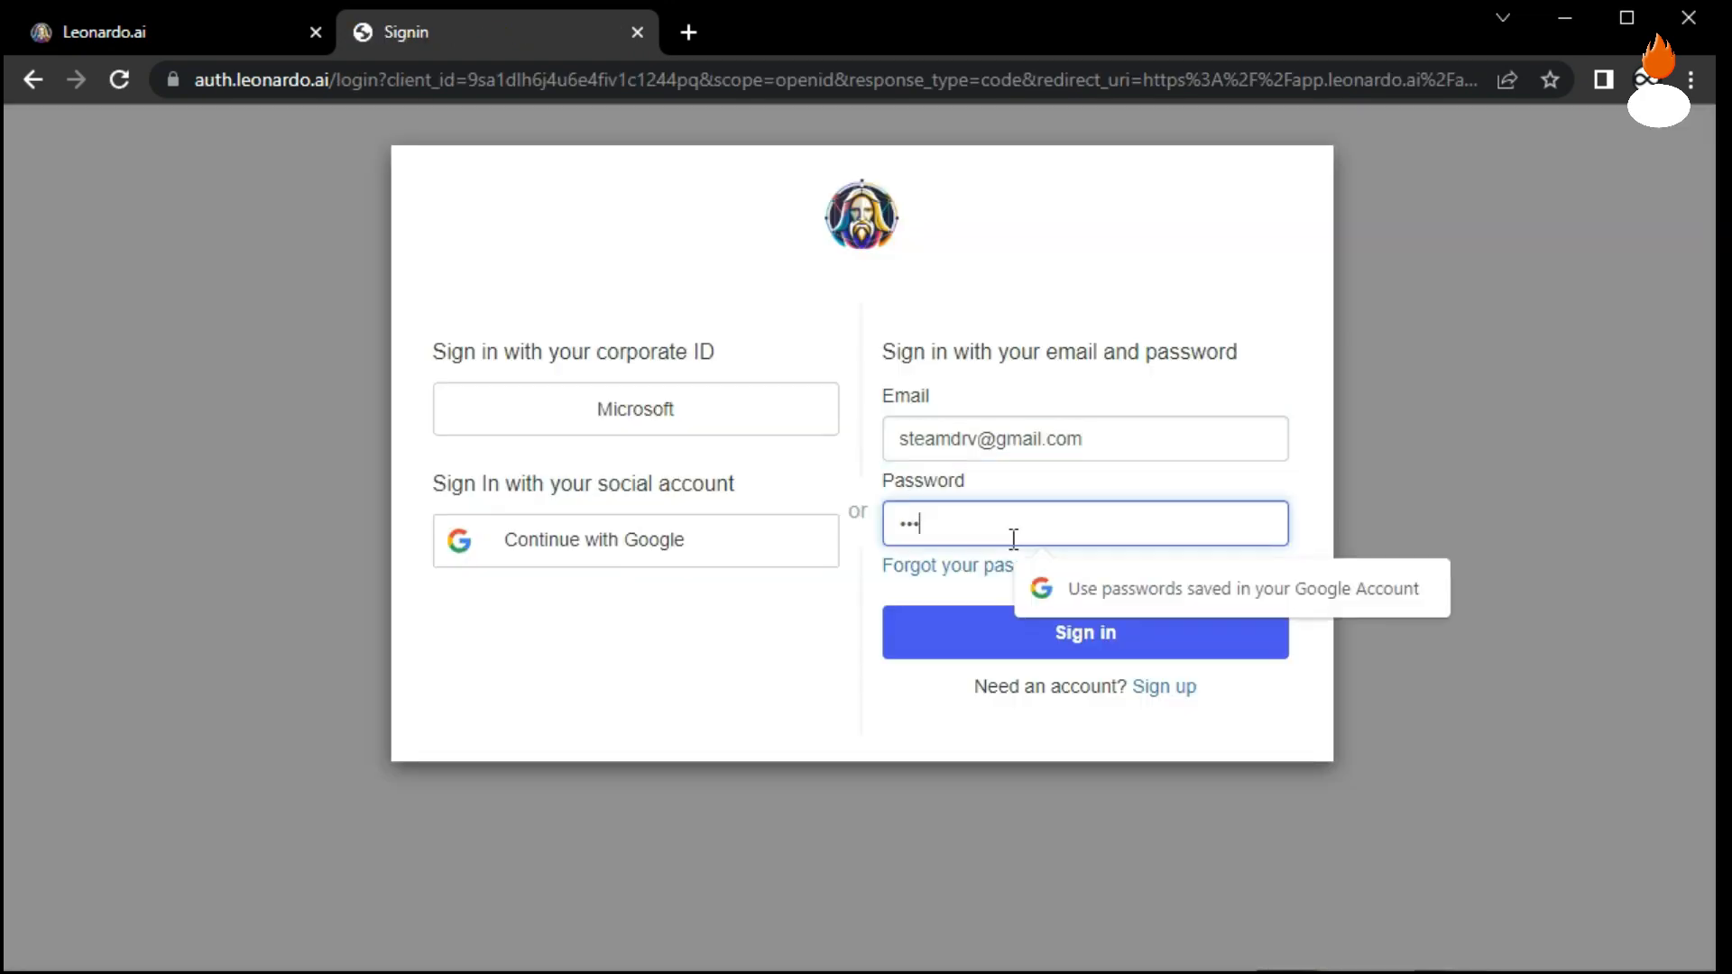
pyautogui.click(1085, 633)
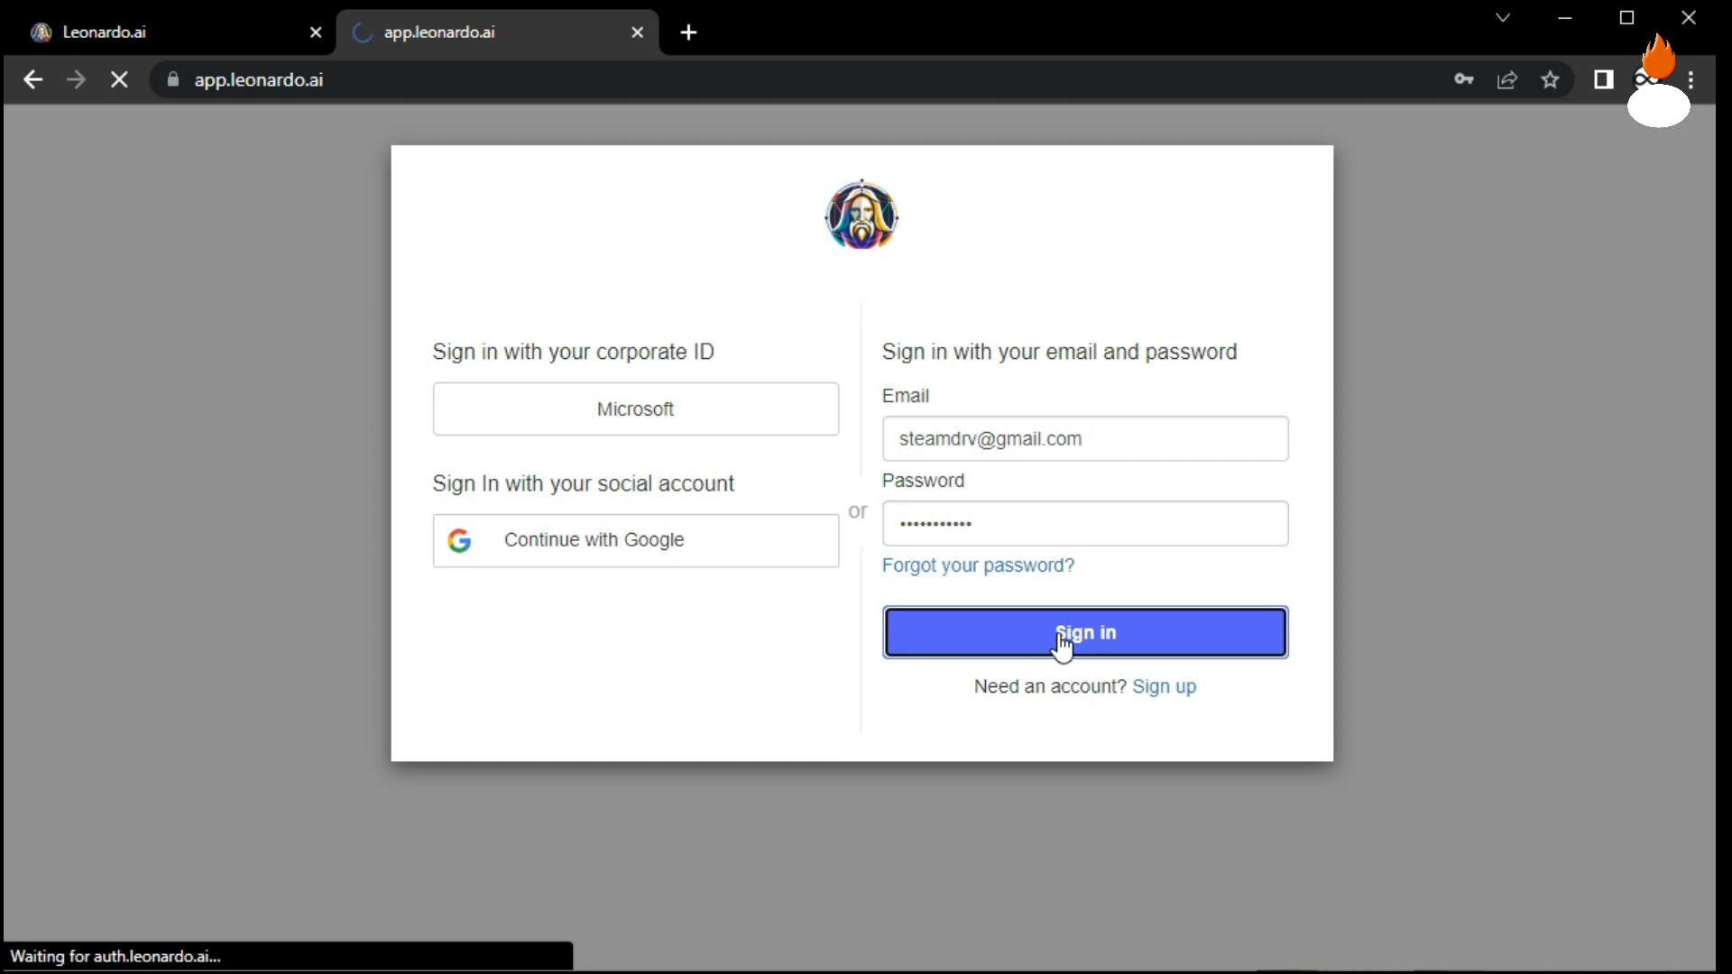
pyautogui.click(1084, 633)
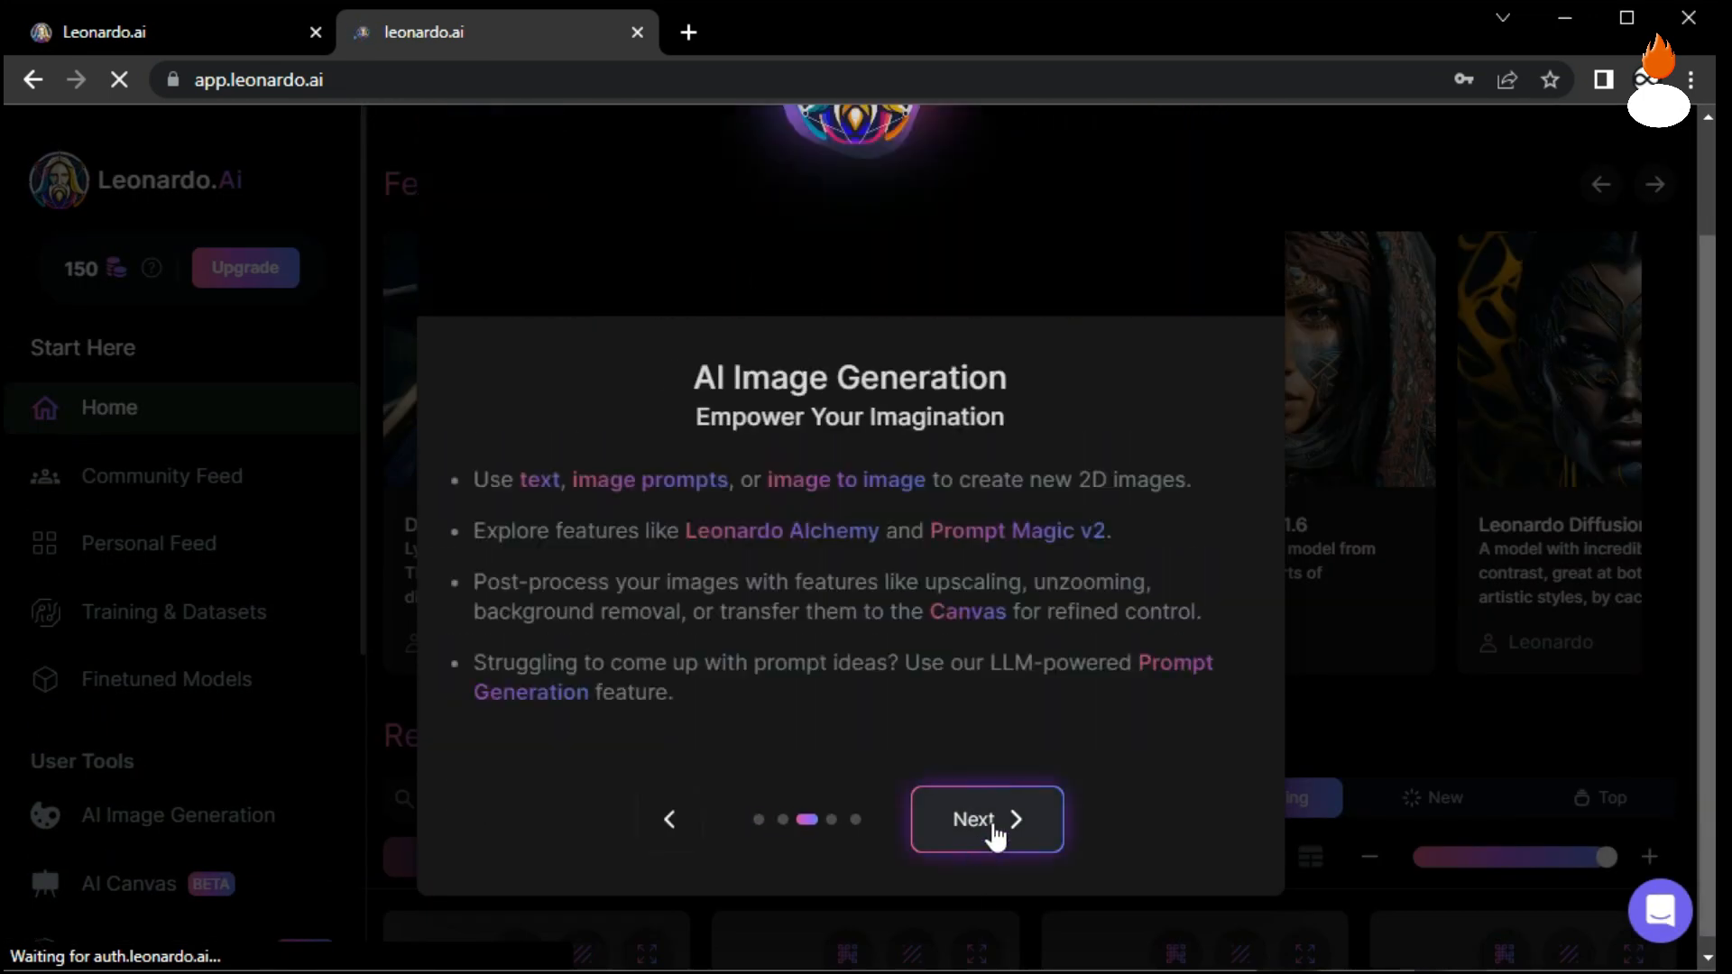
# Step through the intro tour and the AI Canvas tour to reach an empty canvas.
pyautogui.click(985, 820)
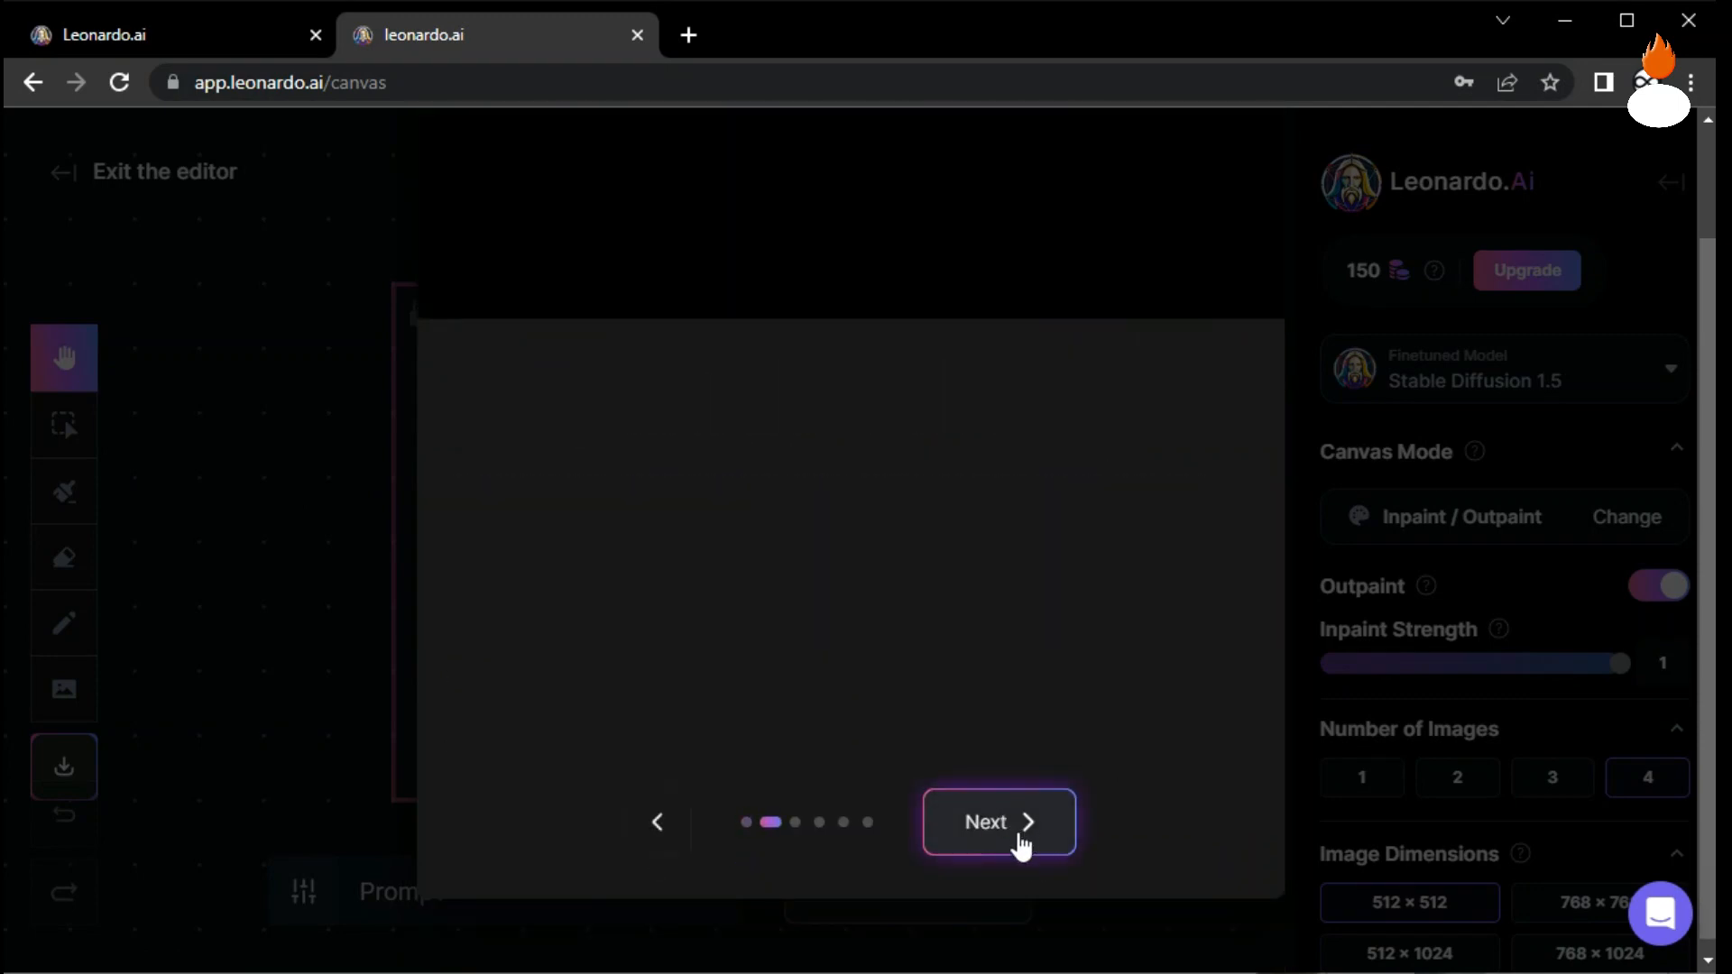
pyautogui.click(998, 823)
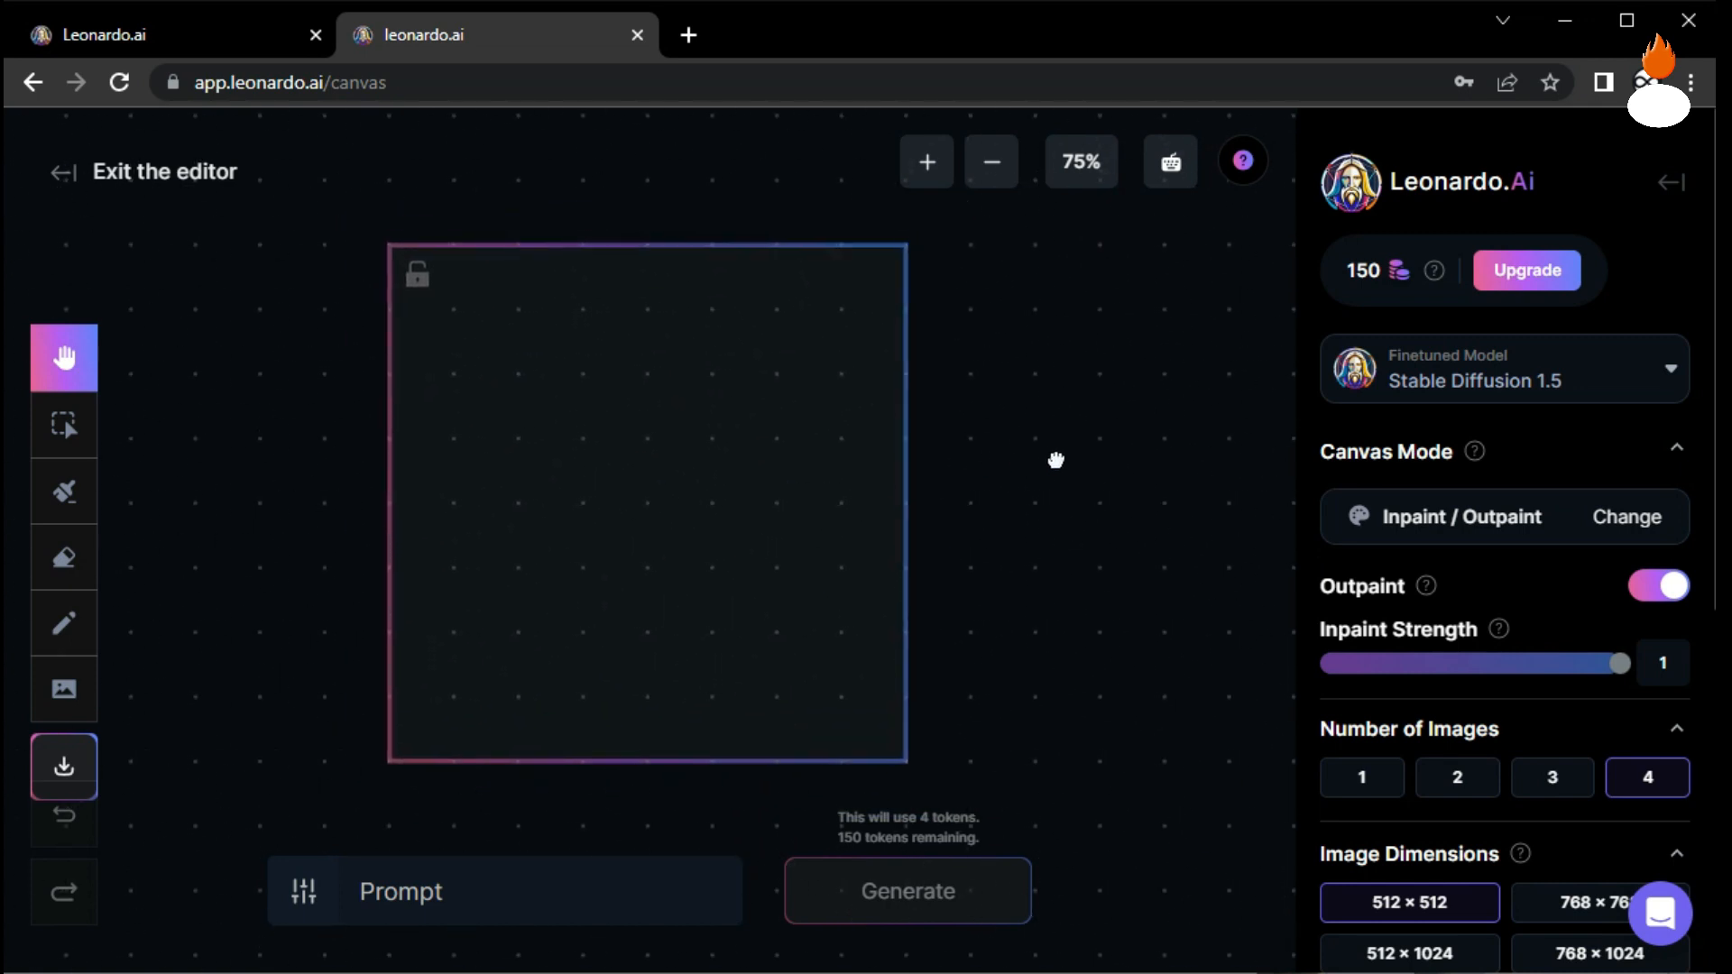
# Resize the generation frame to 1536 × 864 px at 16:9 and centre it at 50% zoom.
pyautogui.click(992, 163)
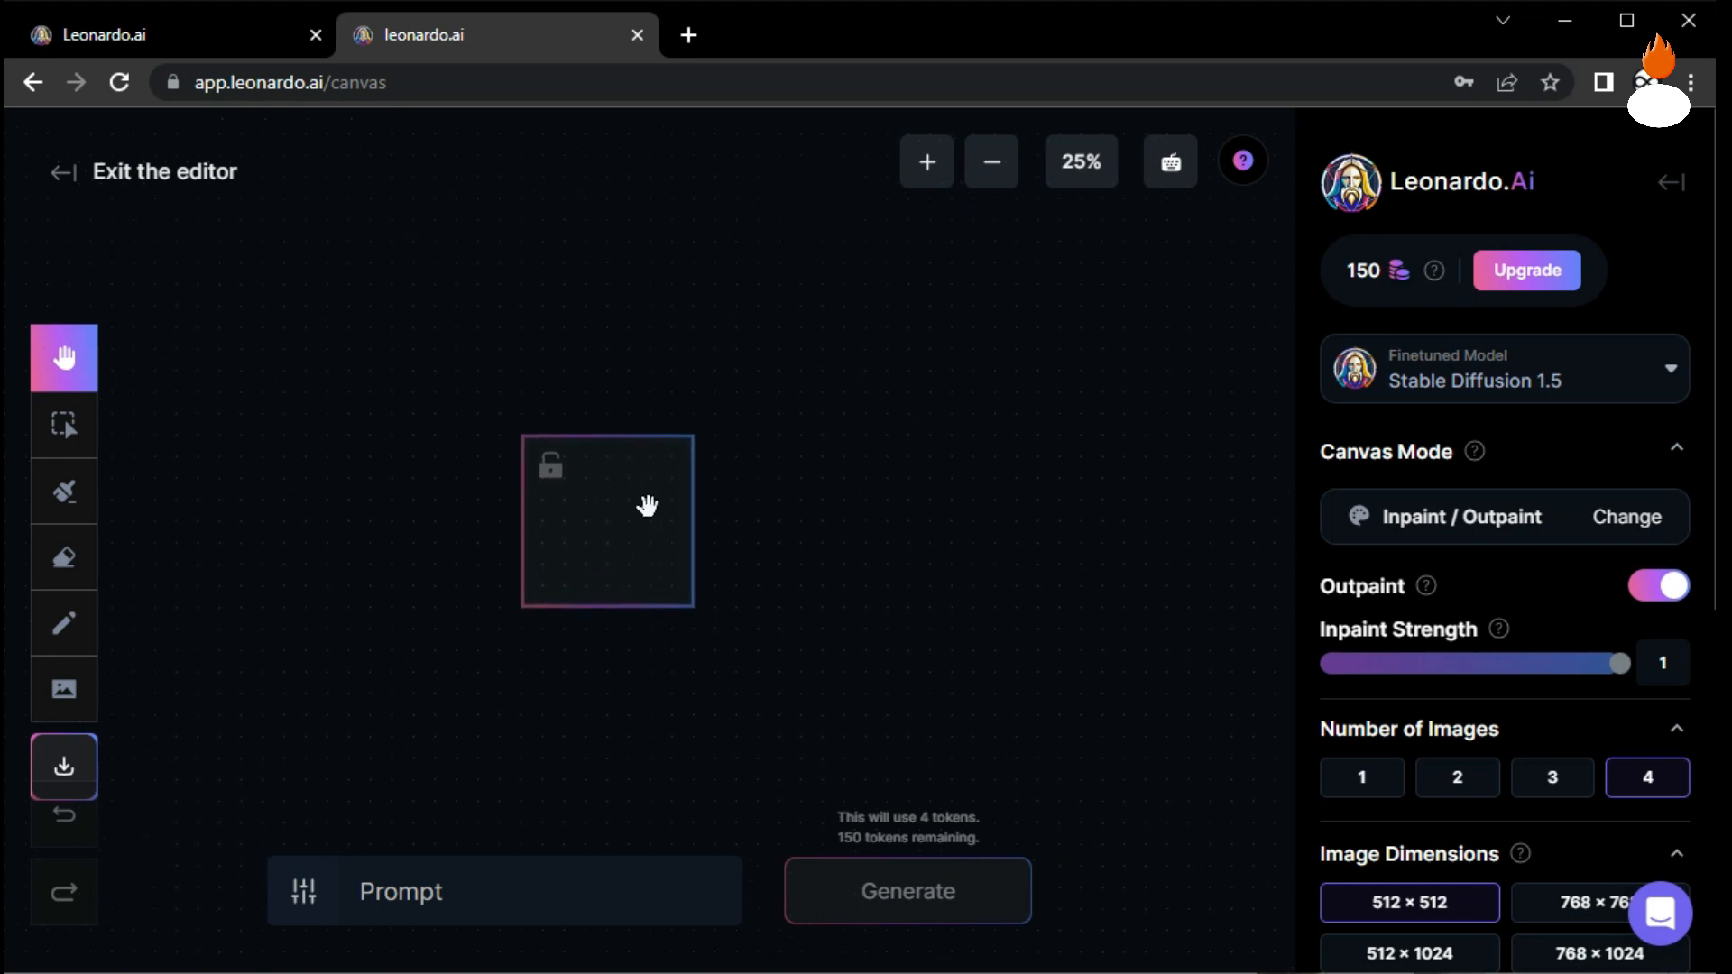
pyautogui.scroll(-3)
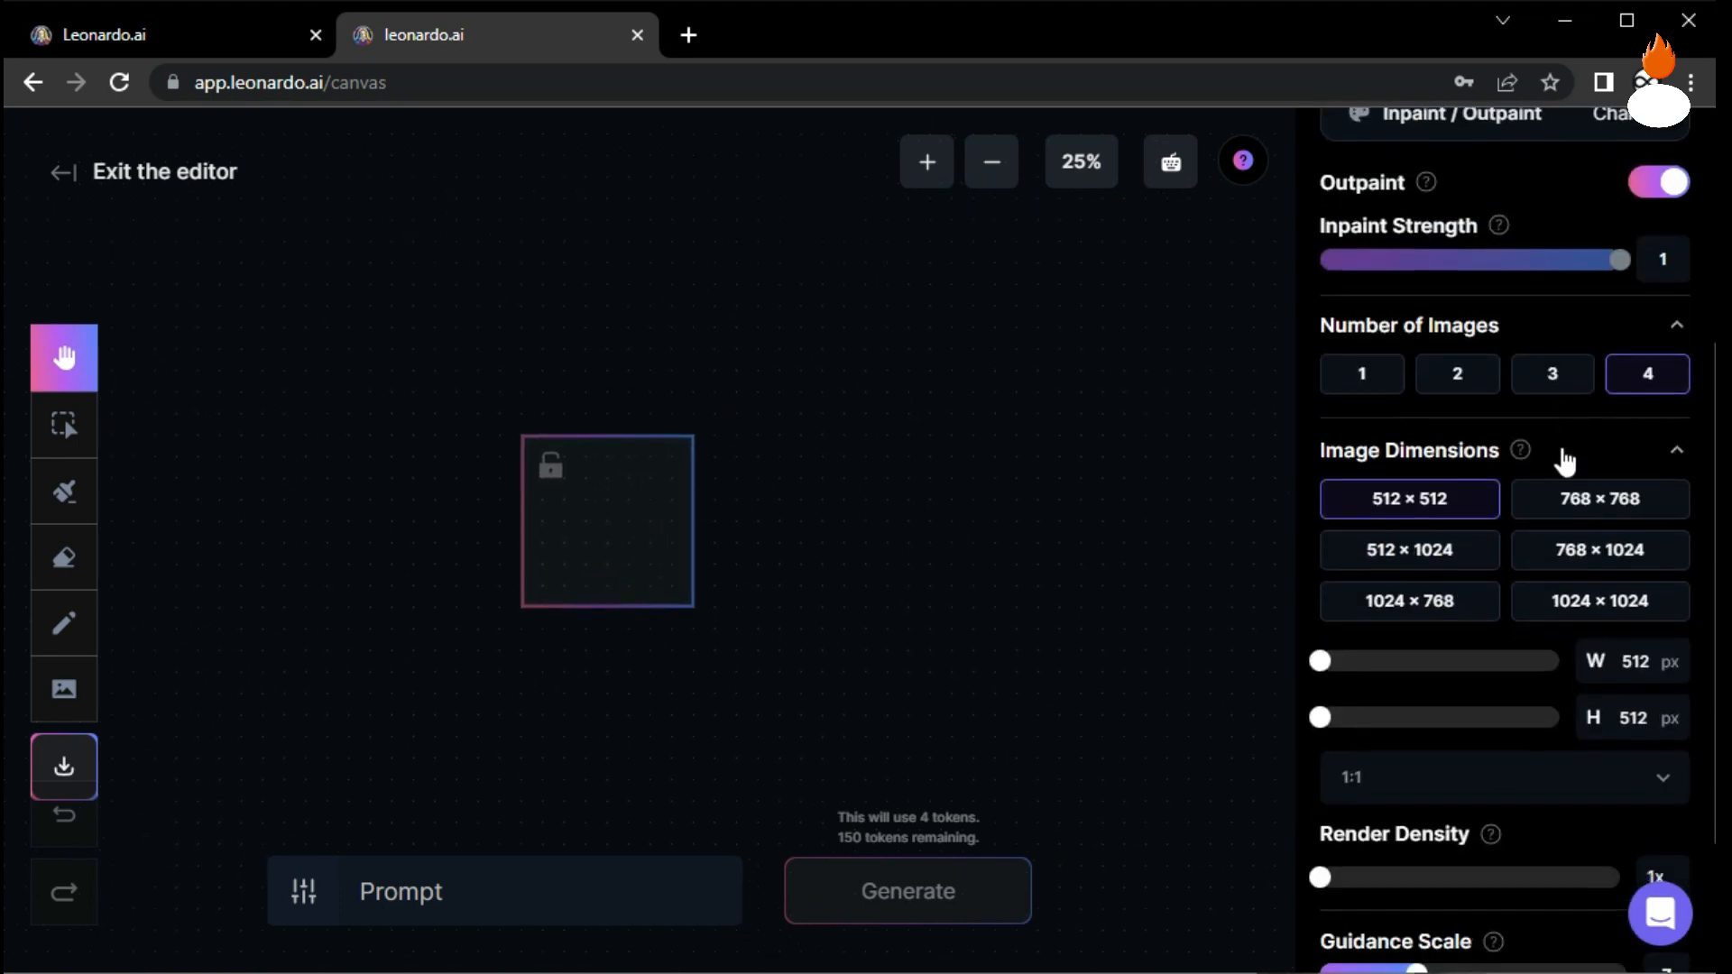
pyautogui.moveTo(1319, 660); pyautogui.dragTo(1414, 661)
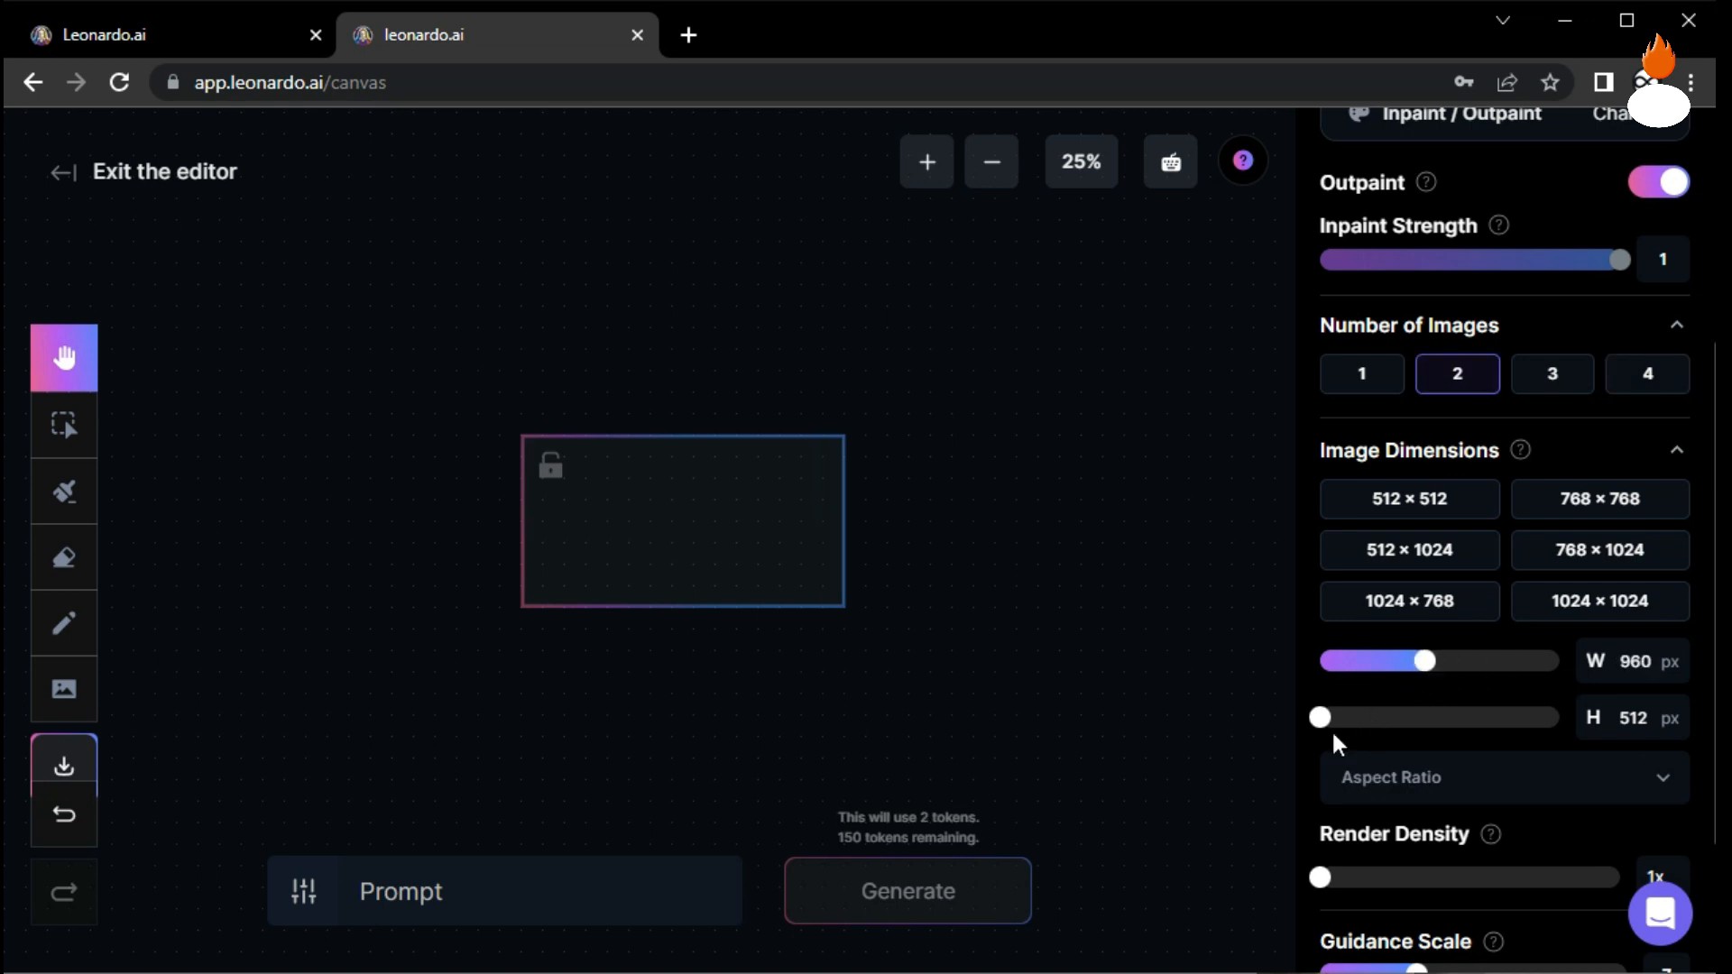
pyautogui.moveTo(1322, 718); pyautogui.dragTo(1557, 718)
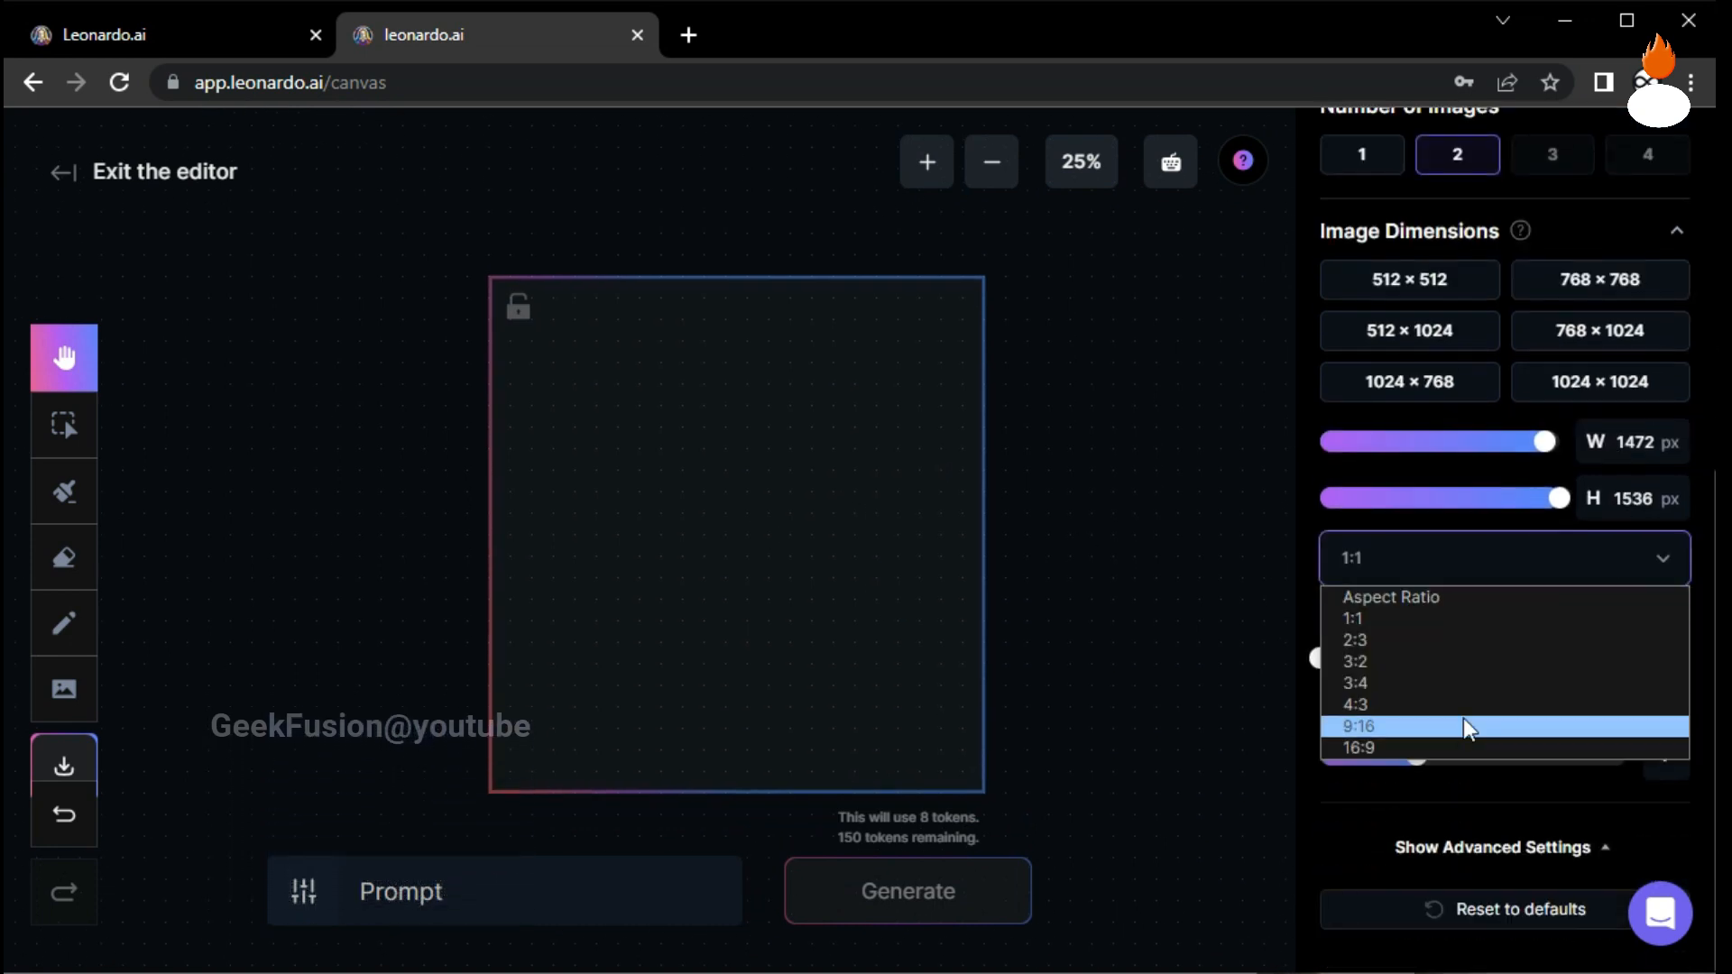
pyautogui.click(1357, 747)
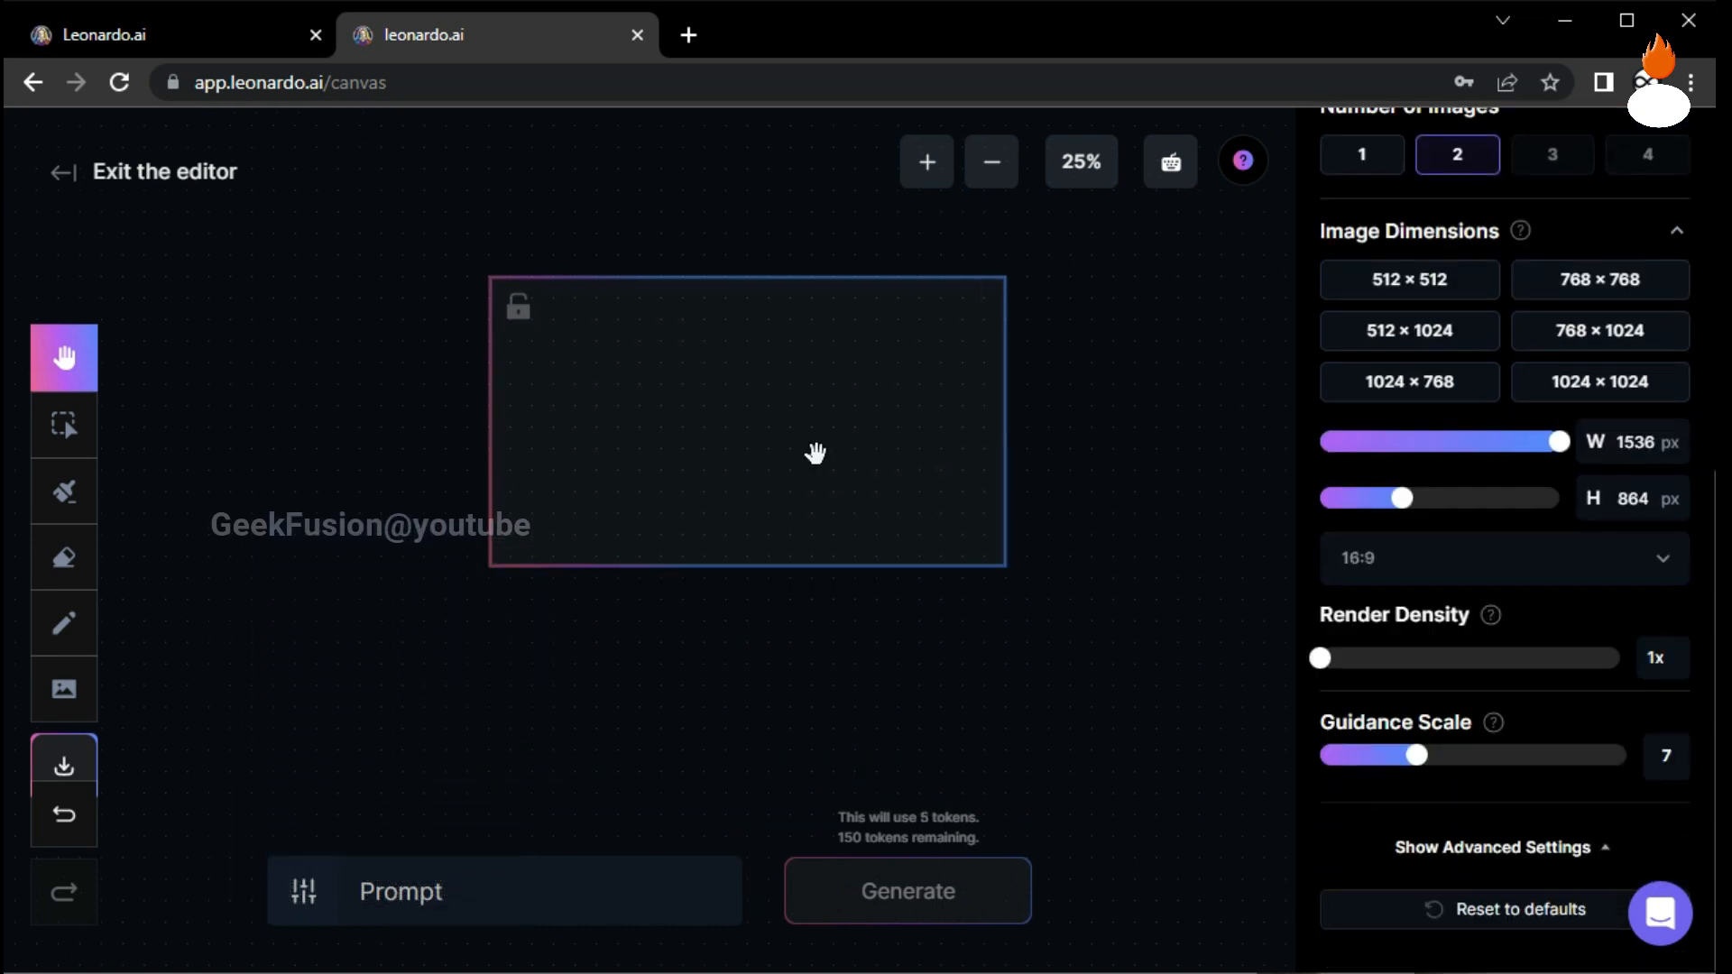
pyautogui.click(927, 162)
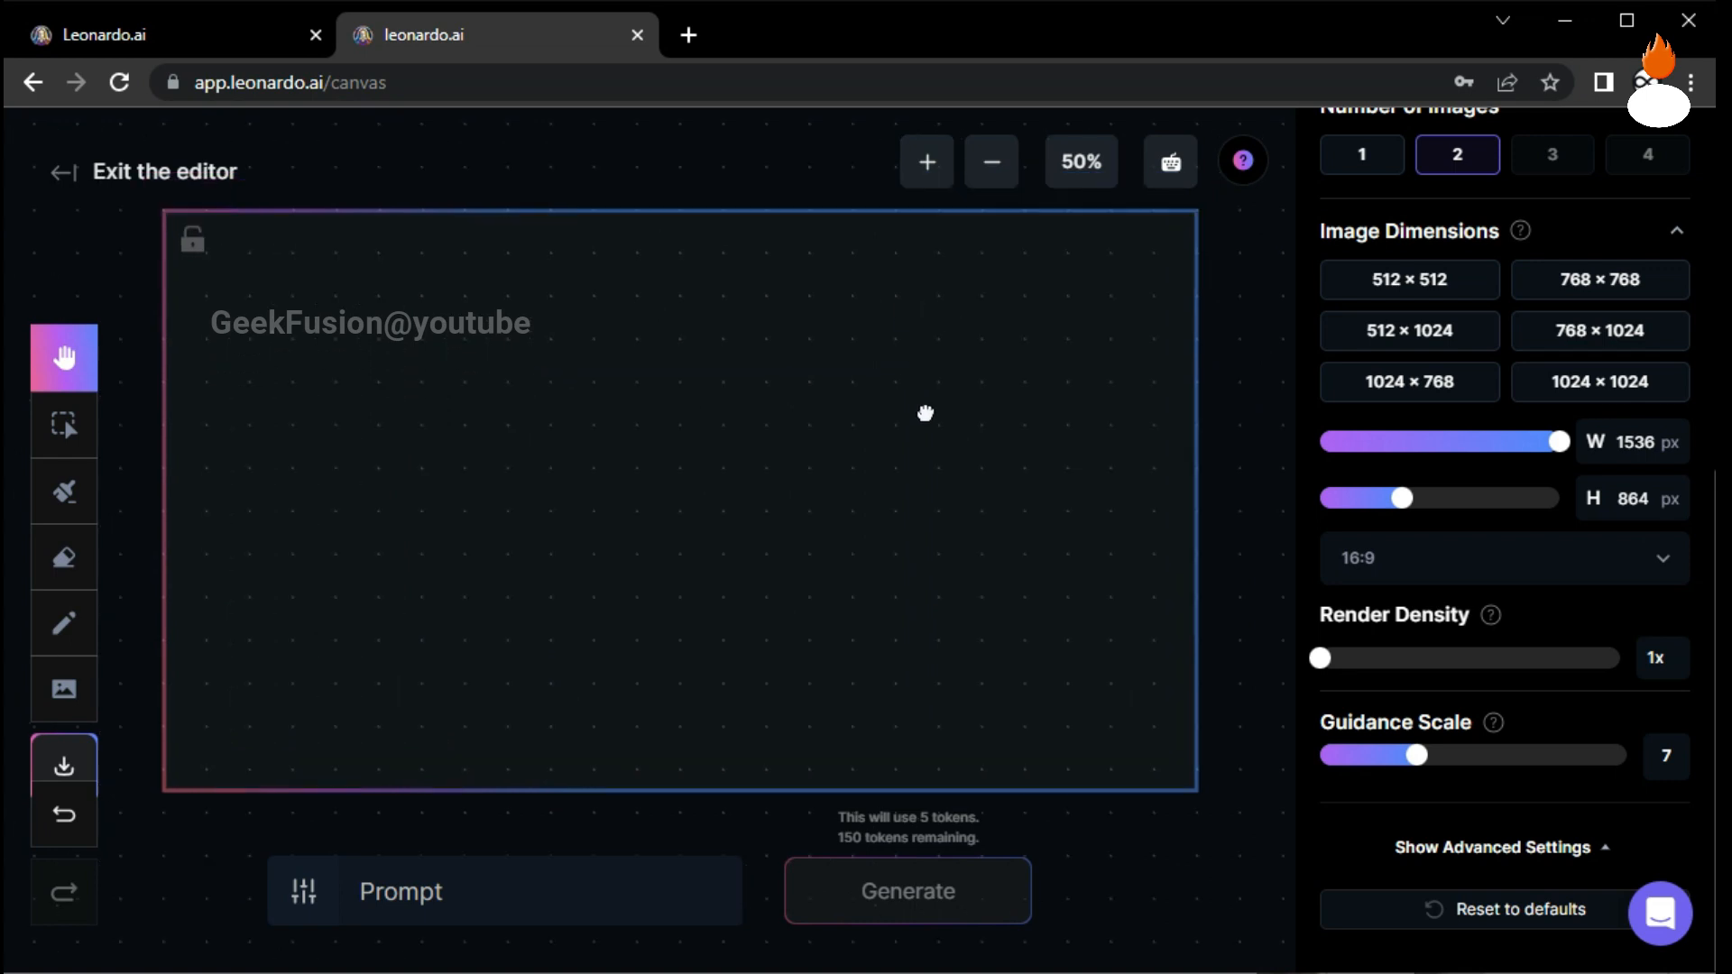
pyautogui.moveTo(925, 415); pyautogui.dragTo(932, 555)
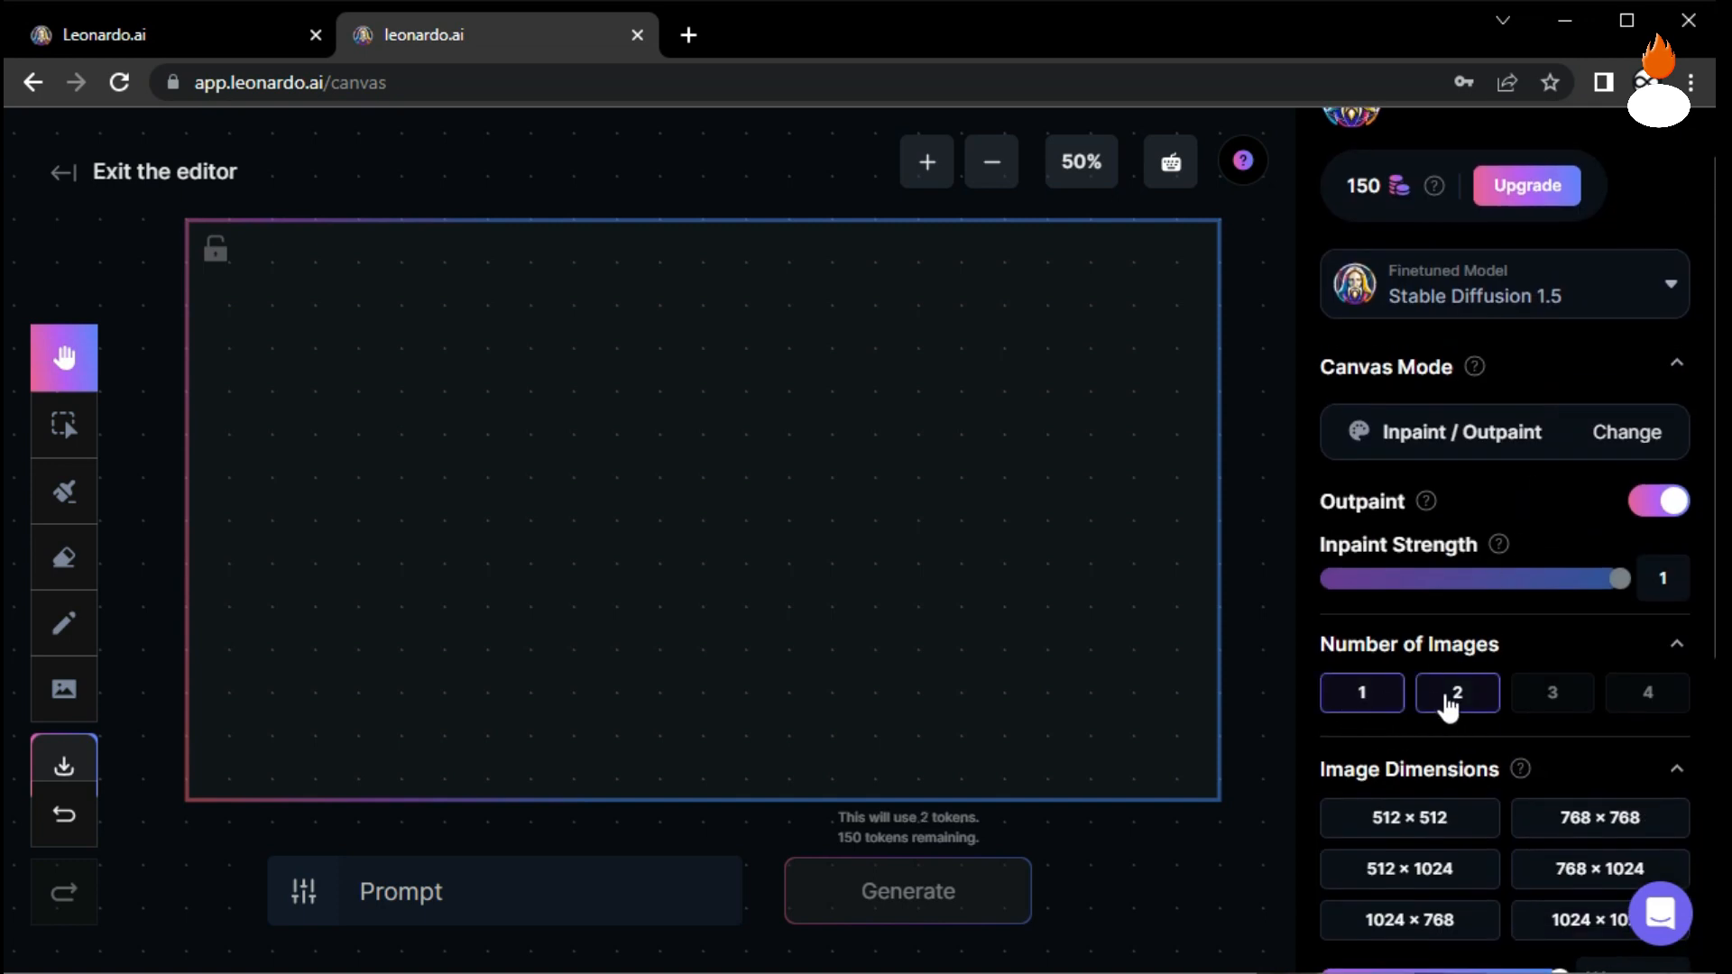
# Set 2 images per generation and start uploading an image from Downloads.
pyautogui.click(1360, 692)
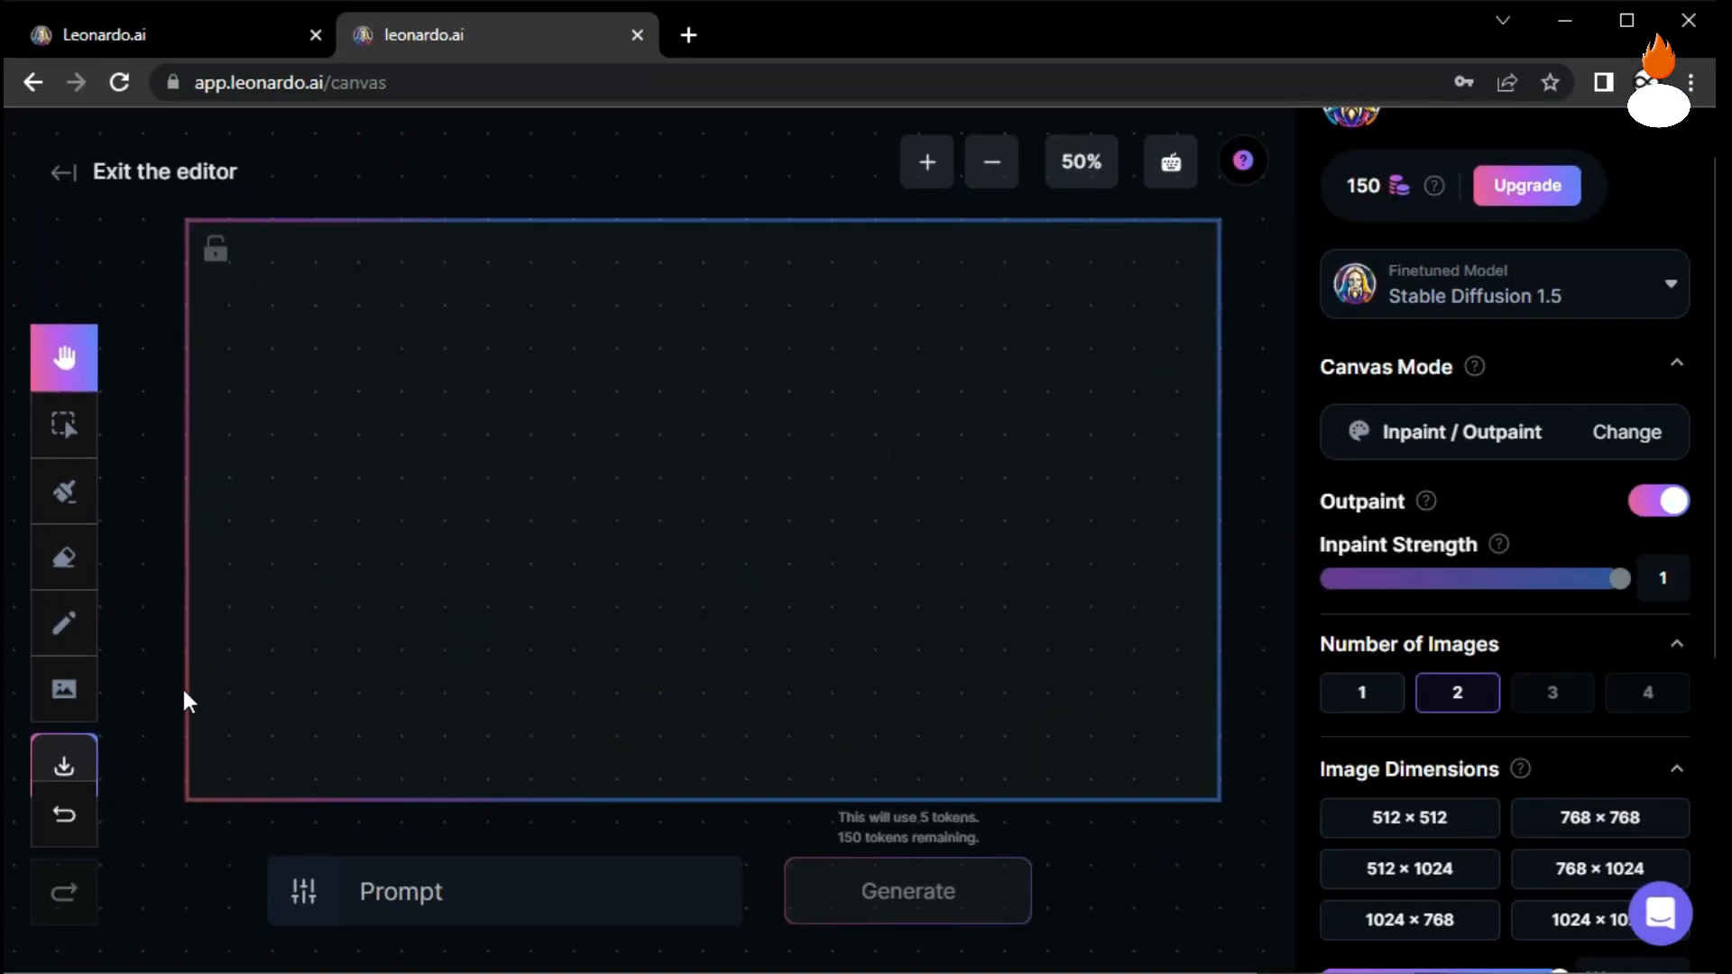
pyautogui.click(65, 687)
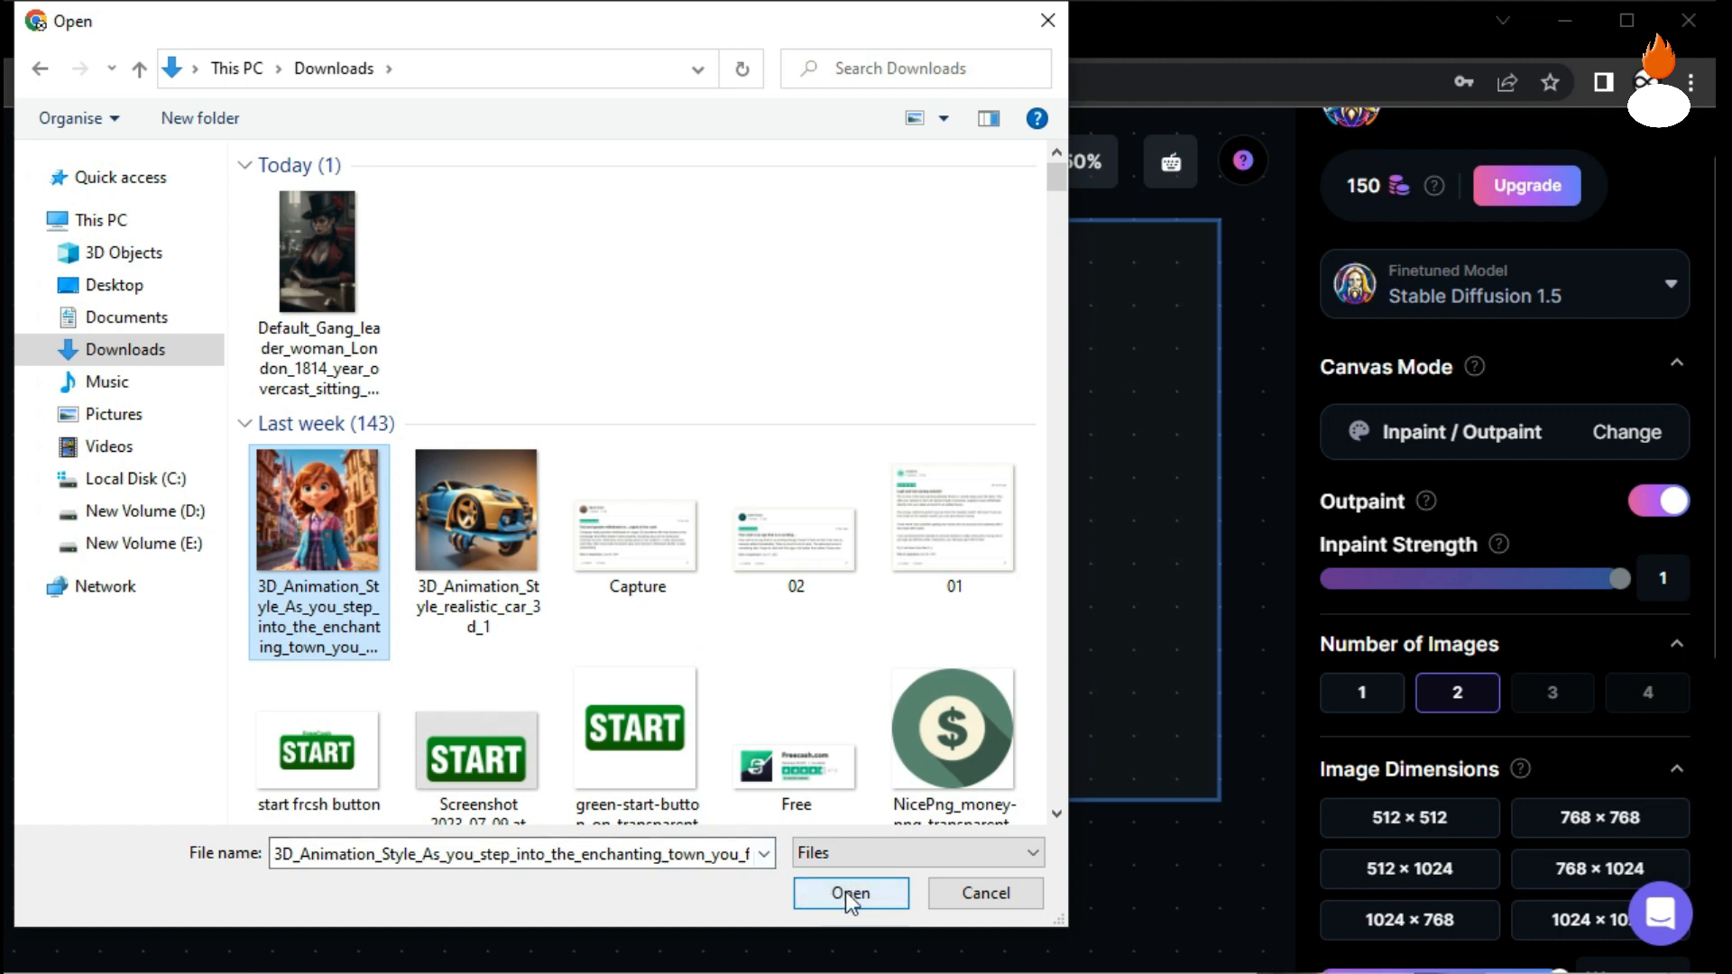
# Place the 3D-style girl image centred inside the 16:9 frame.
pyautogui.click(851, 893)
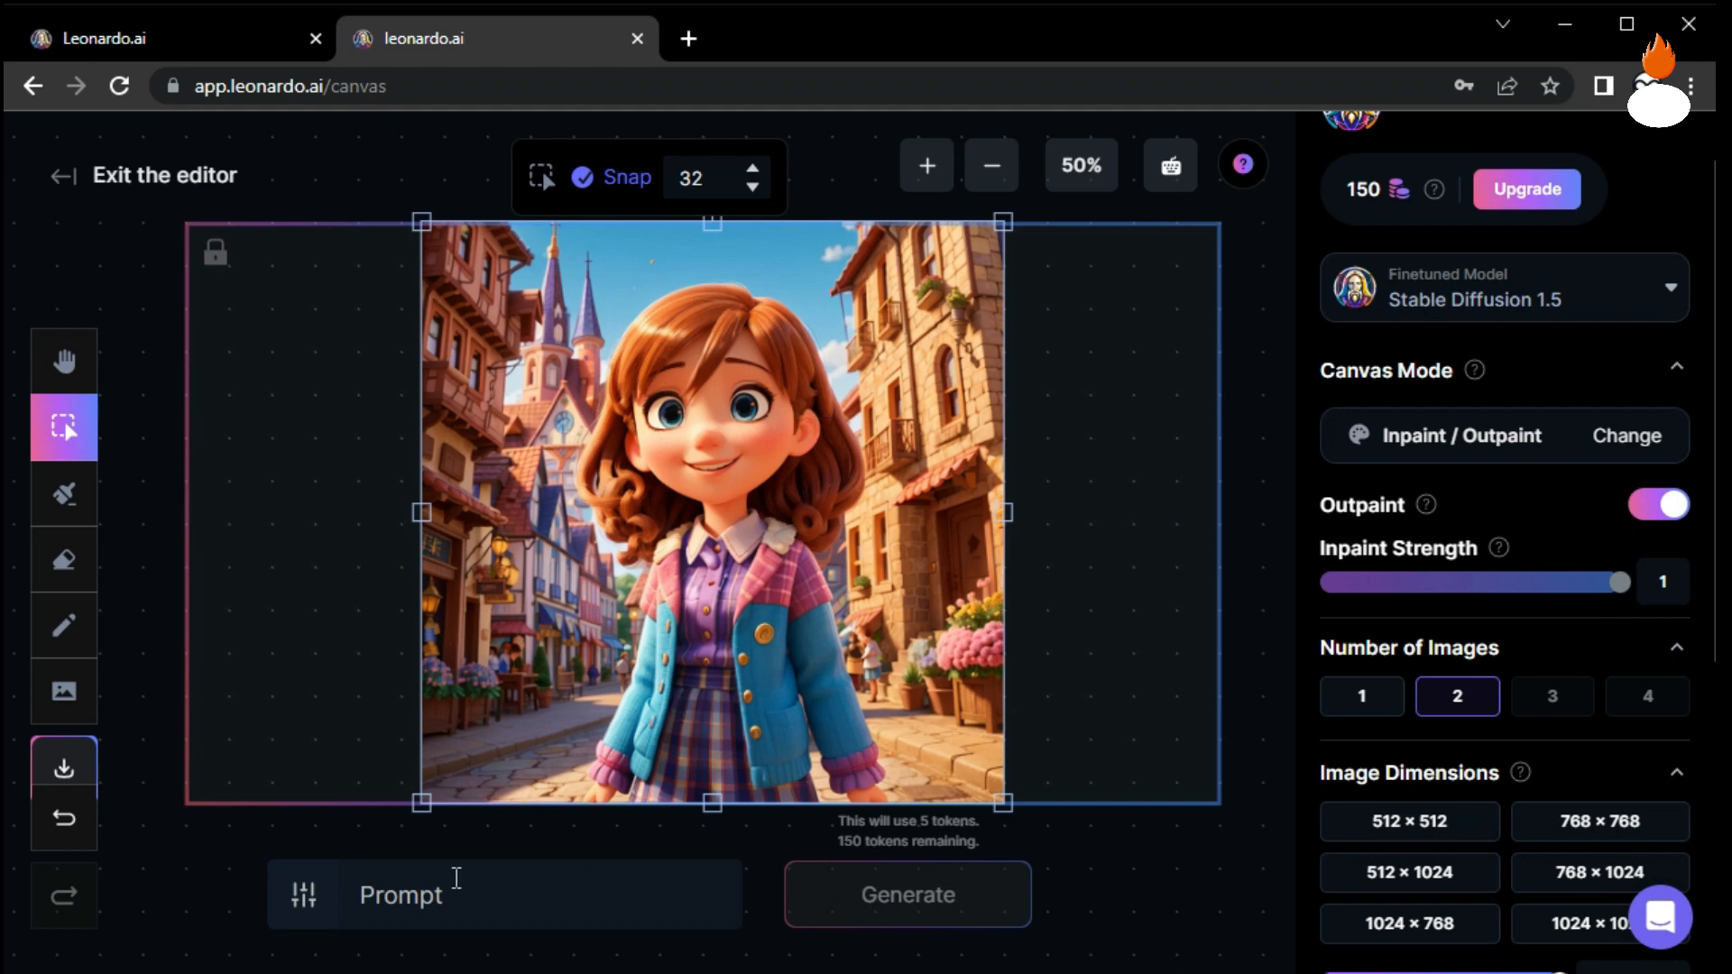
# Outpaint the frame's empty sides with the prompt 'fill this blank space'.
pyautogui.write('fill this blank space')
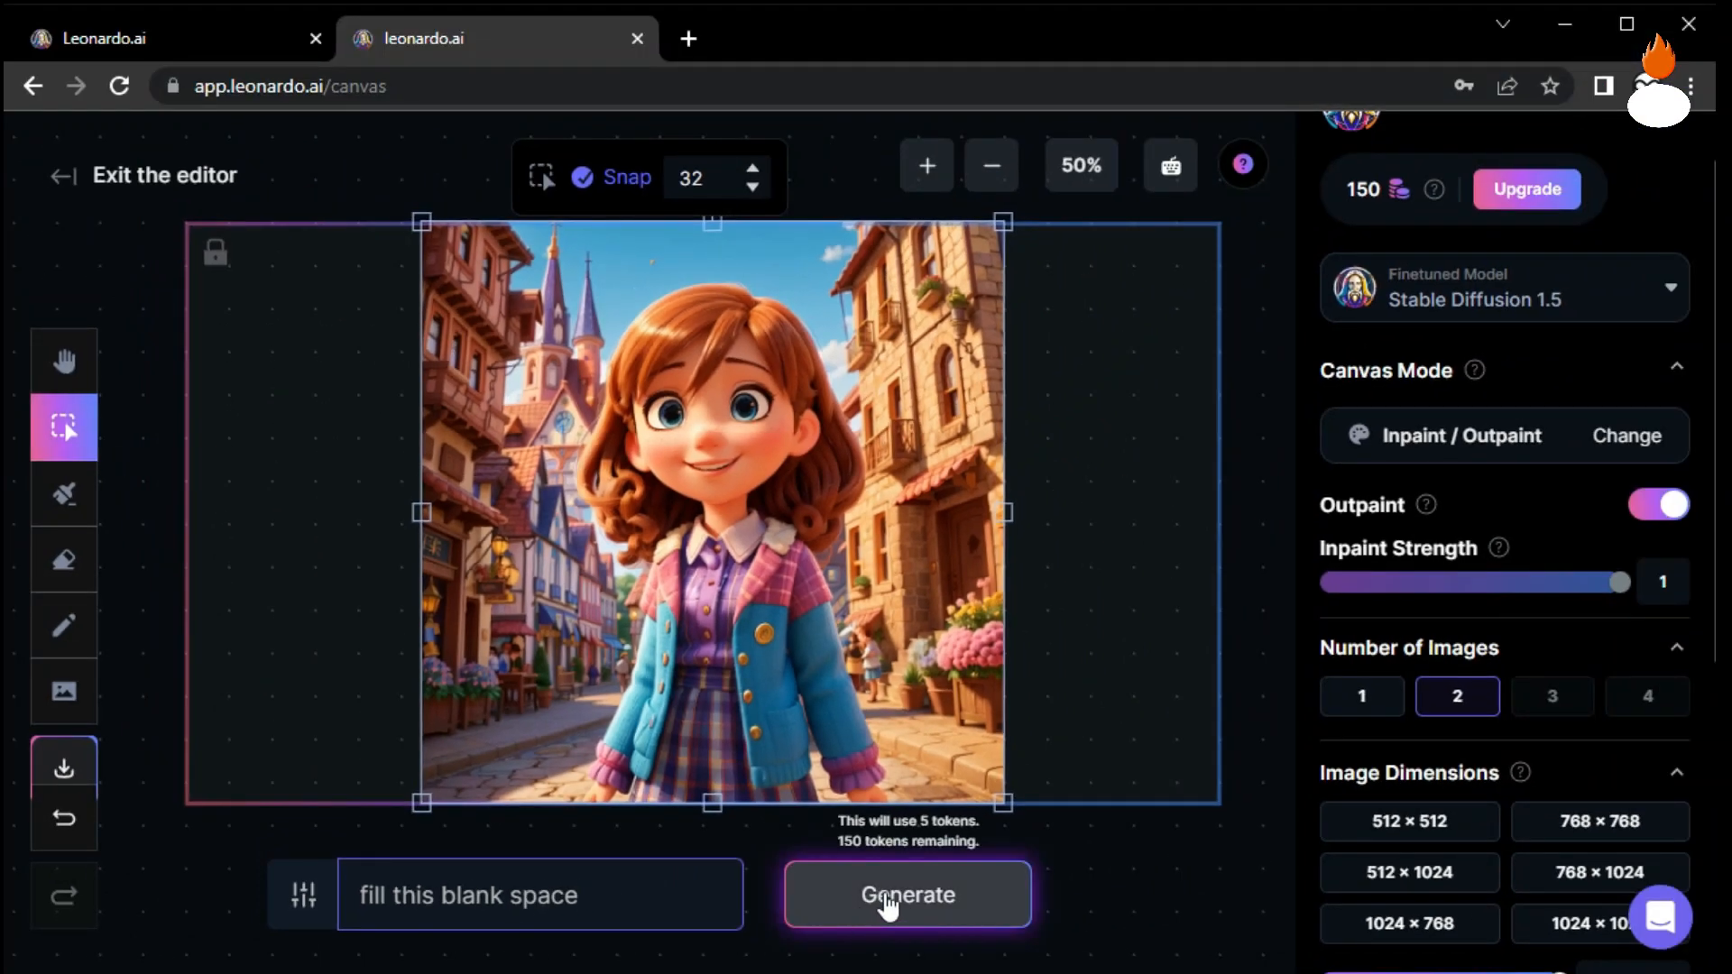
pyautogui.click(905, 893)
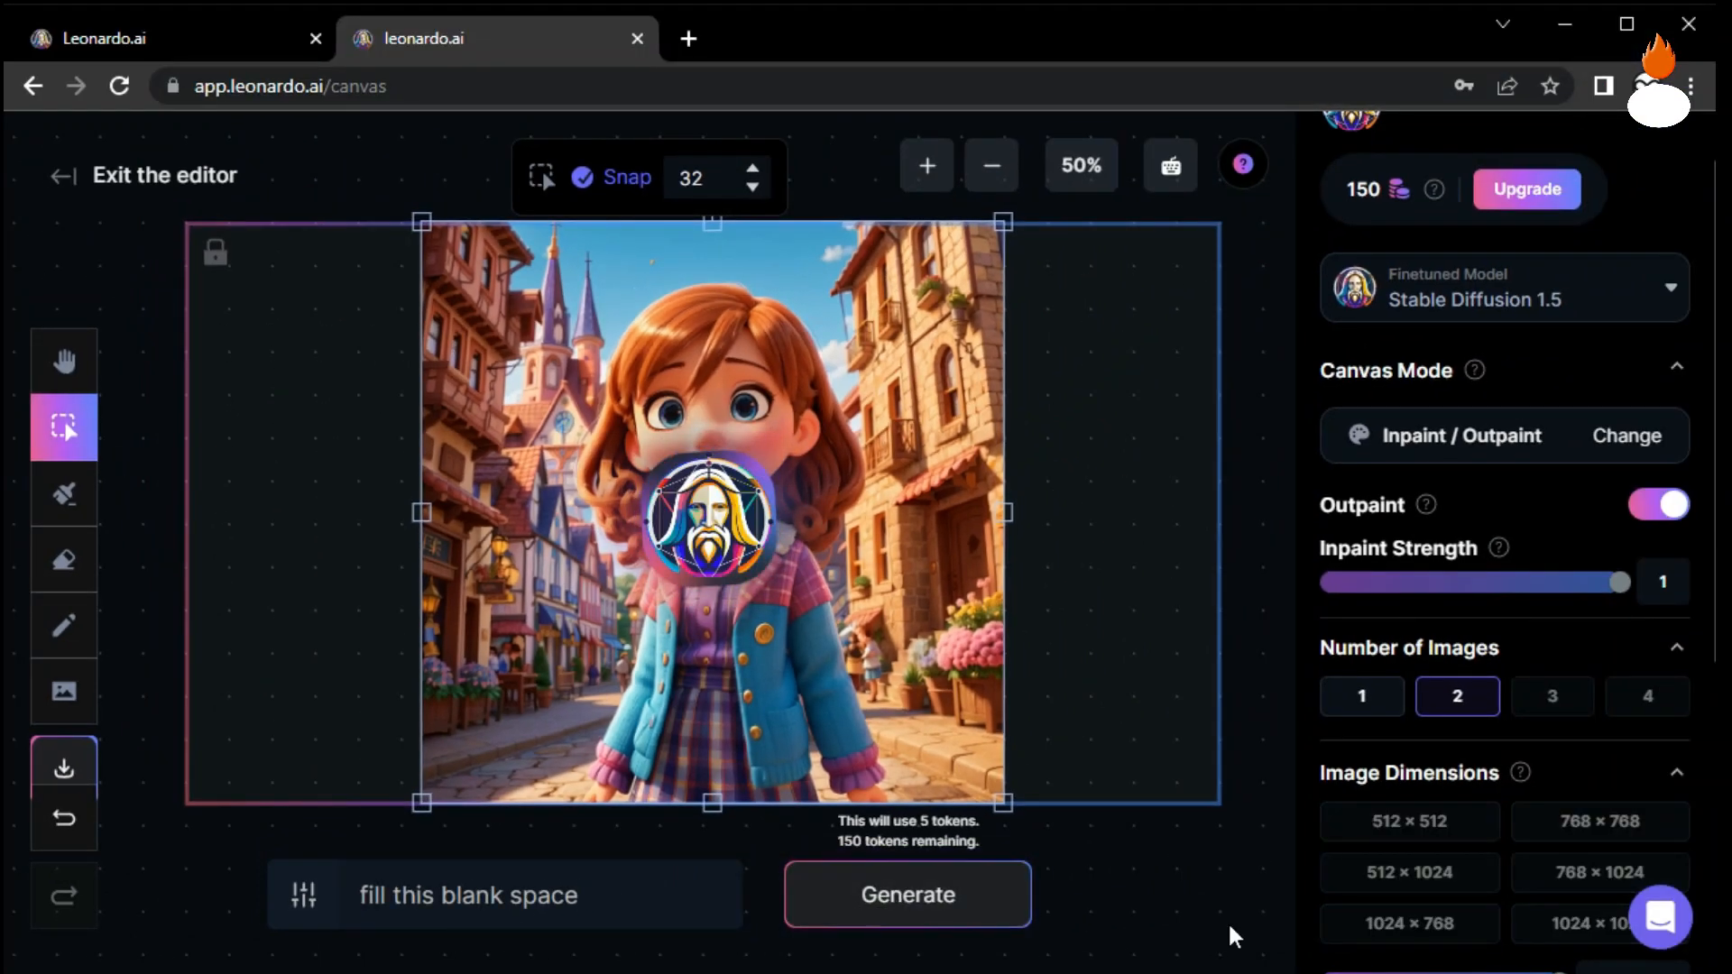
pyautogui.click(65, 362)
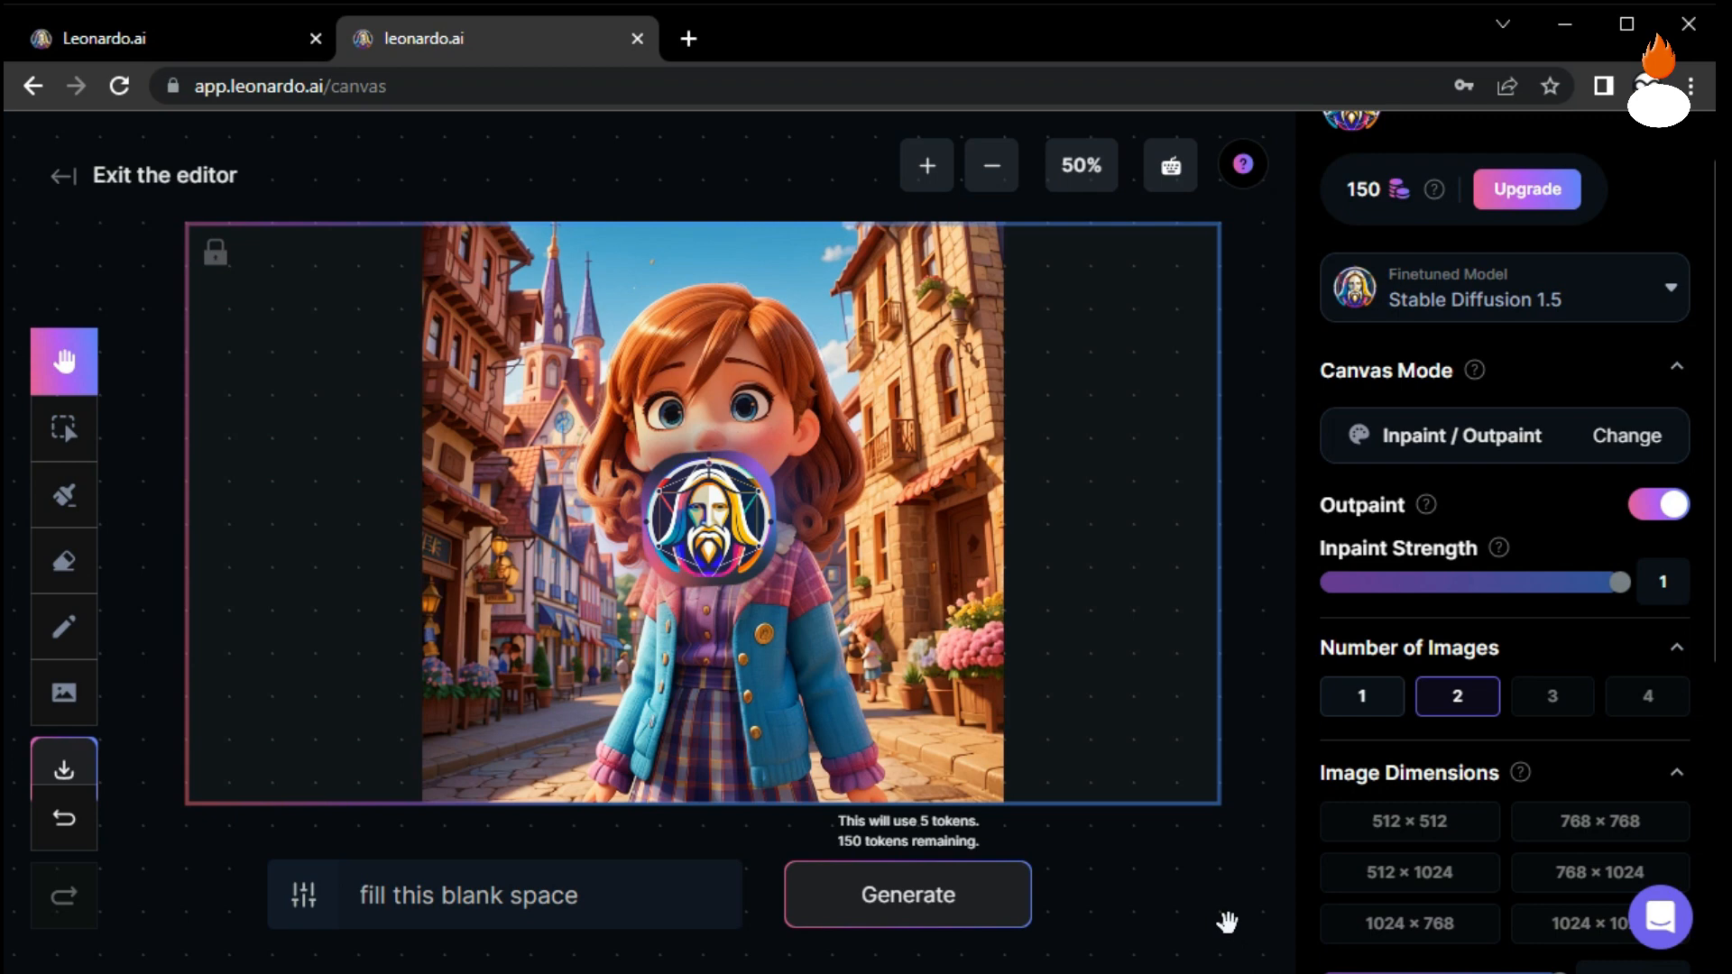
pyautogui.click(905, 895)
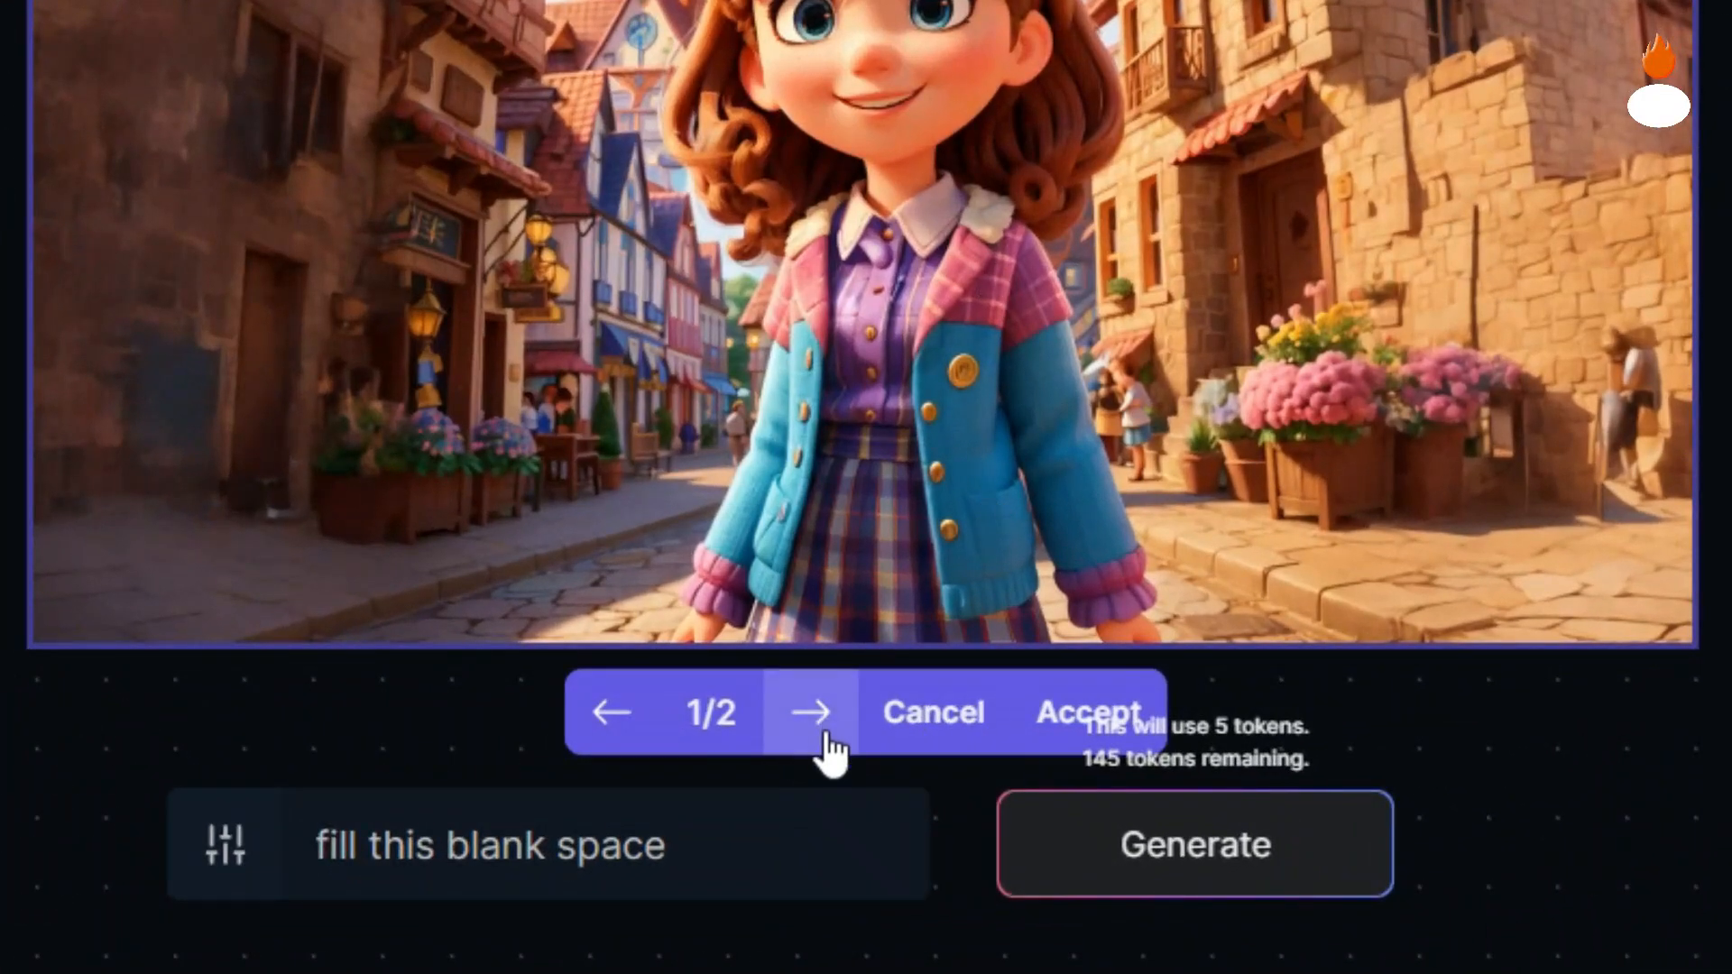
# Accept the second outpainted result so the girl's street scene fills the frame.
pyautogui.click(819, 714)
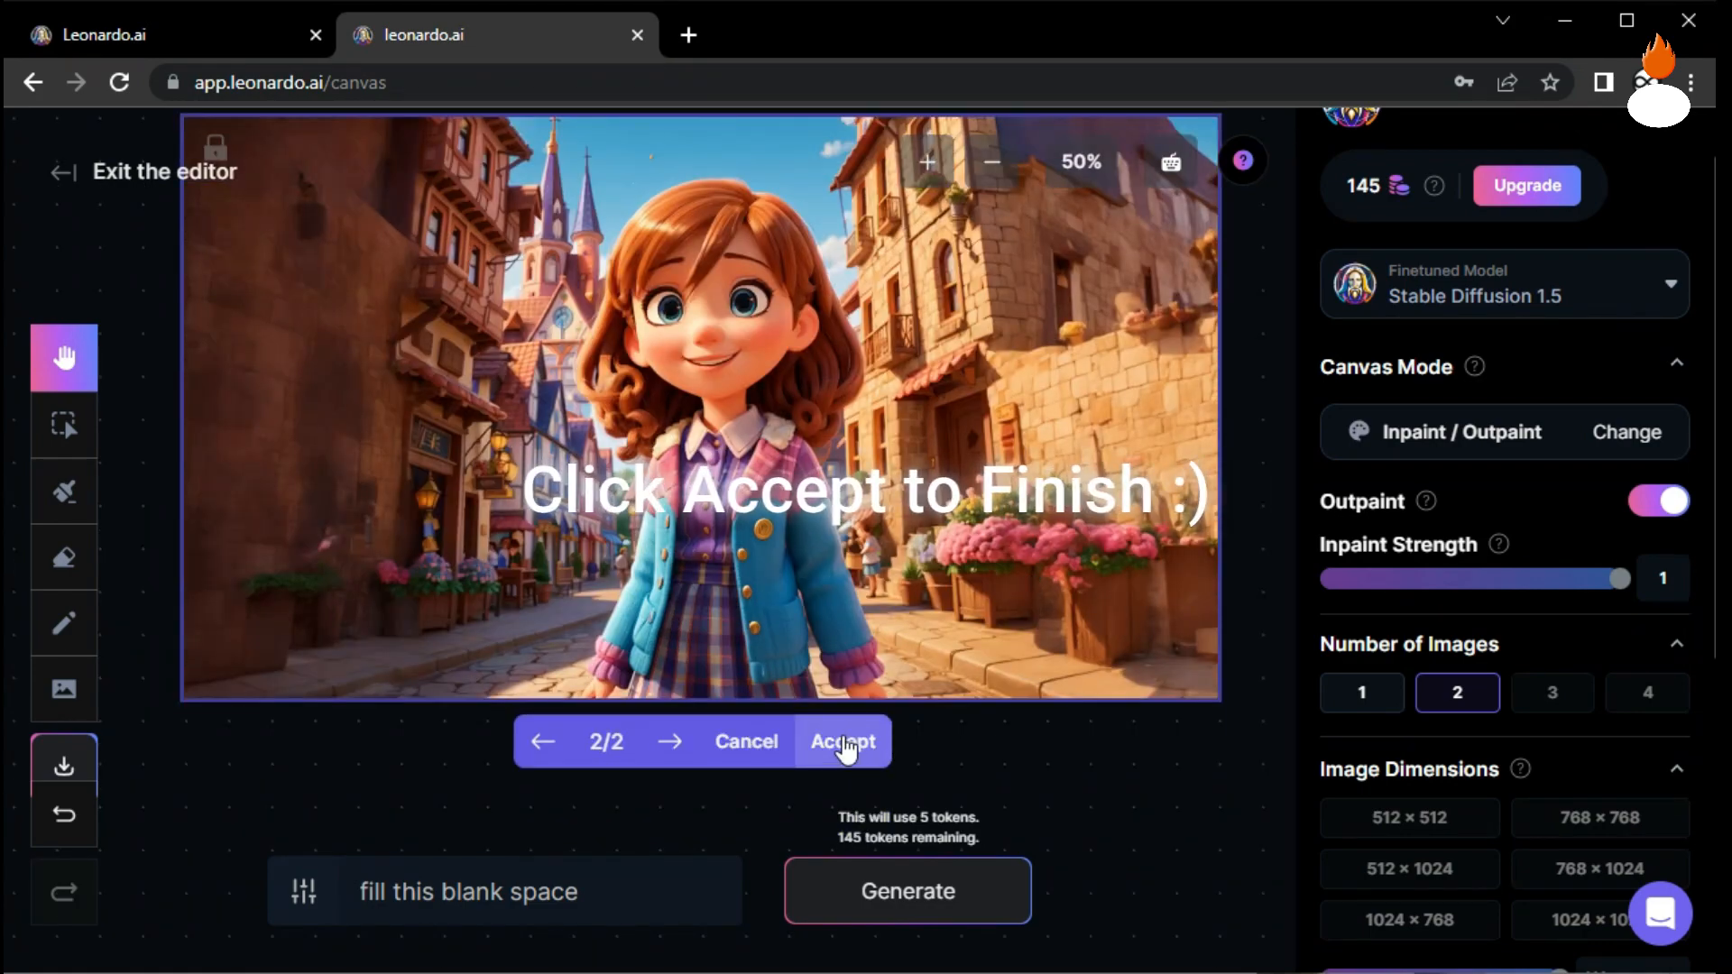
pyautogui.click(844, 742)
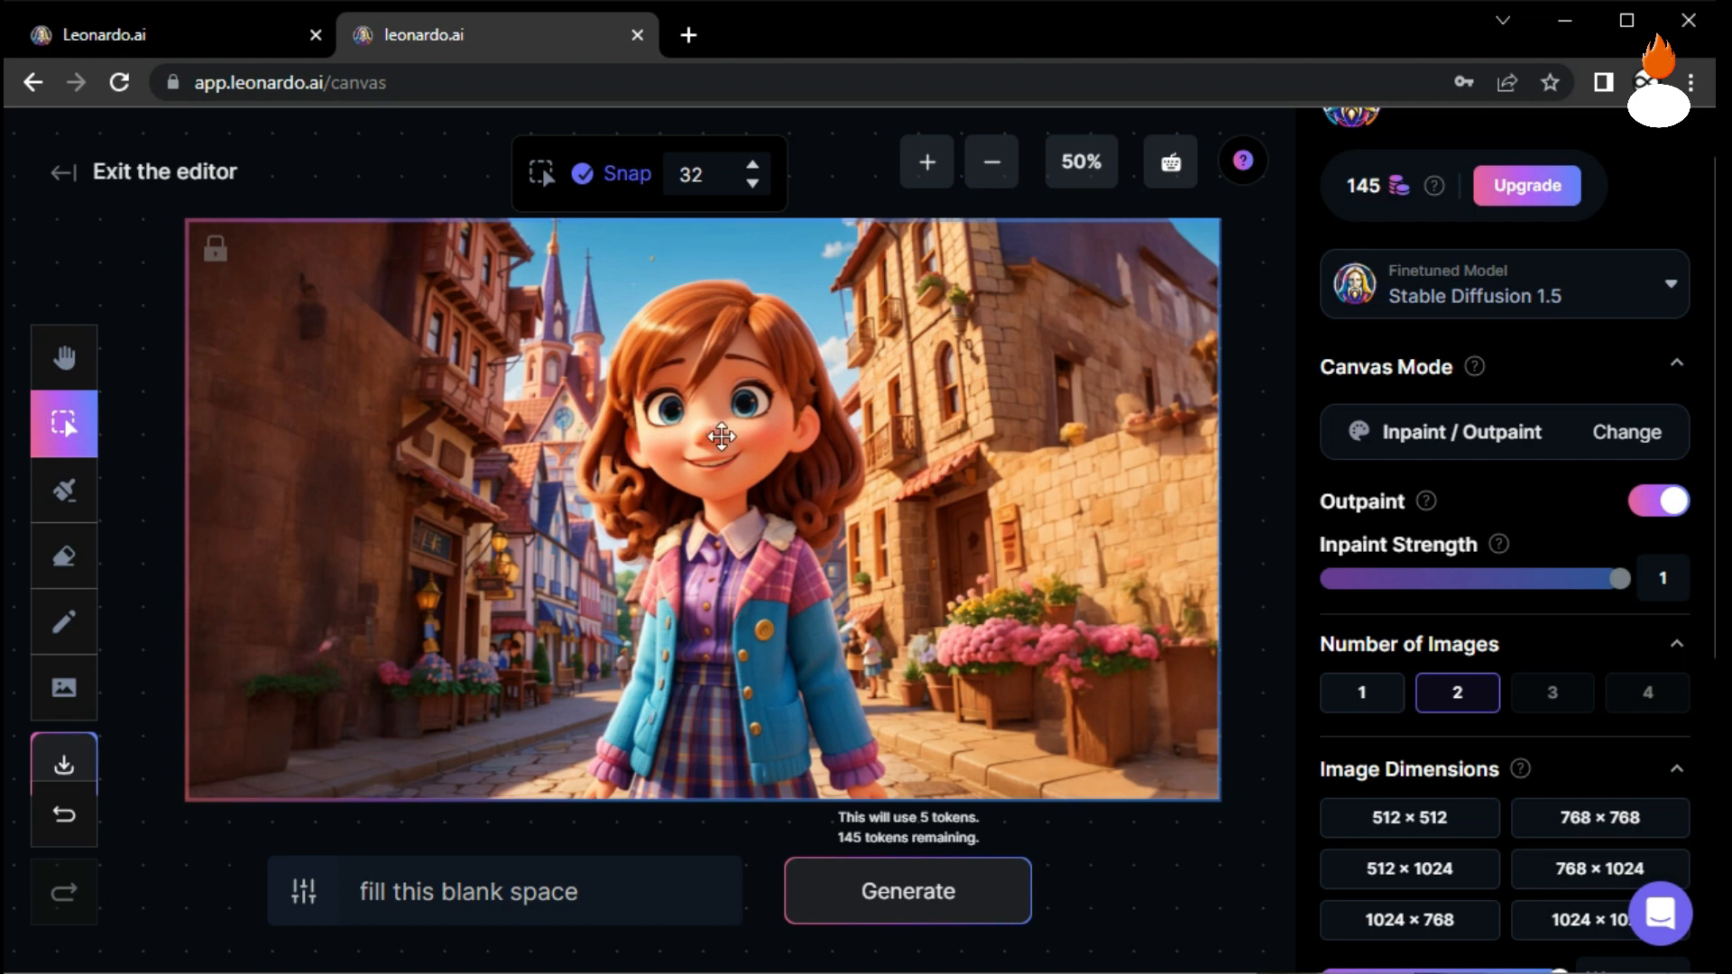
pyautogui.moveTo(456, 493)
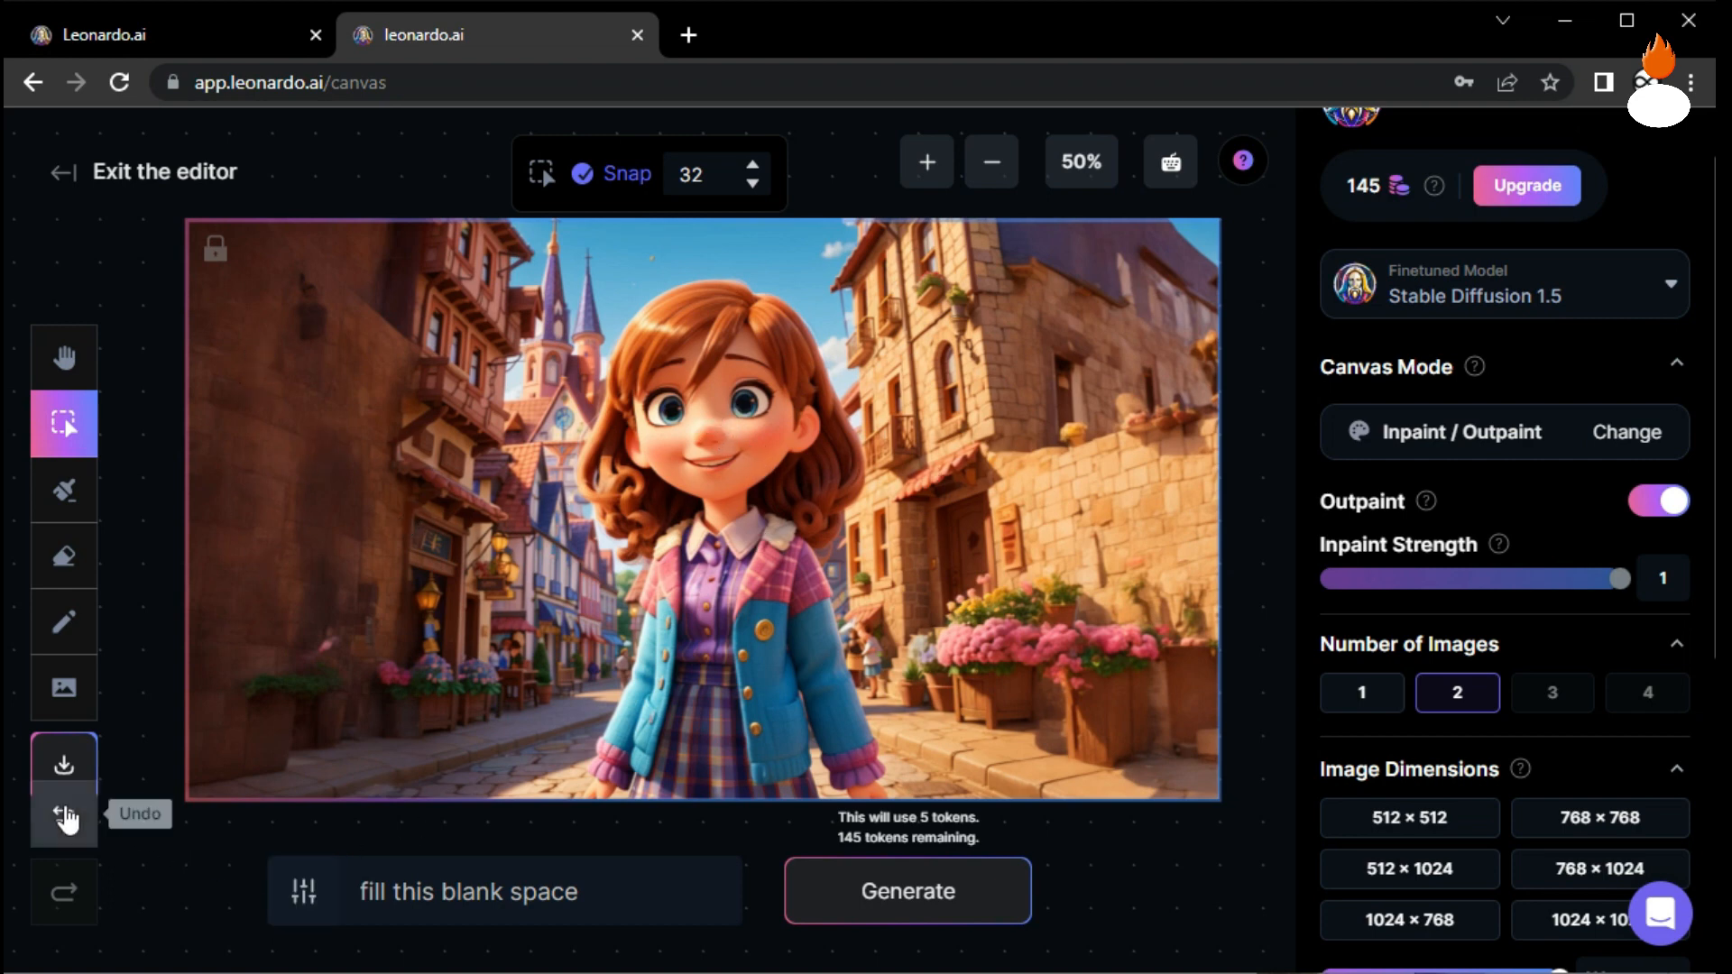
# Undo the fill, regenerate with 'fill this blank space with 3d objects' and keep variation 2.
pyautogui.click(63, 816)
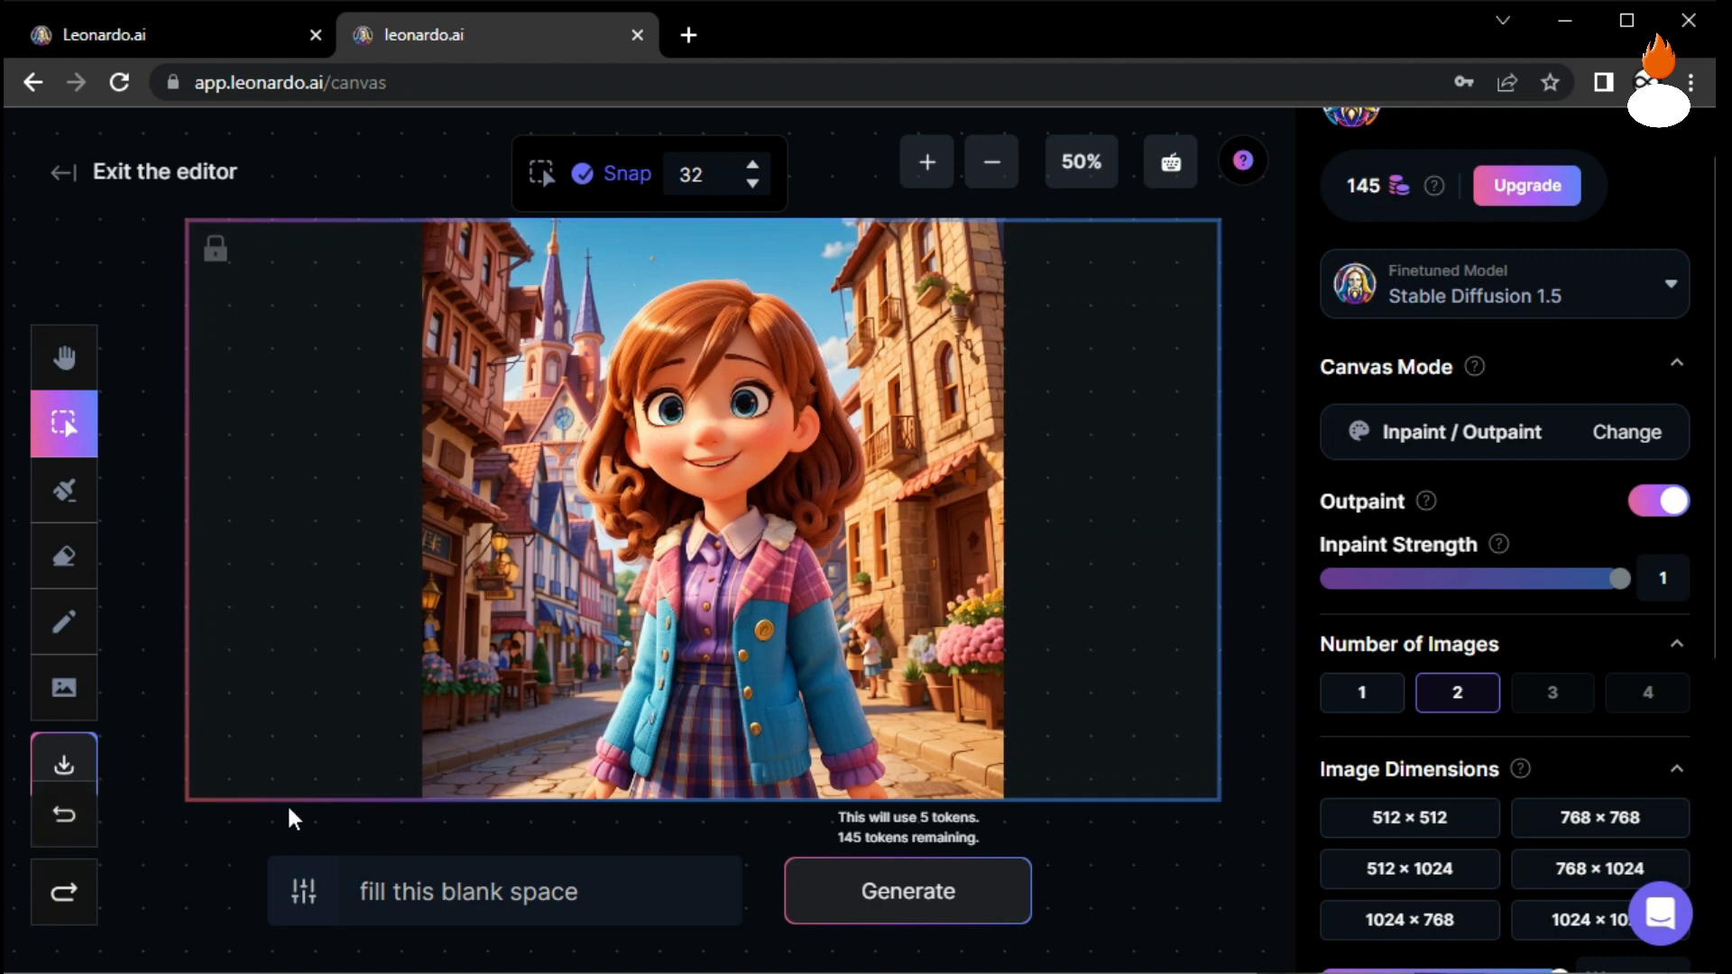
pyautogui.moveTo(689, 542)
pyautogui.write(' with 3d objects')
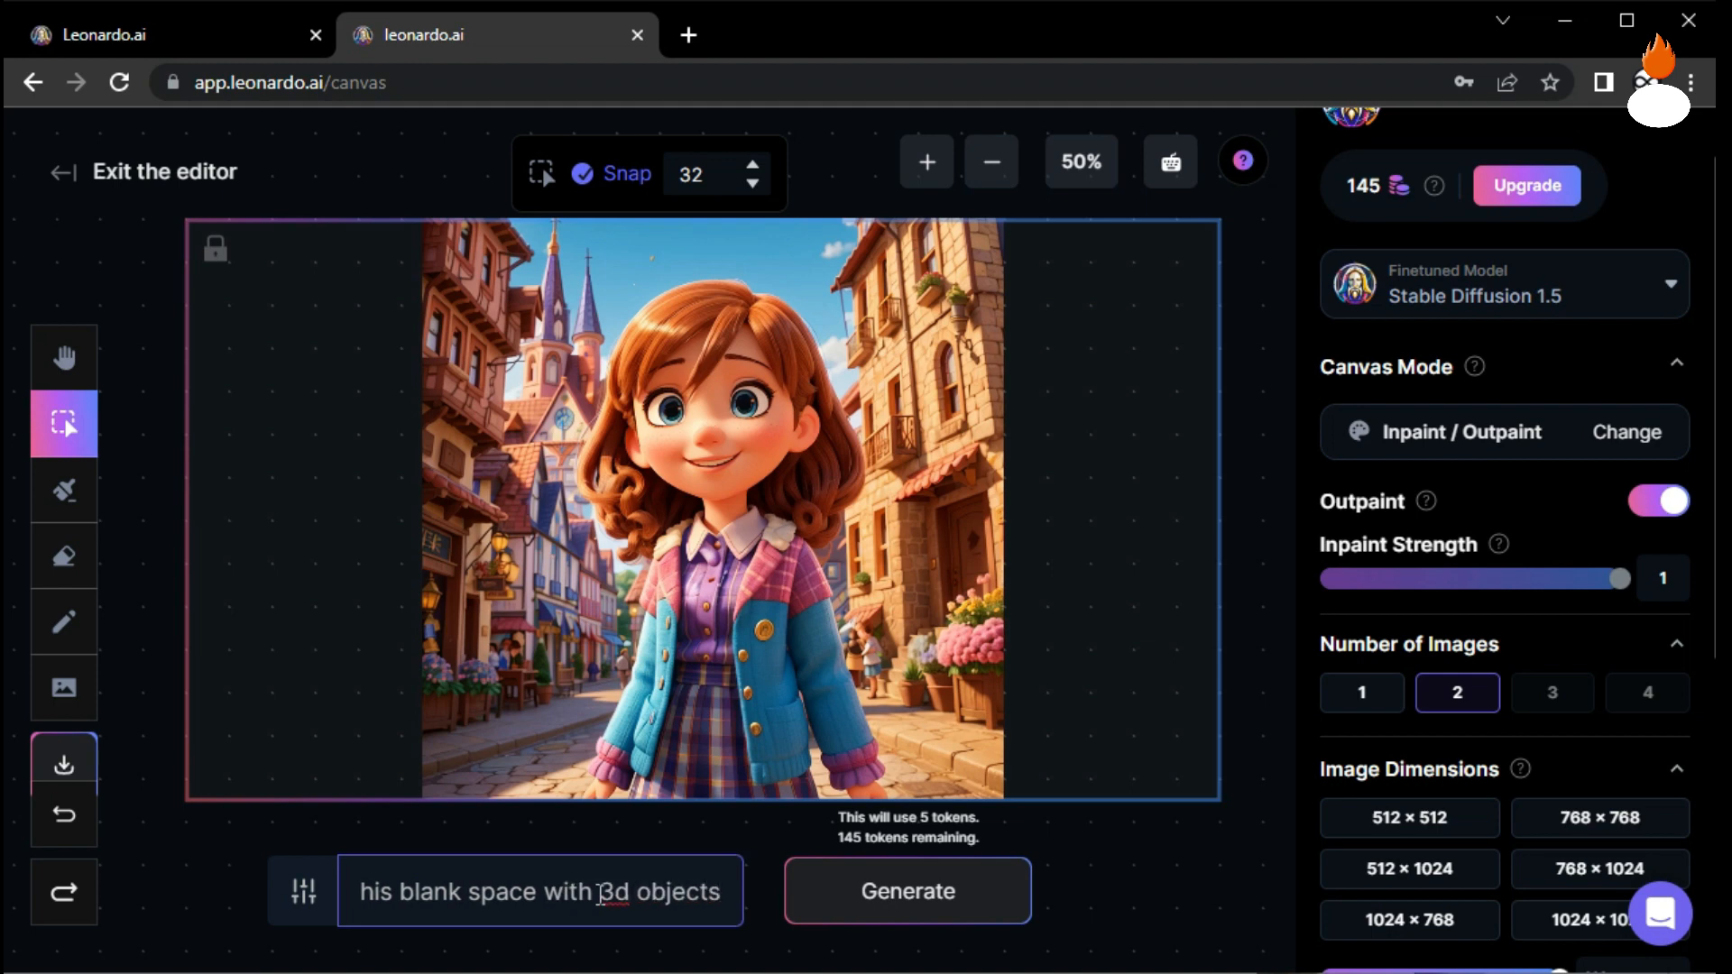
pyautogui.click(62, 357)
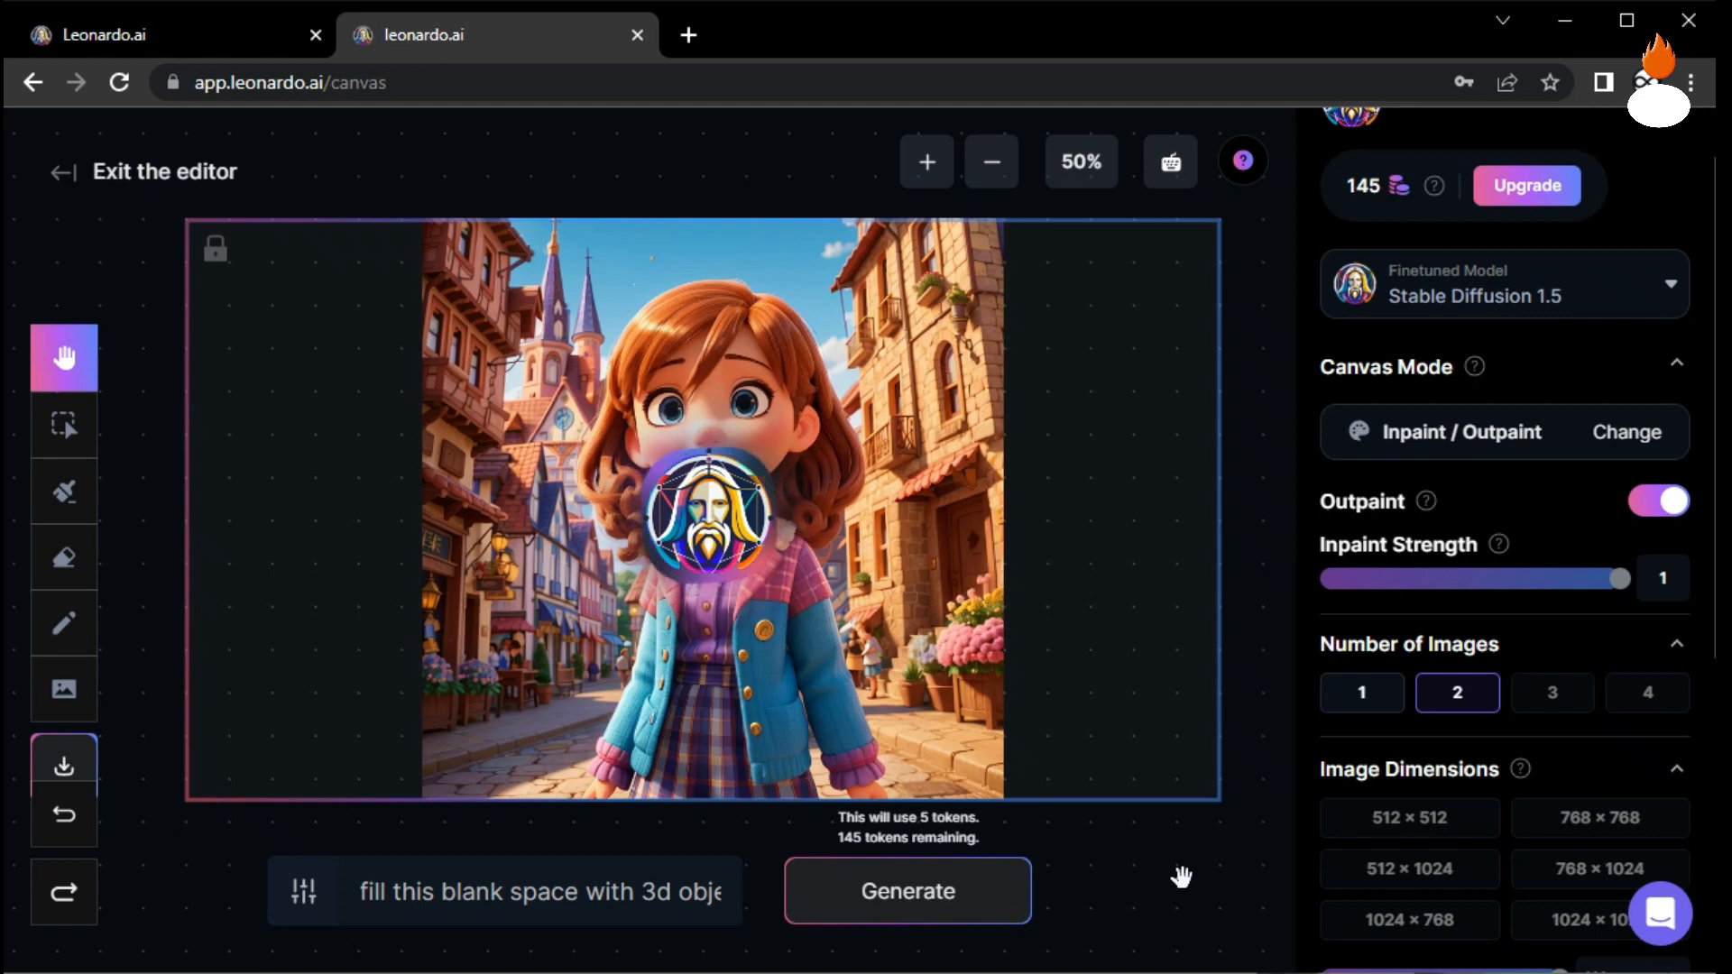
pyautogui.click(905, 891)
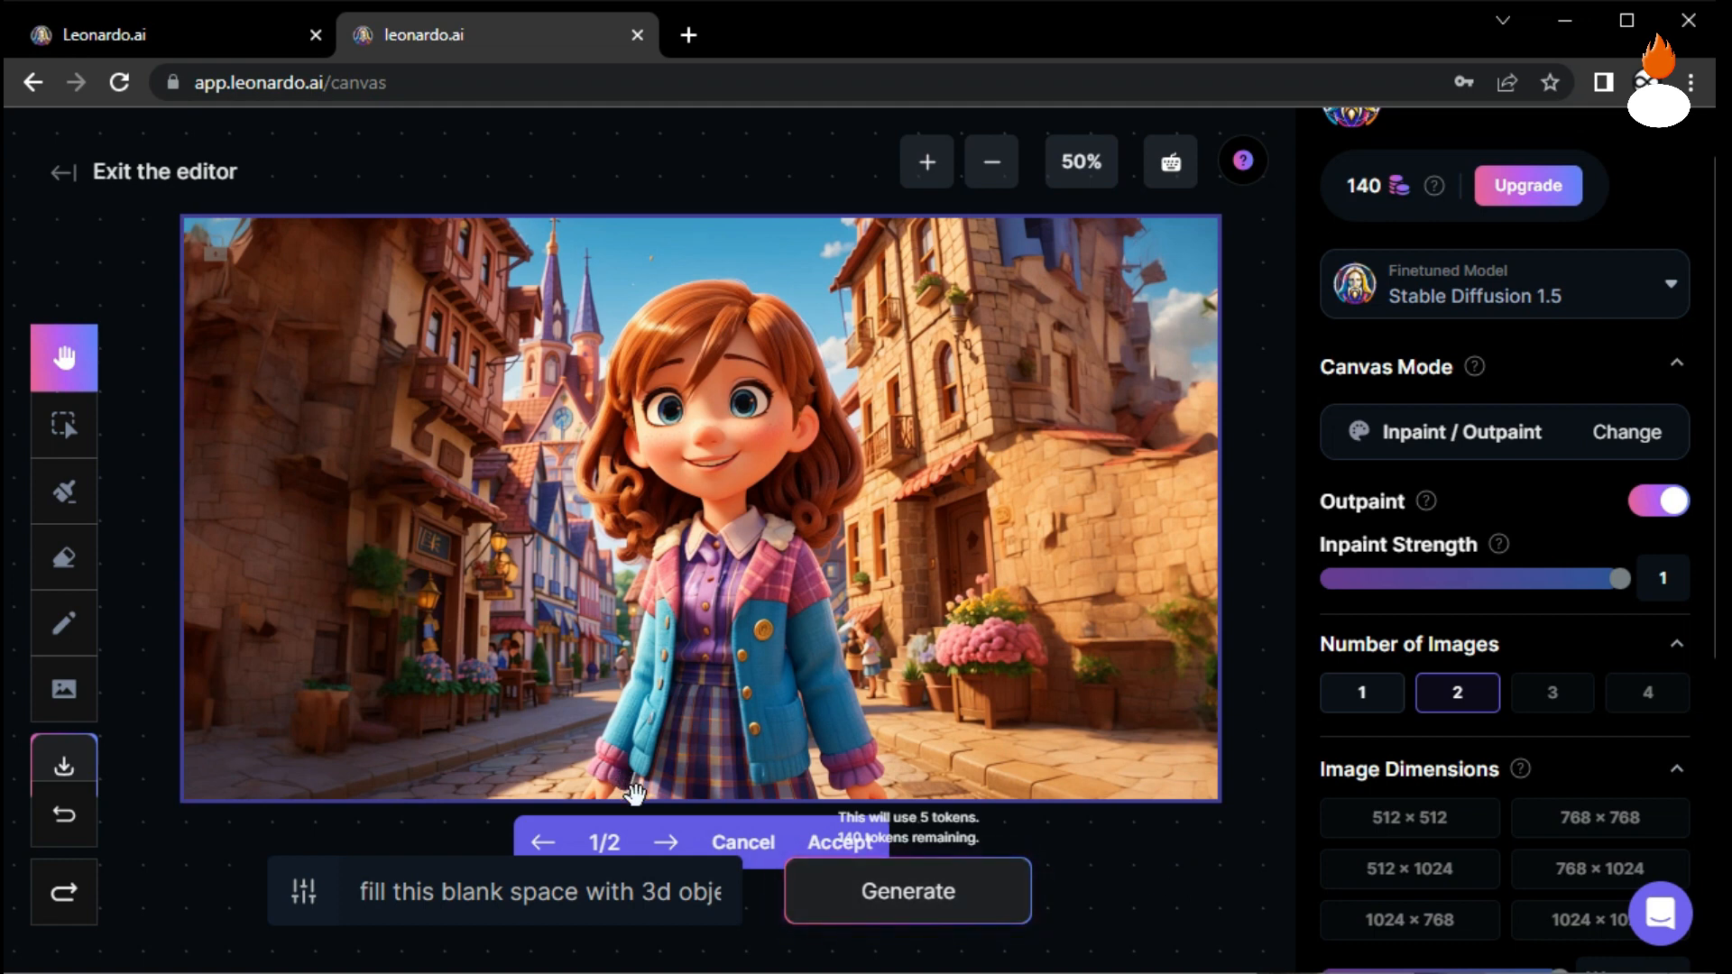
pyautogui.click(671, 841)
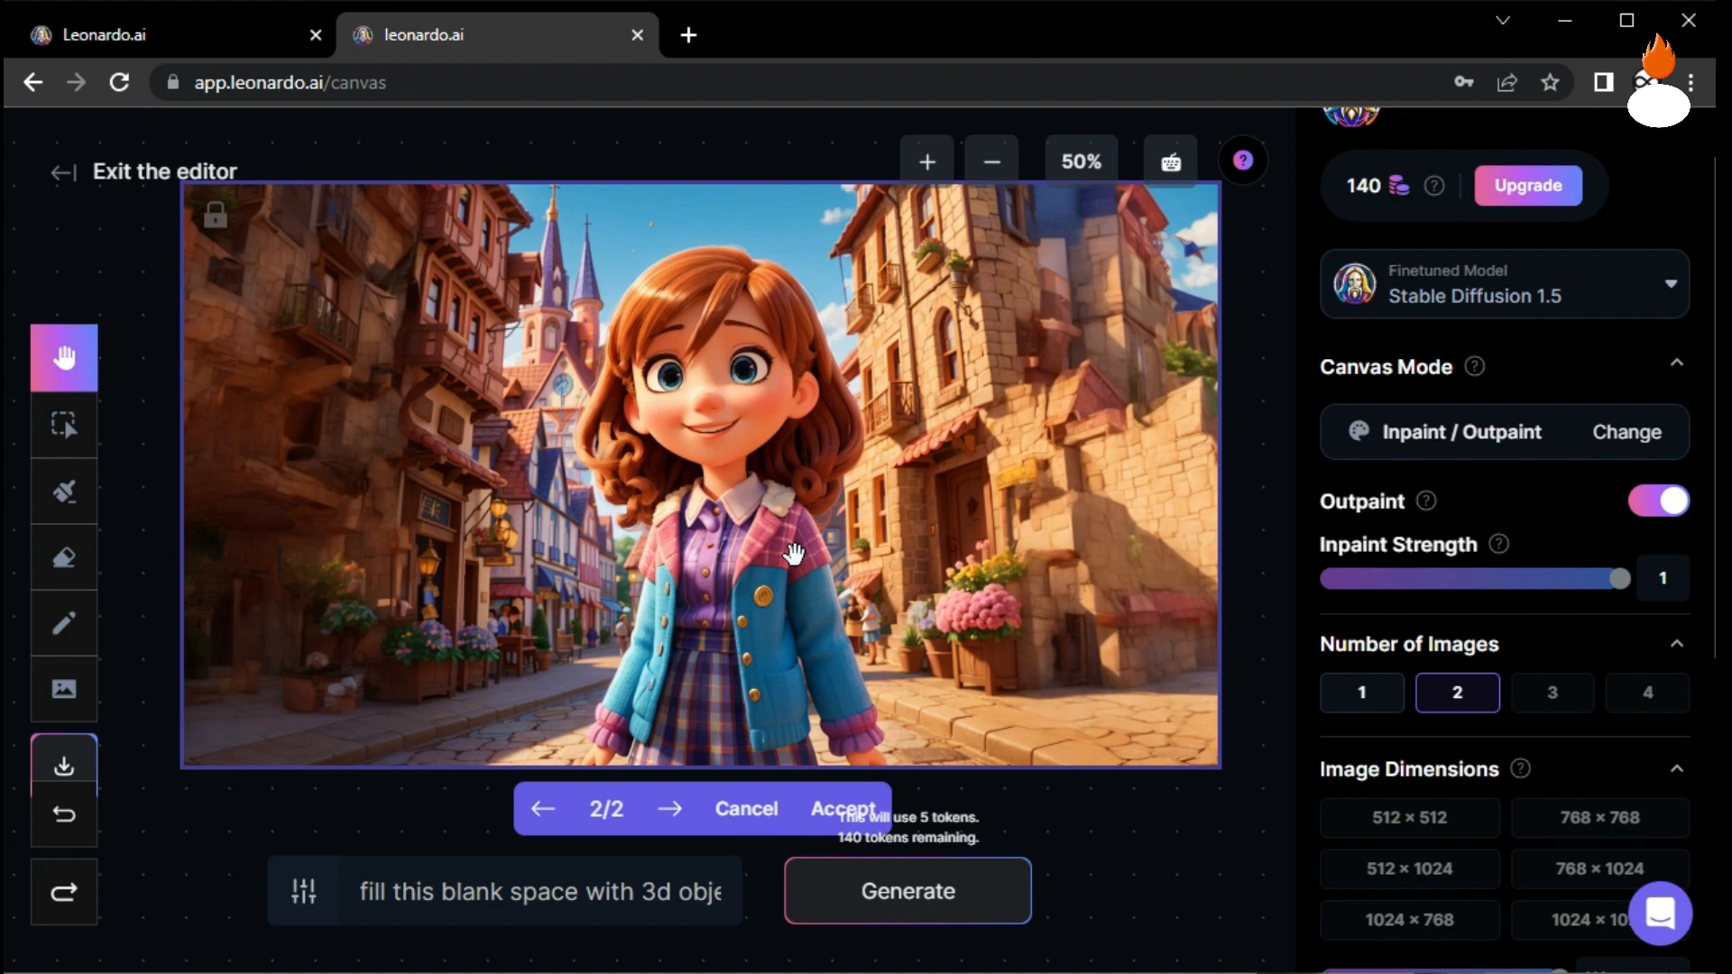
pyautogui.moveTo(501, 447)
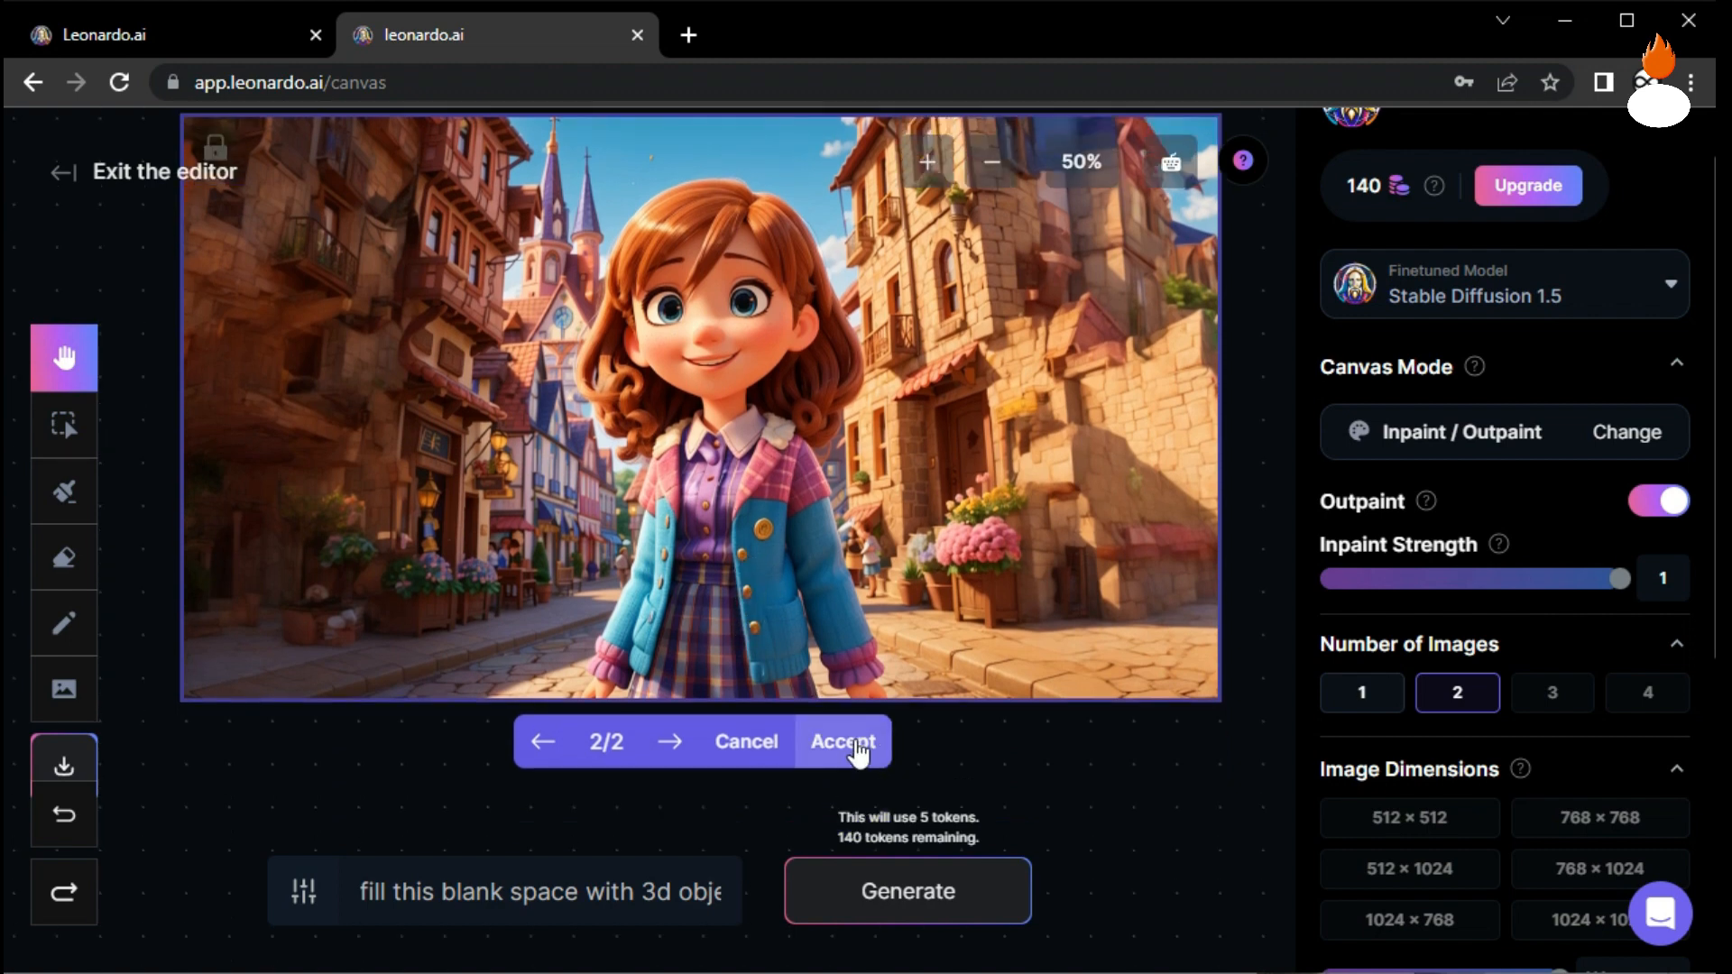
pyautogui.click(844, 741)
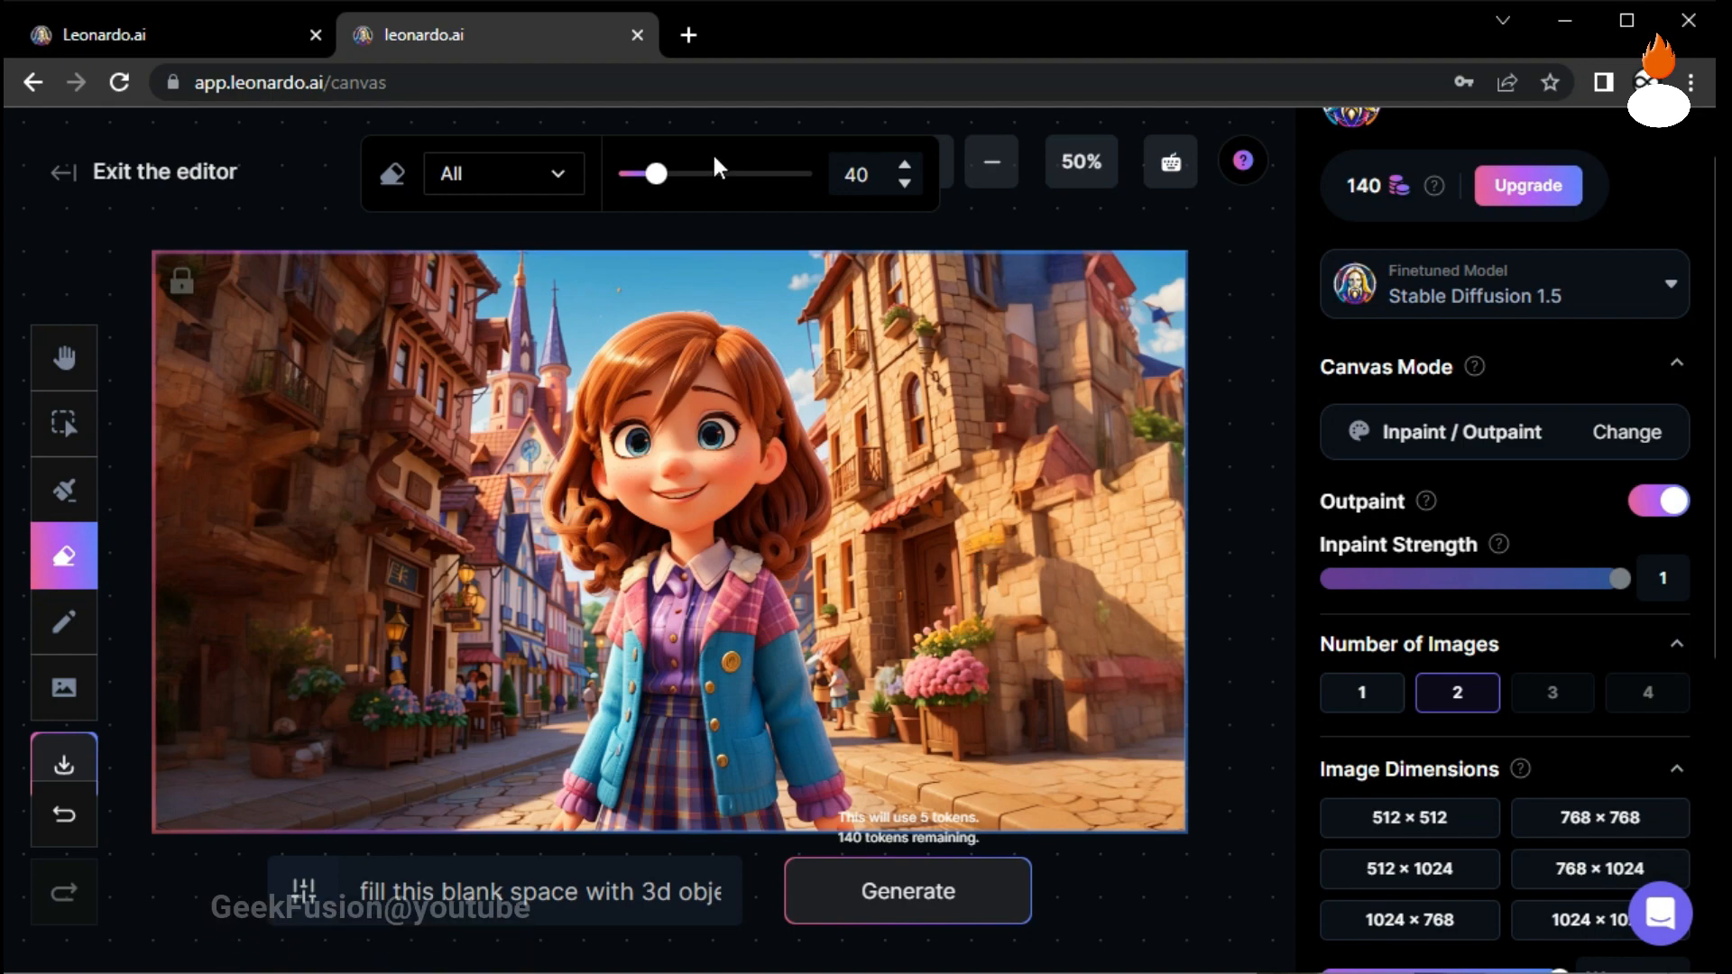
# Erase a sidewalk patch with brush size 83, regenerate it with prompt 'erase' and view variation 2.
pyautogui.moveTo(660, 174); pyautogui.dragTo(698, 173)
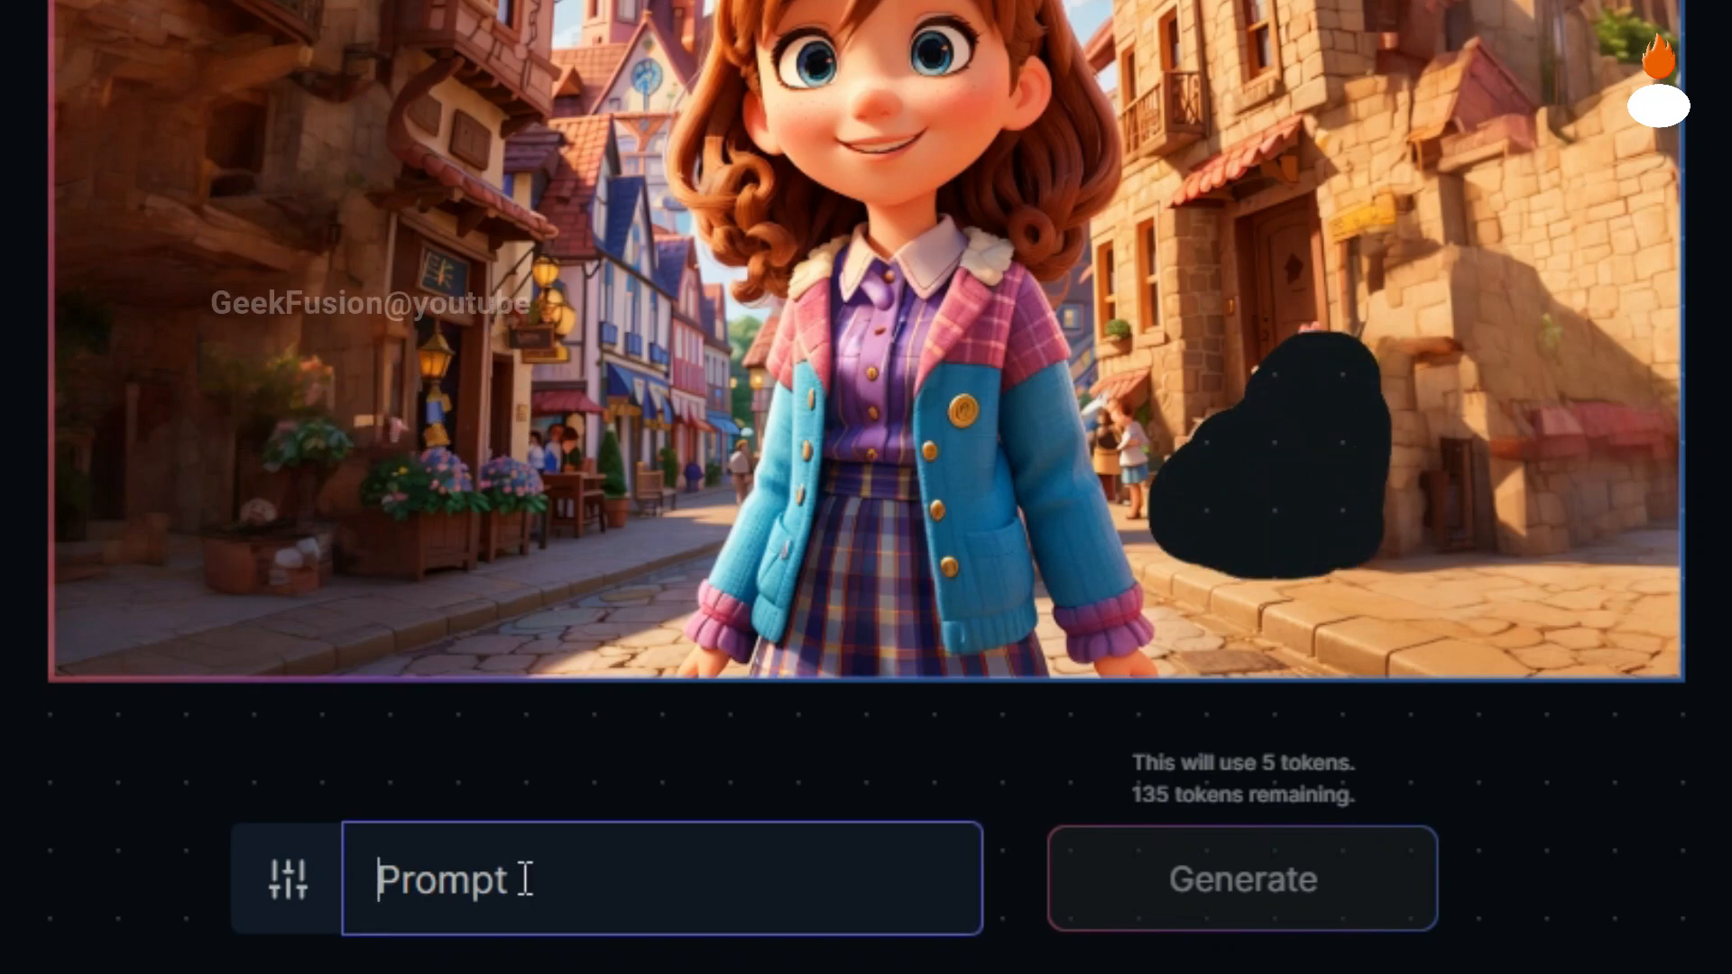
pyautogui.write('erase')
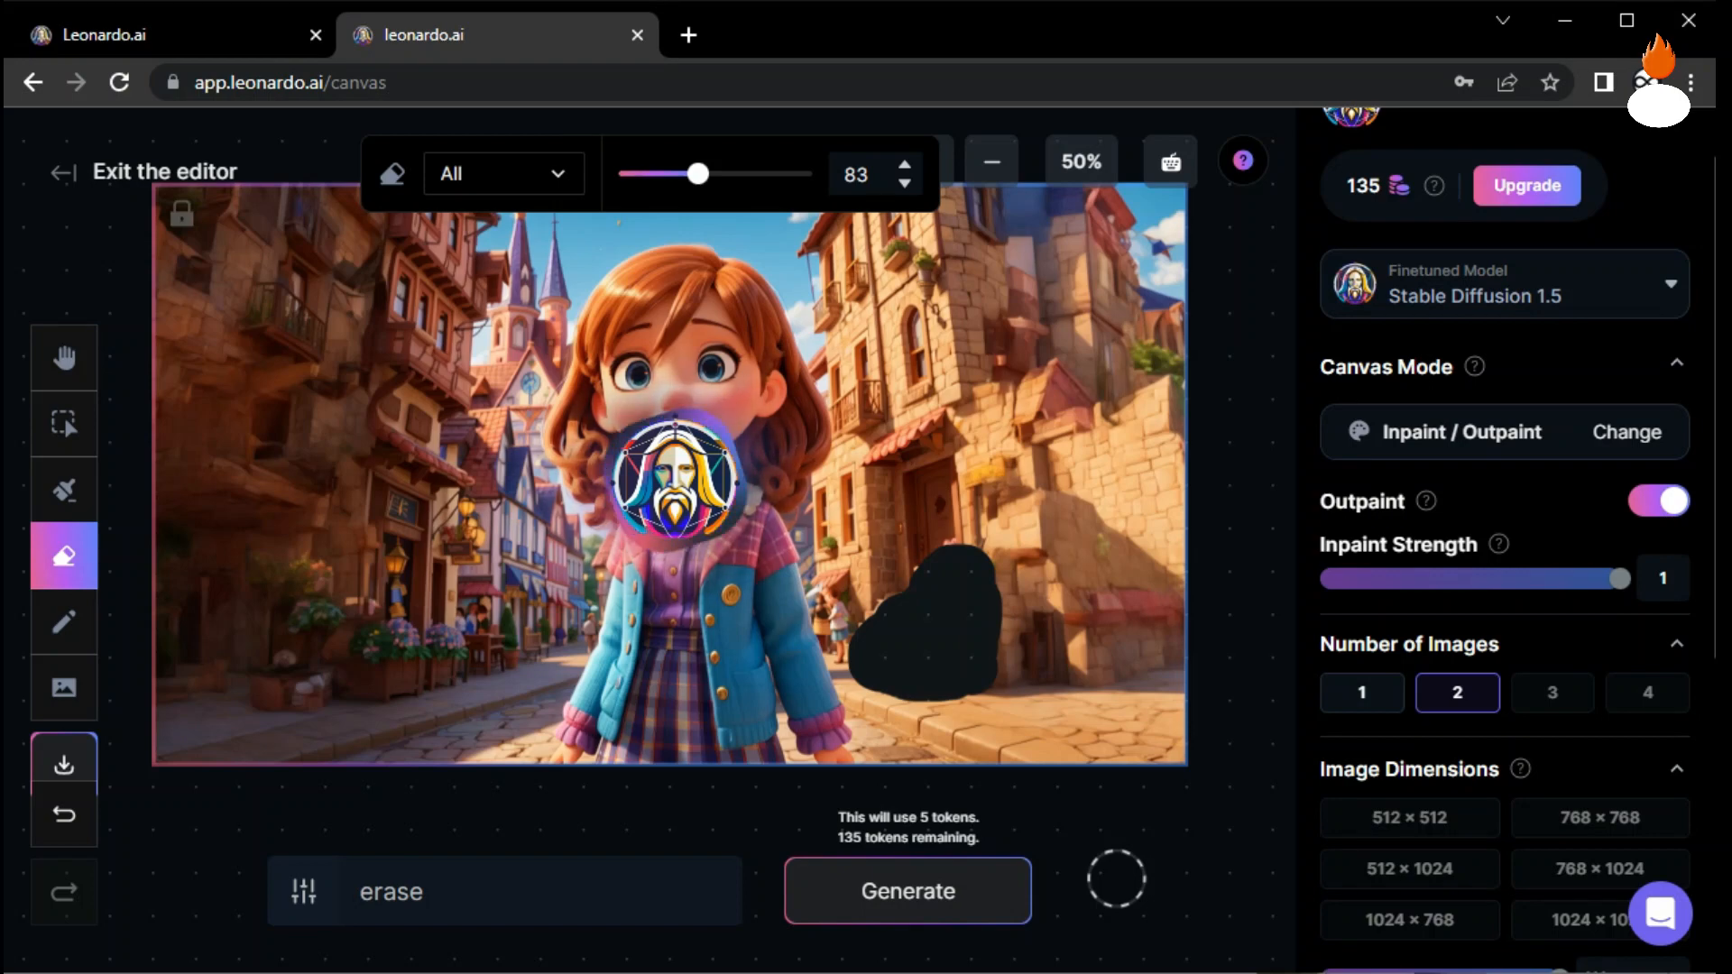
pyautogui.click(63, 357)
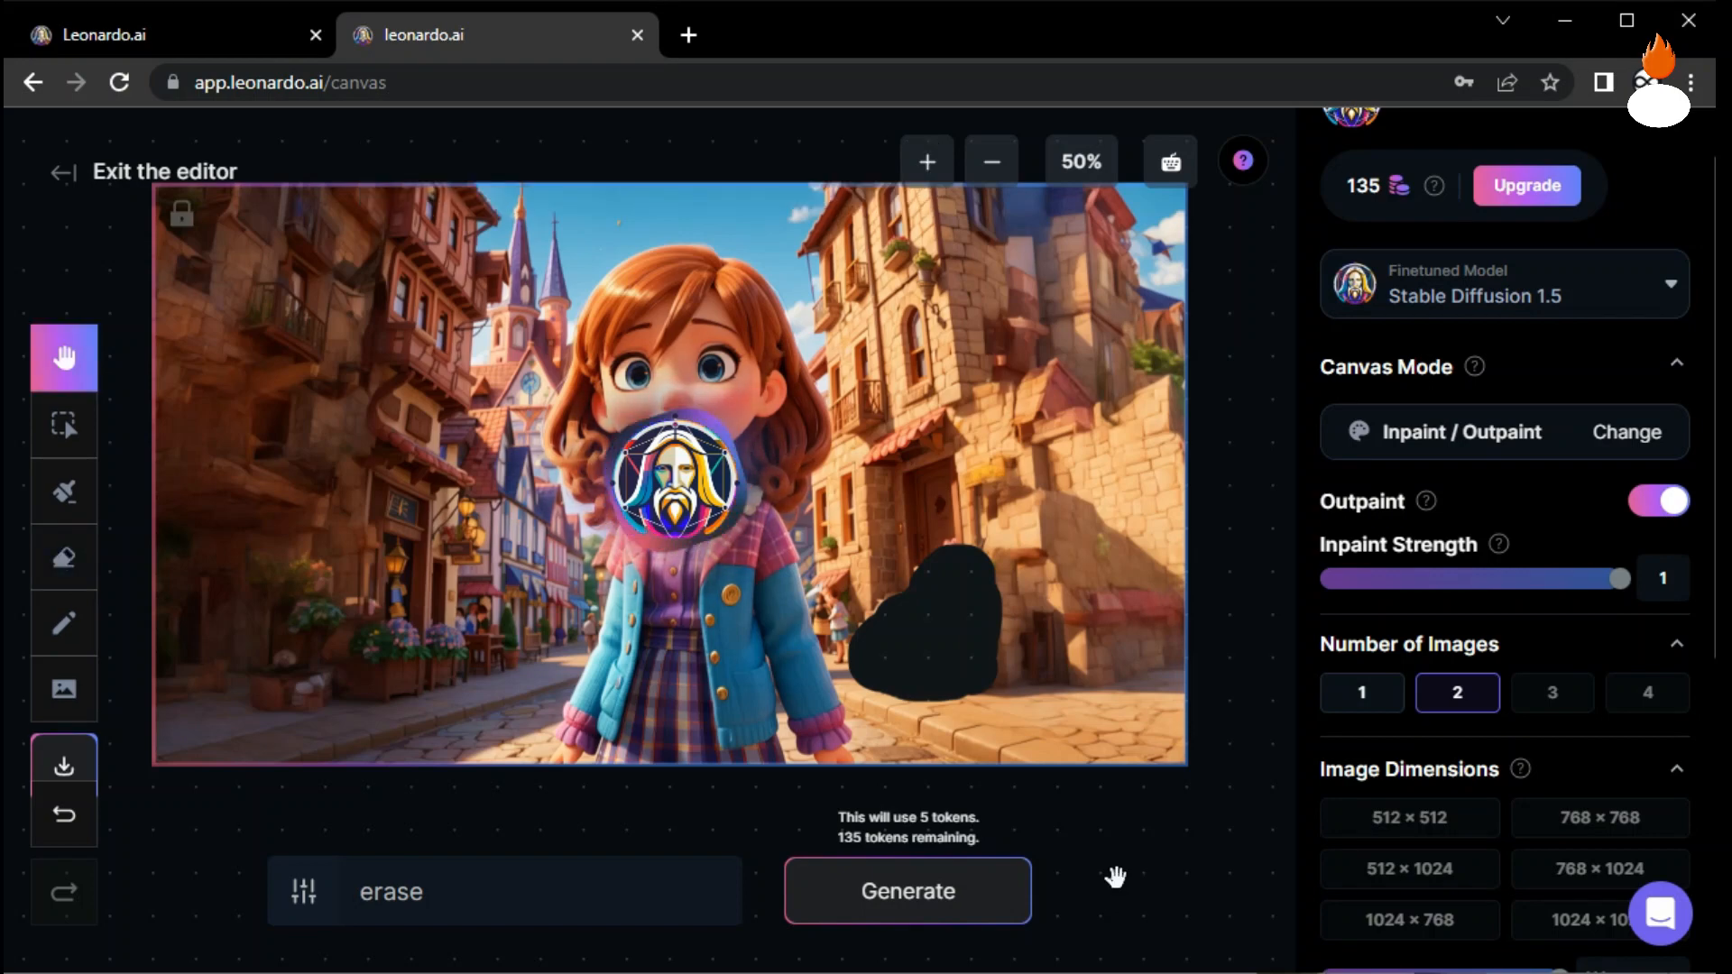
pyautogui.click(907, 891)
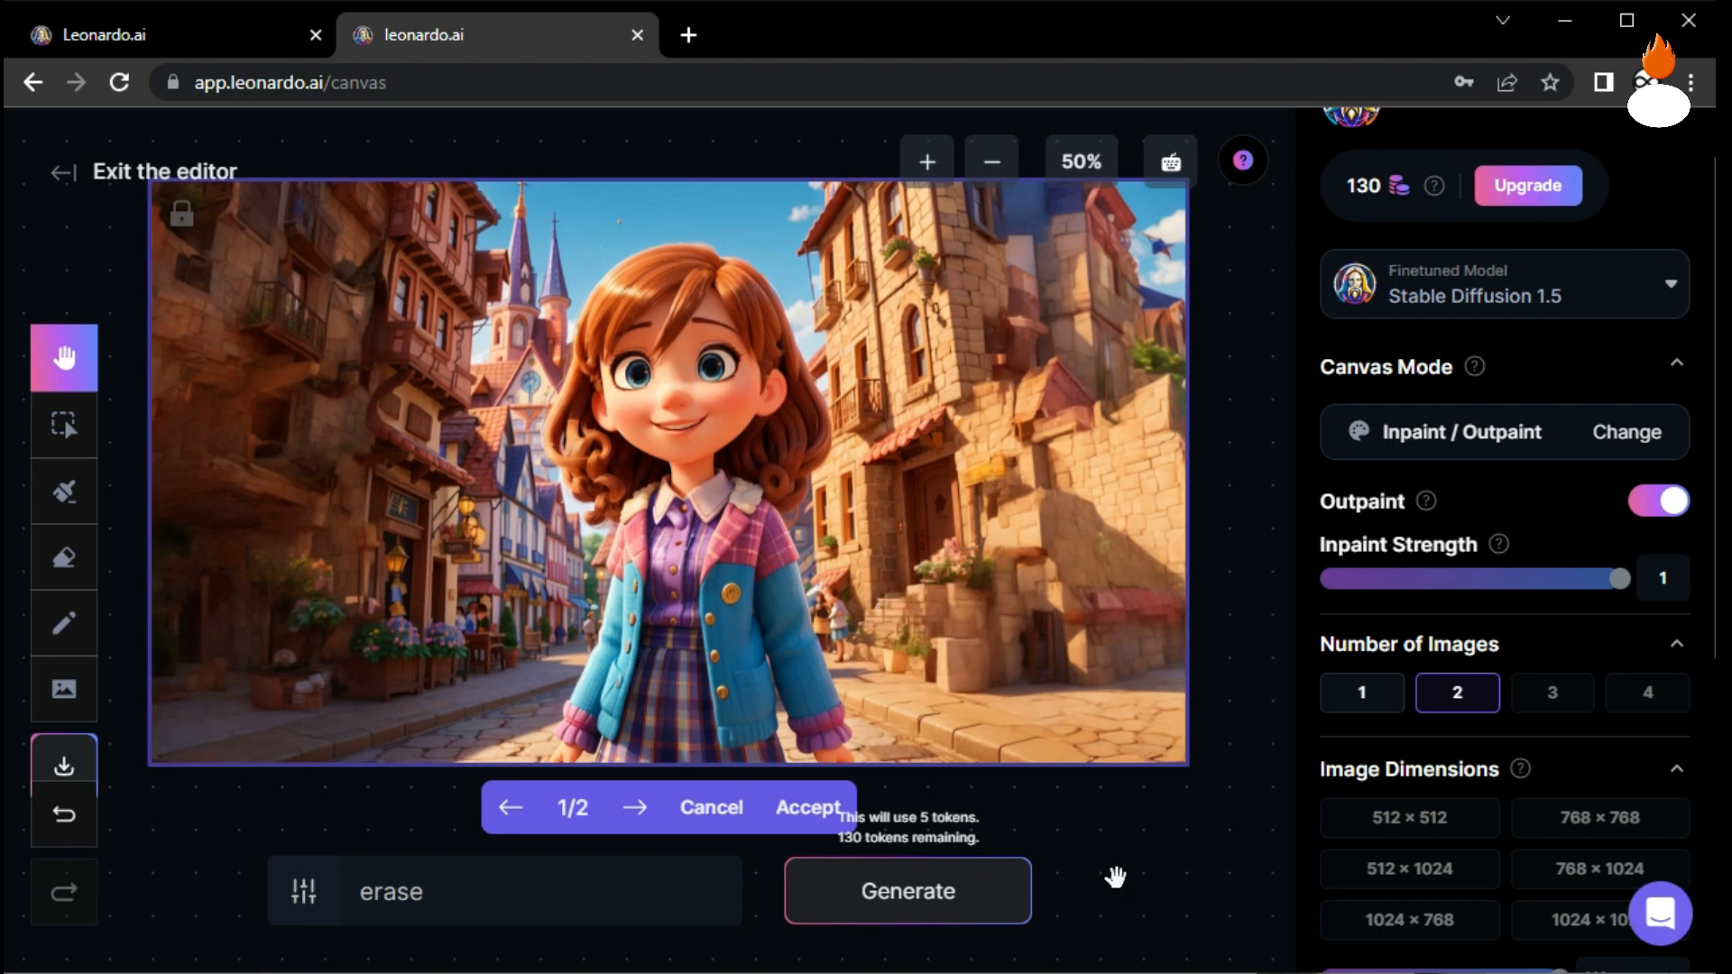
pyautogui.click(638, 807)
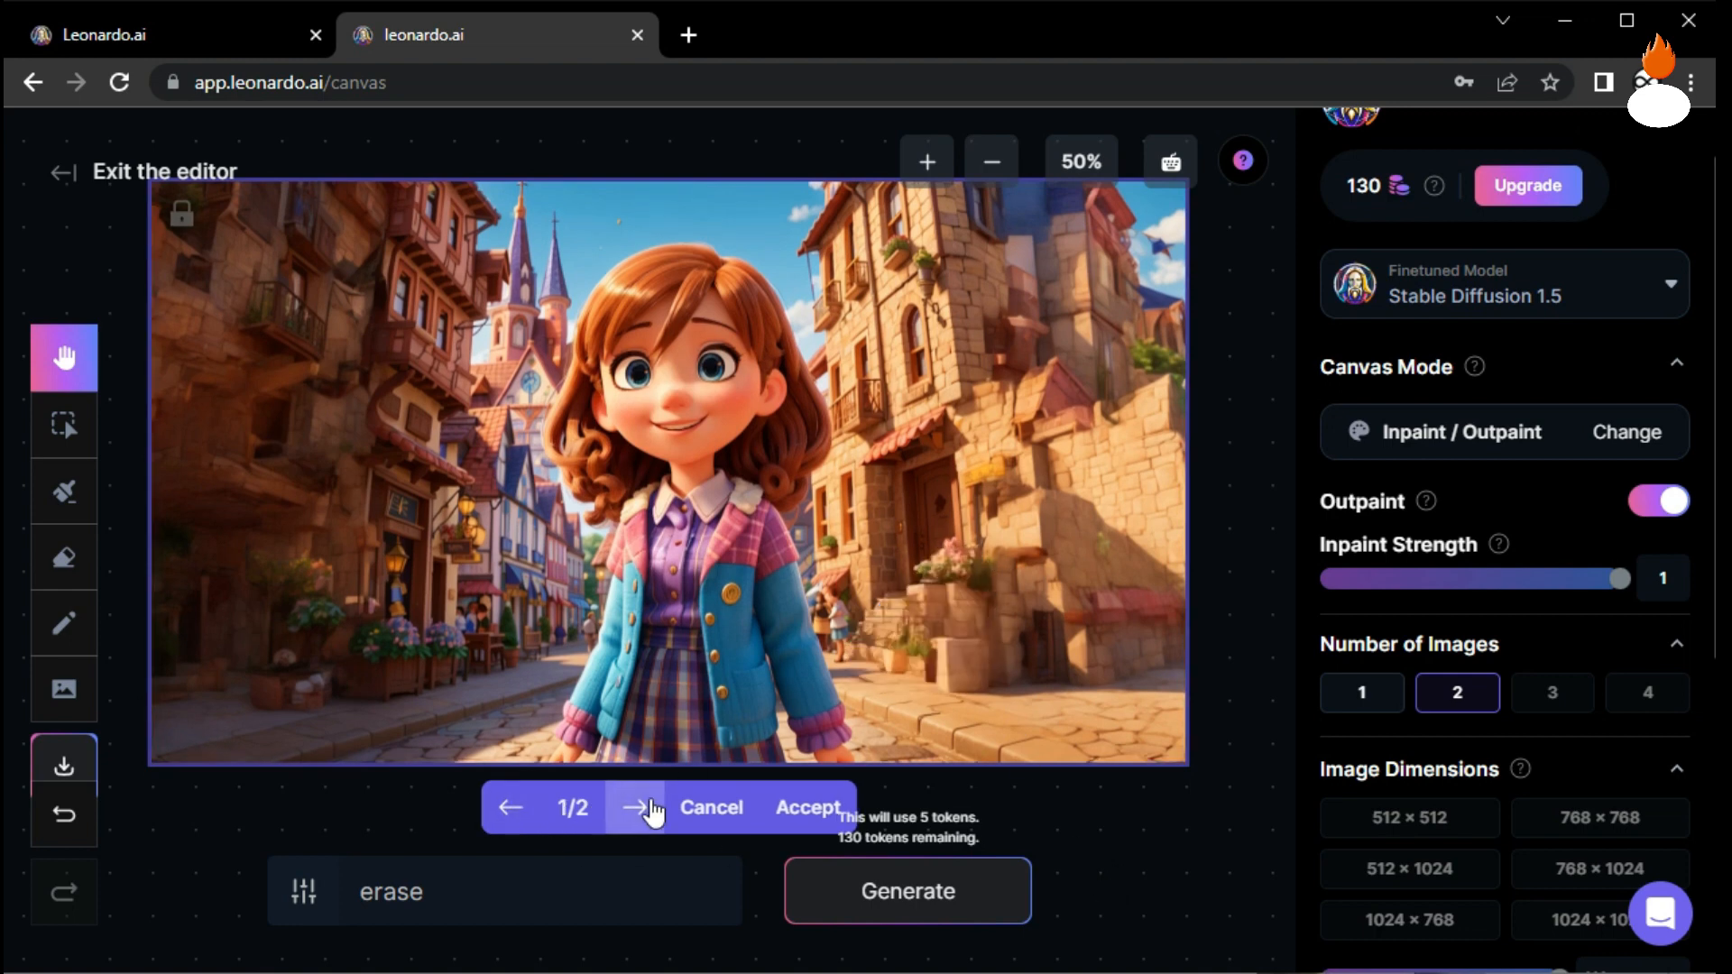
pyautogui.click(63, 422)
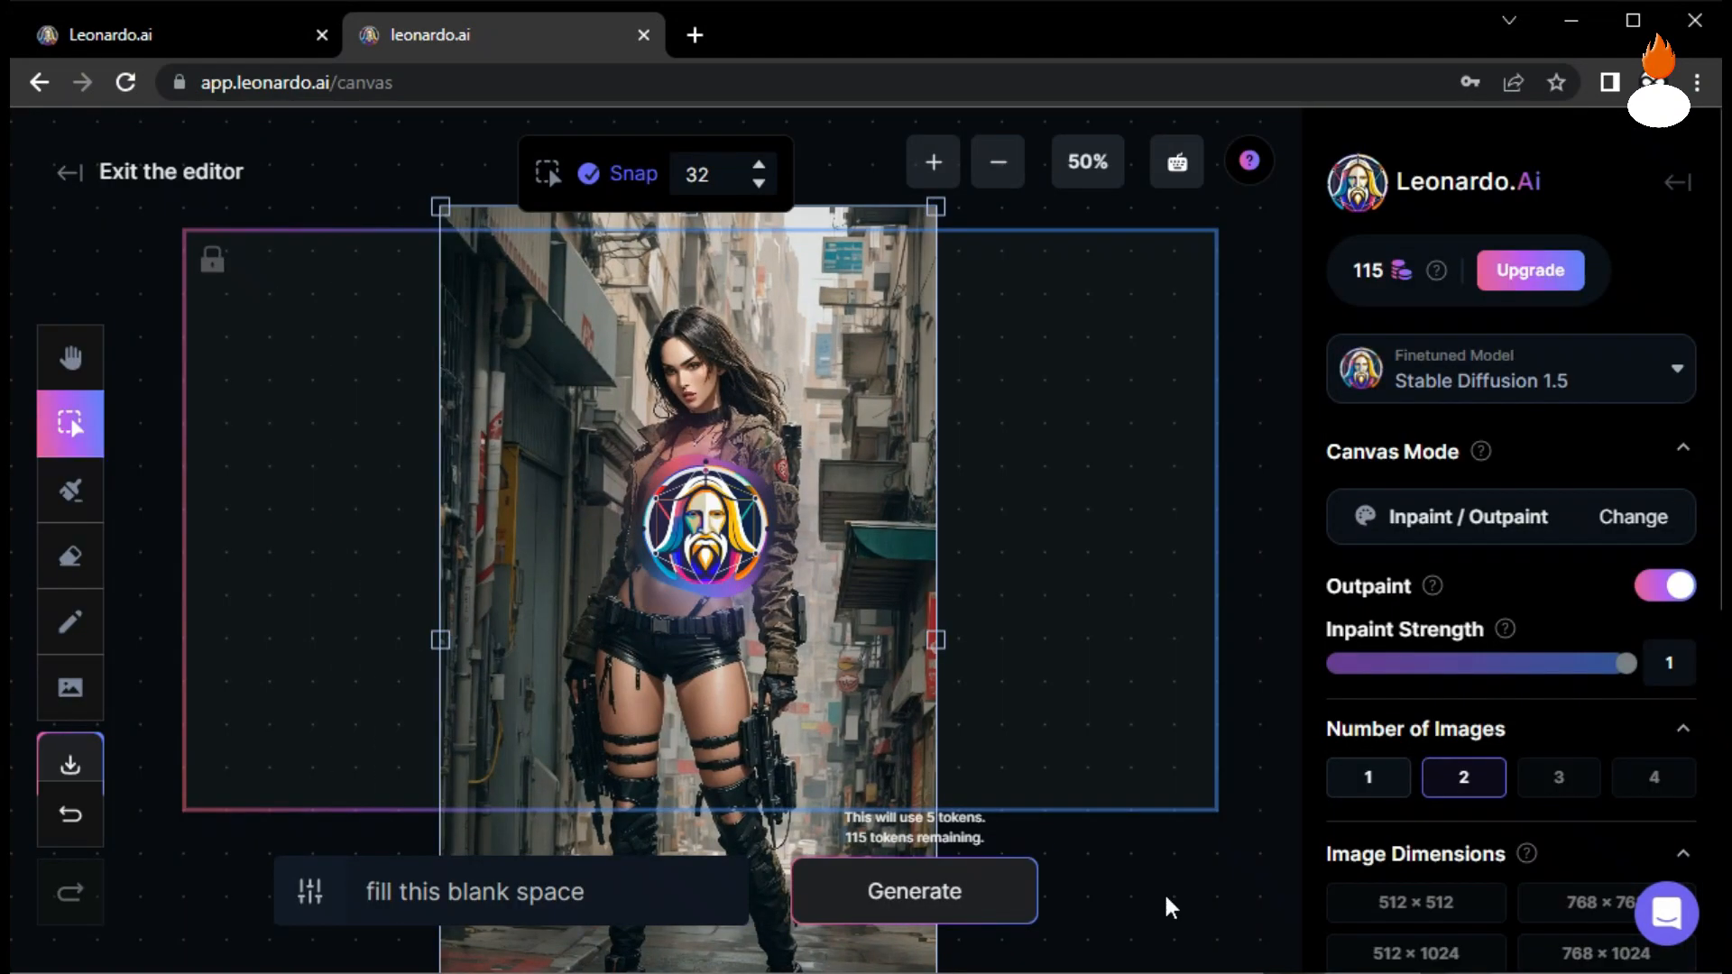
# Generate the 'fill this blank space' outpaint for the cyberpunk alley photo's empty sides and review it.
pyautogui.click(70, 357)
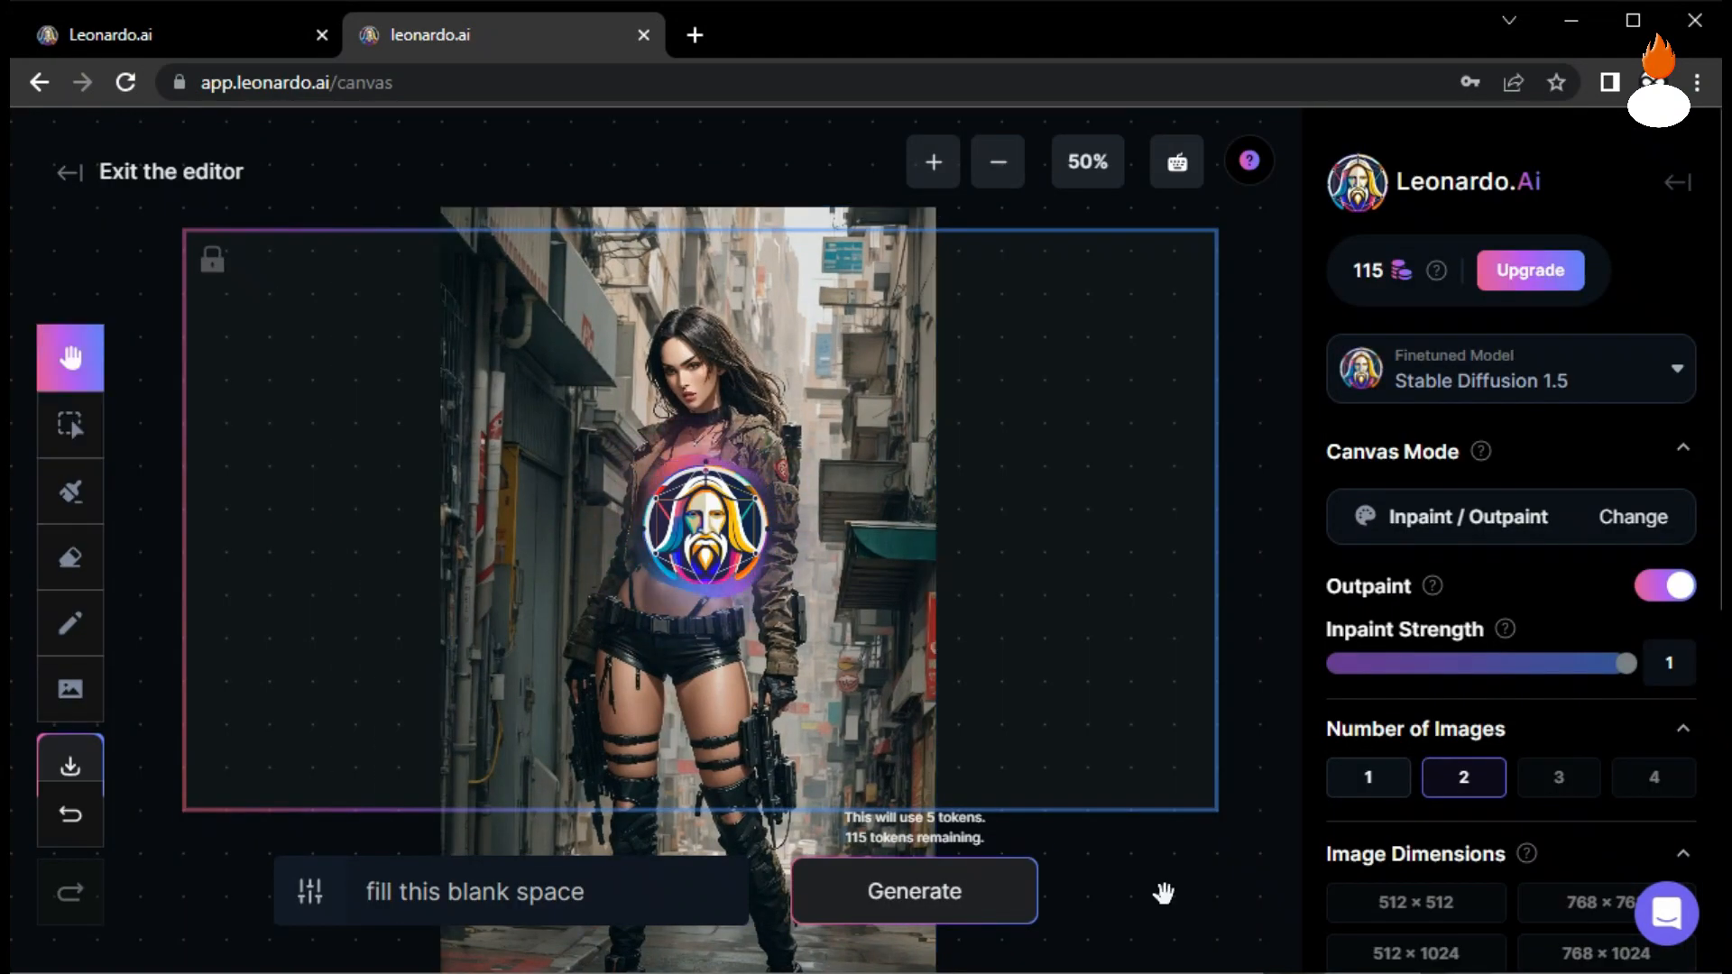
pyautogui.click(912, 891)
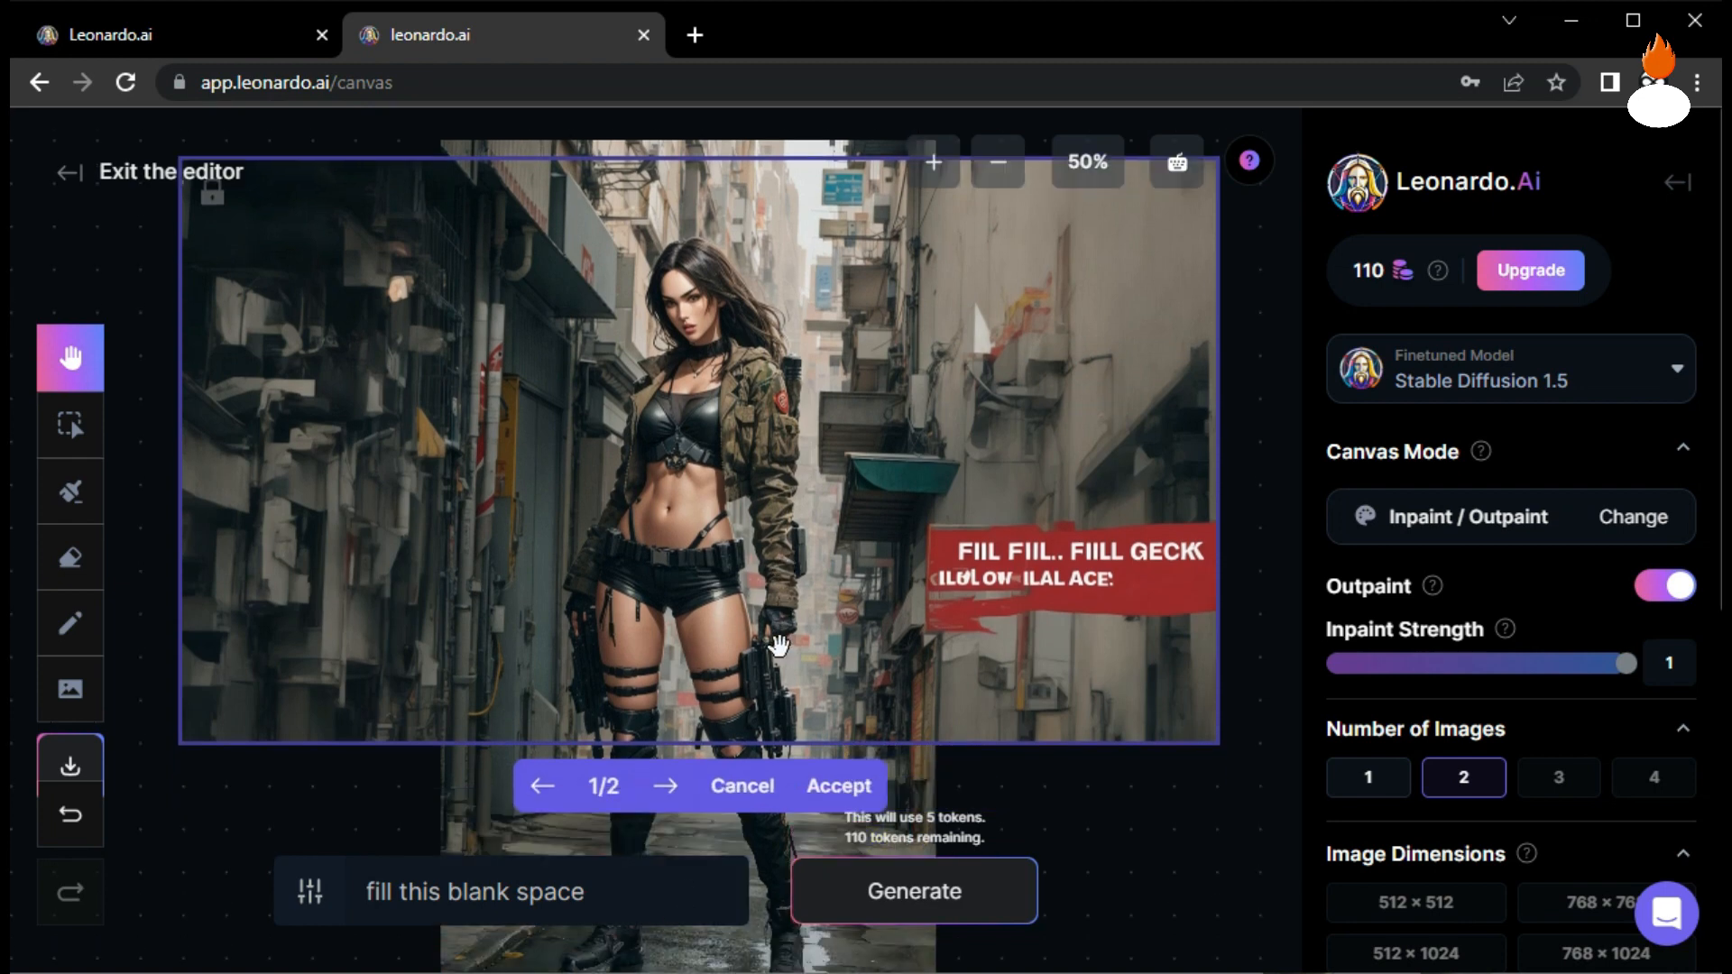
pyautogui.click(671, 786)
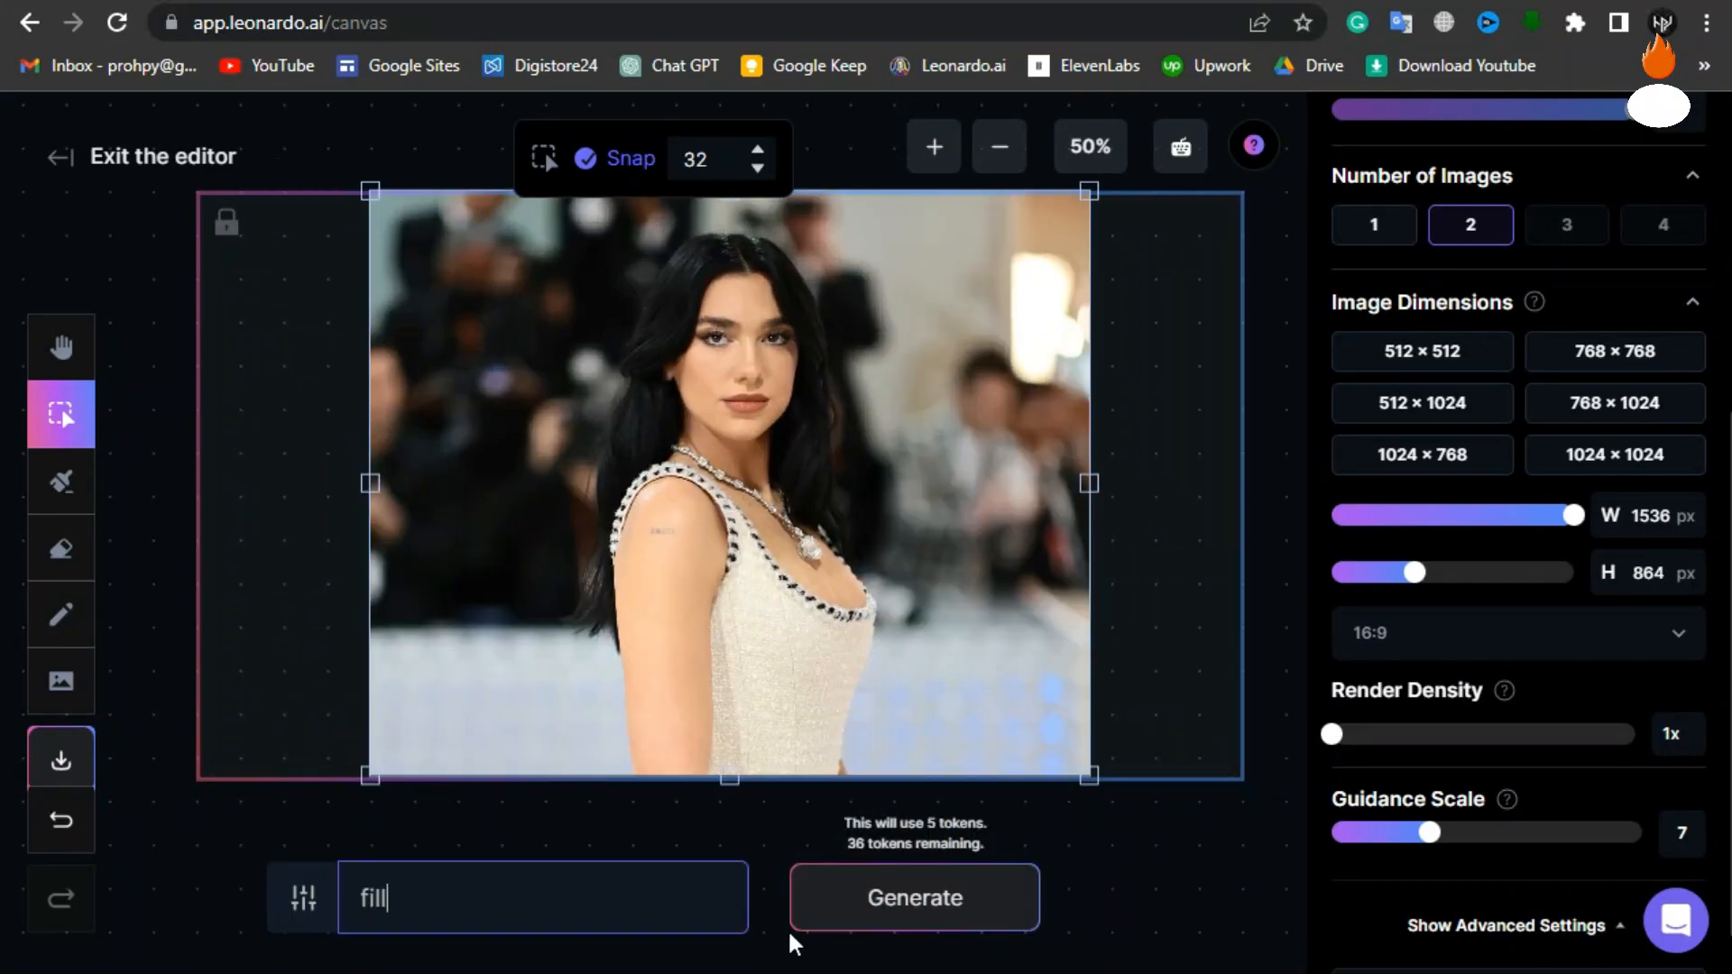
# Generate the 16:9 'fill' outpaint of the red-carpet portrait, extending the crowd to both sides.
pyautogui.click(913, 898)
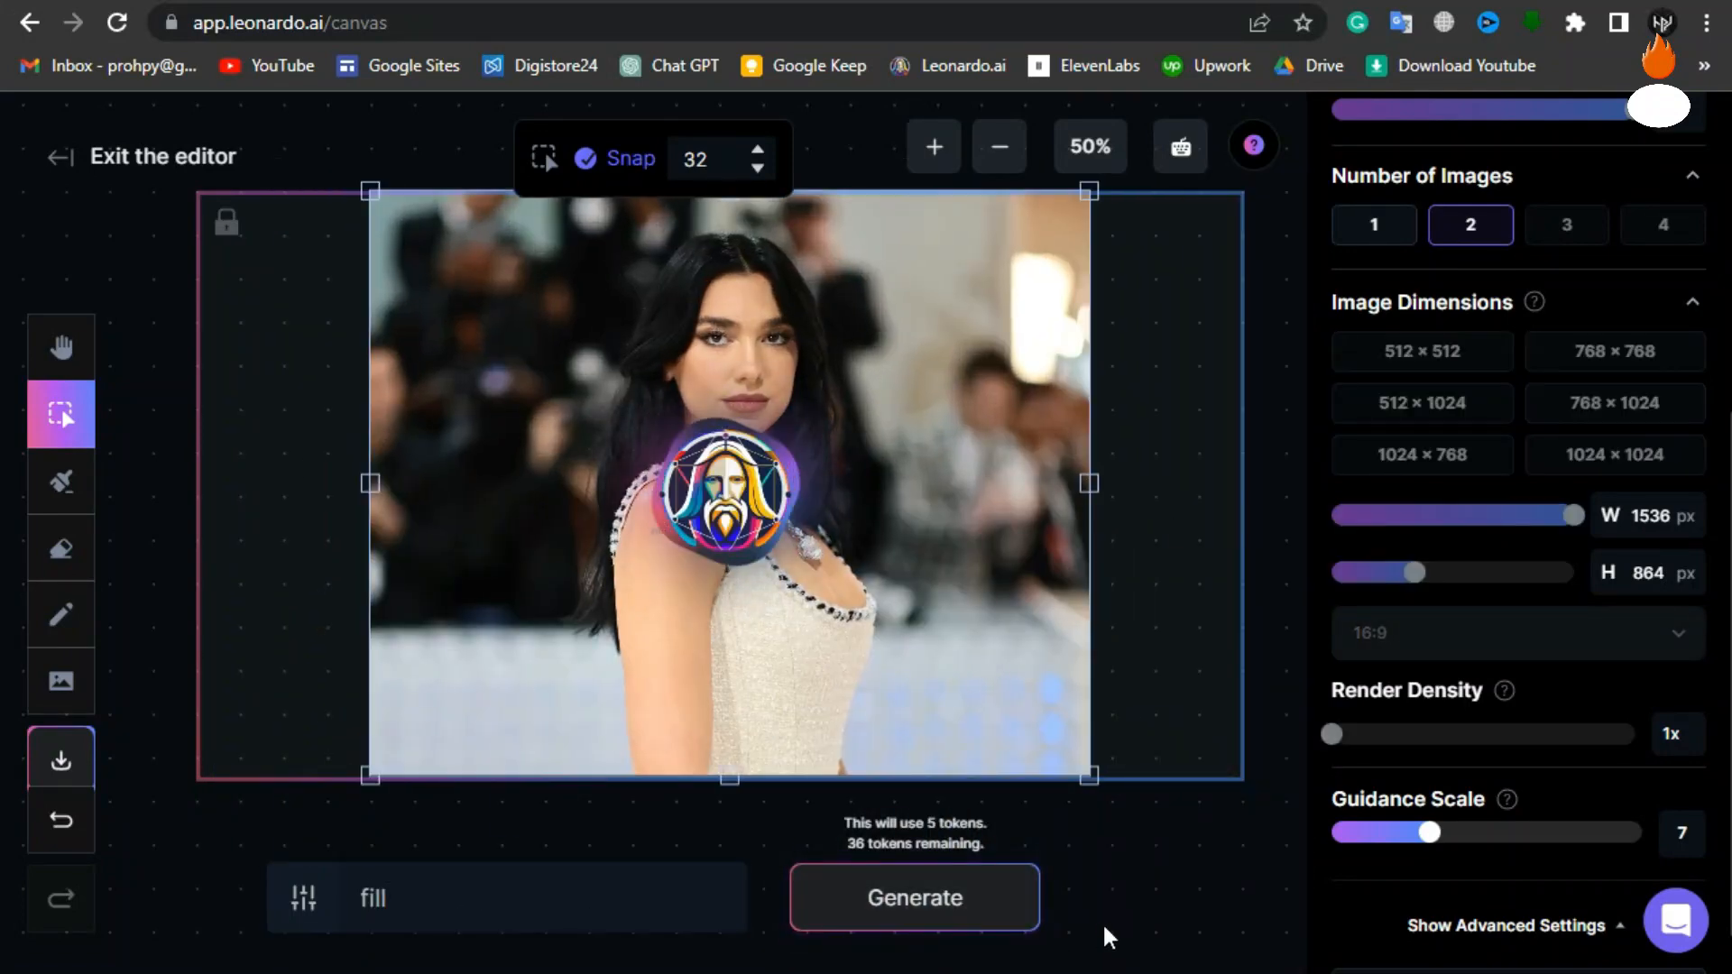
pyautogui.click(61, 347)
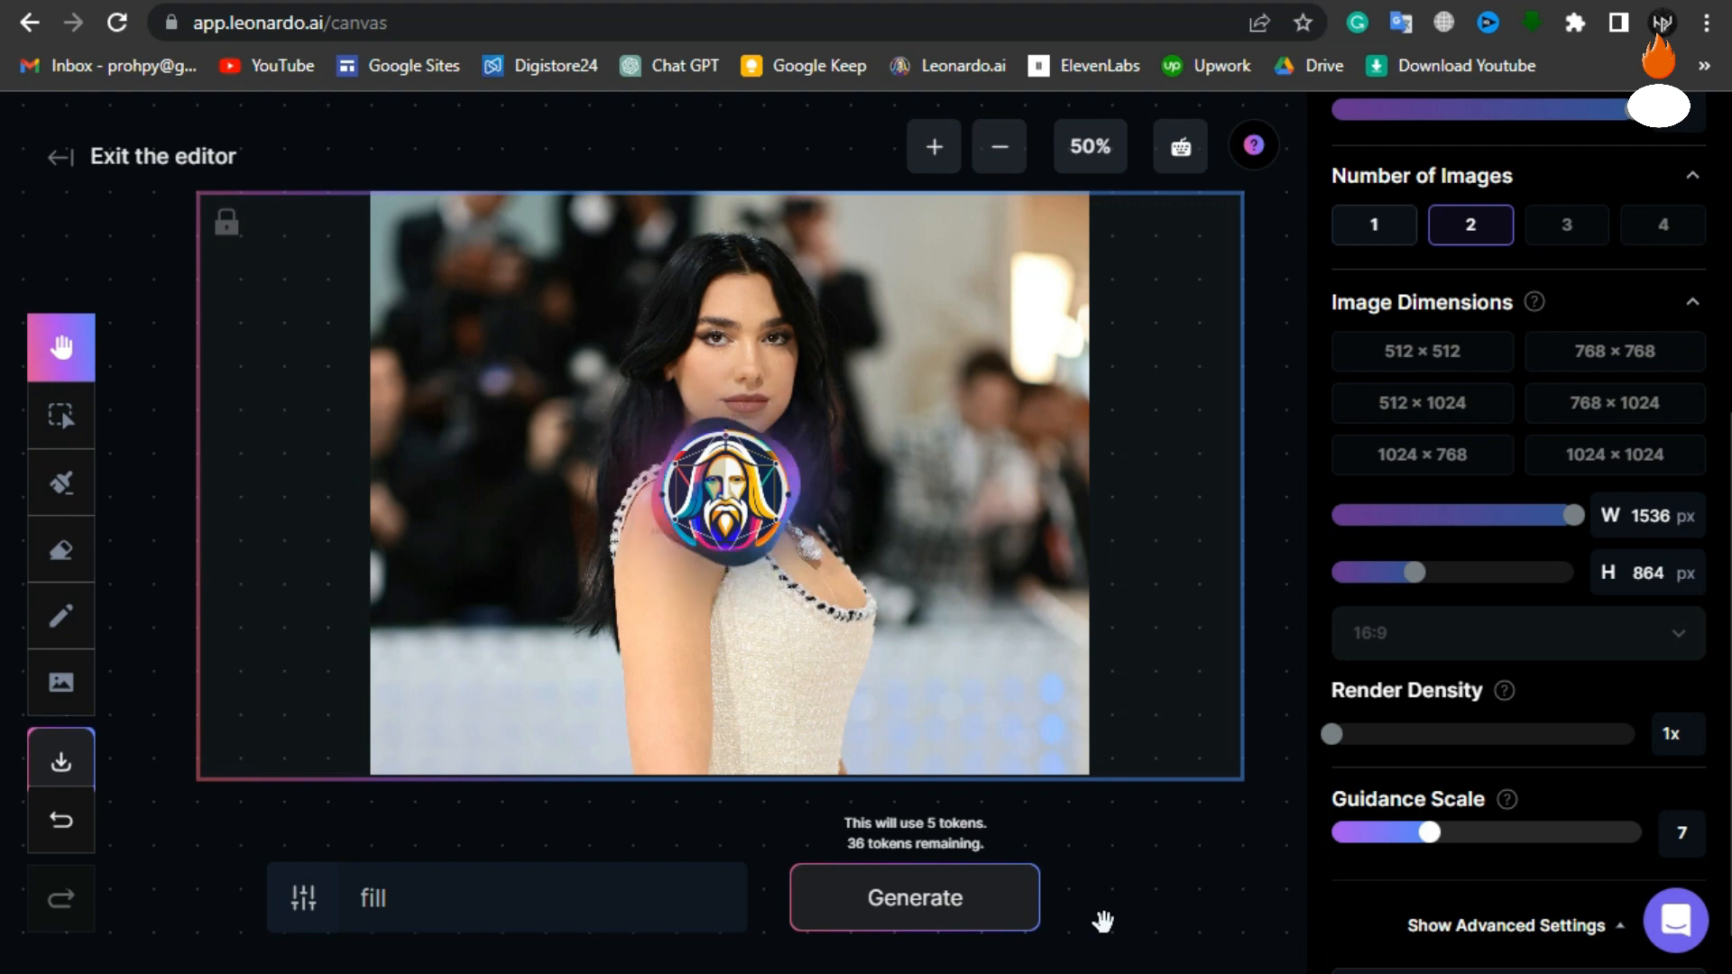
pyautogui.click(915, 899)
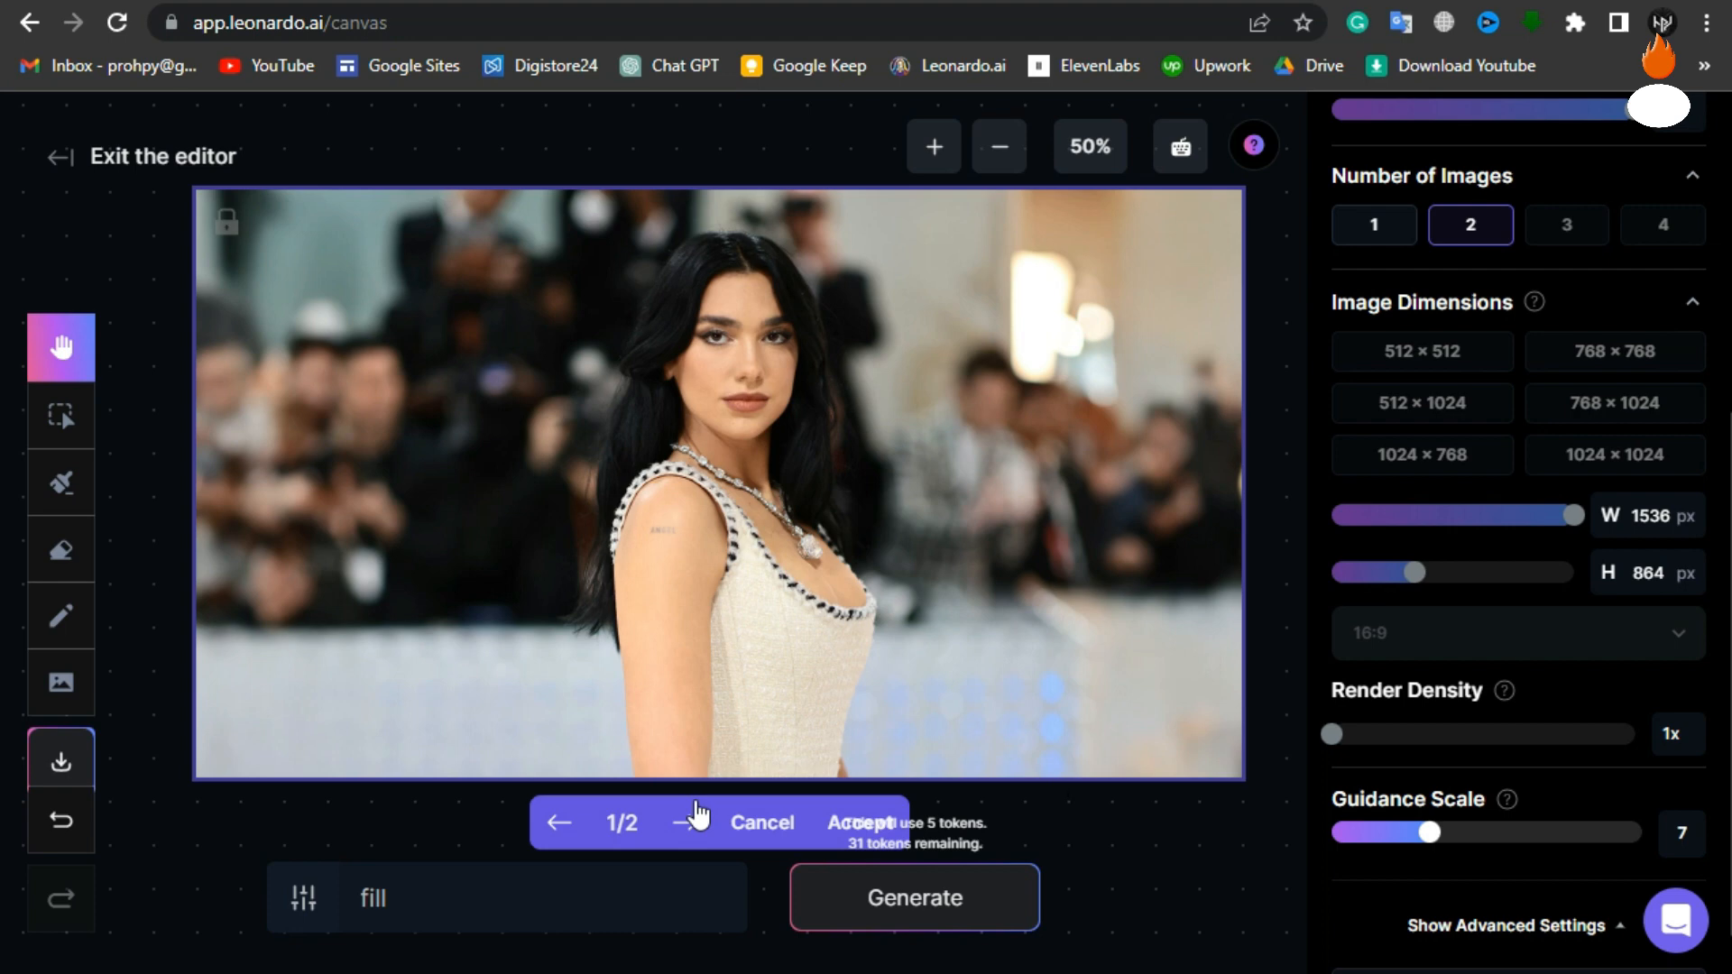
# Review variation 2/2 and accept it.
pyautogui.click(689, 823)
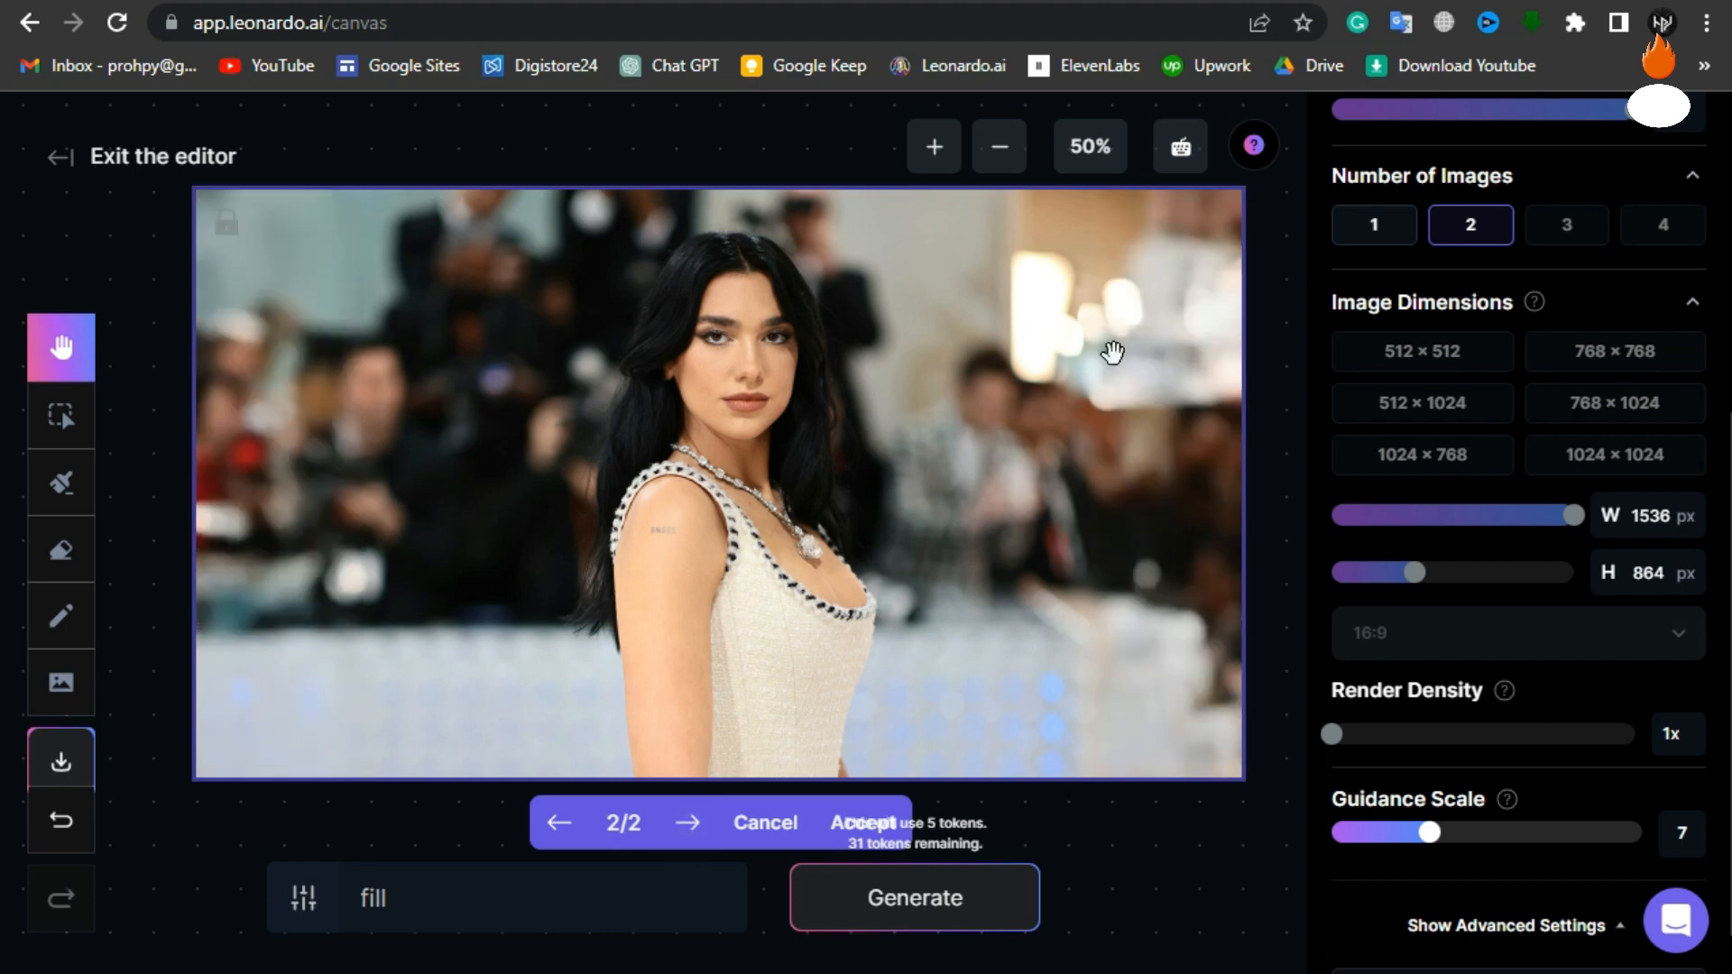
pyautogui.moveTo(530, 949)
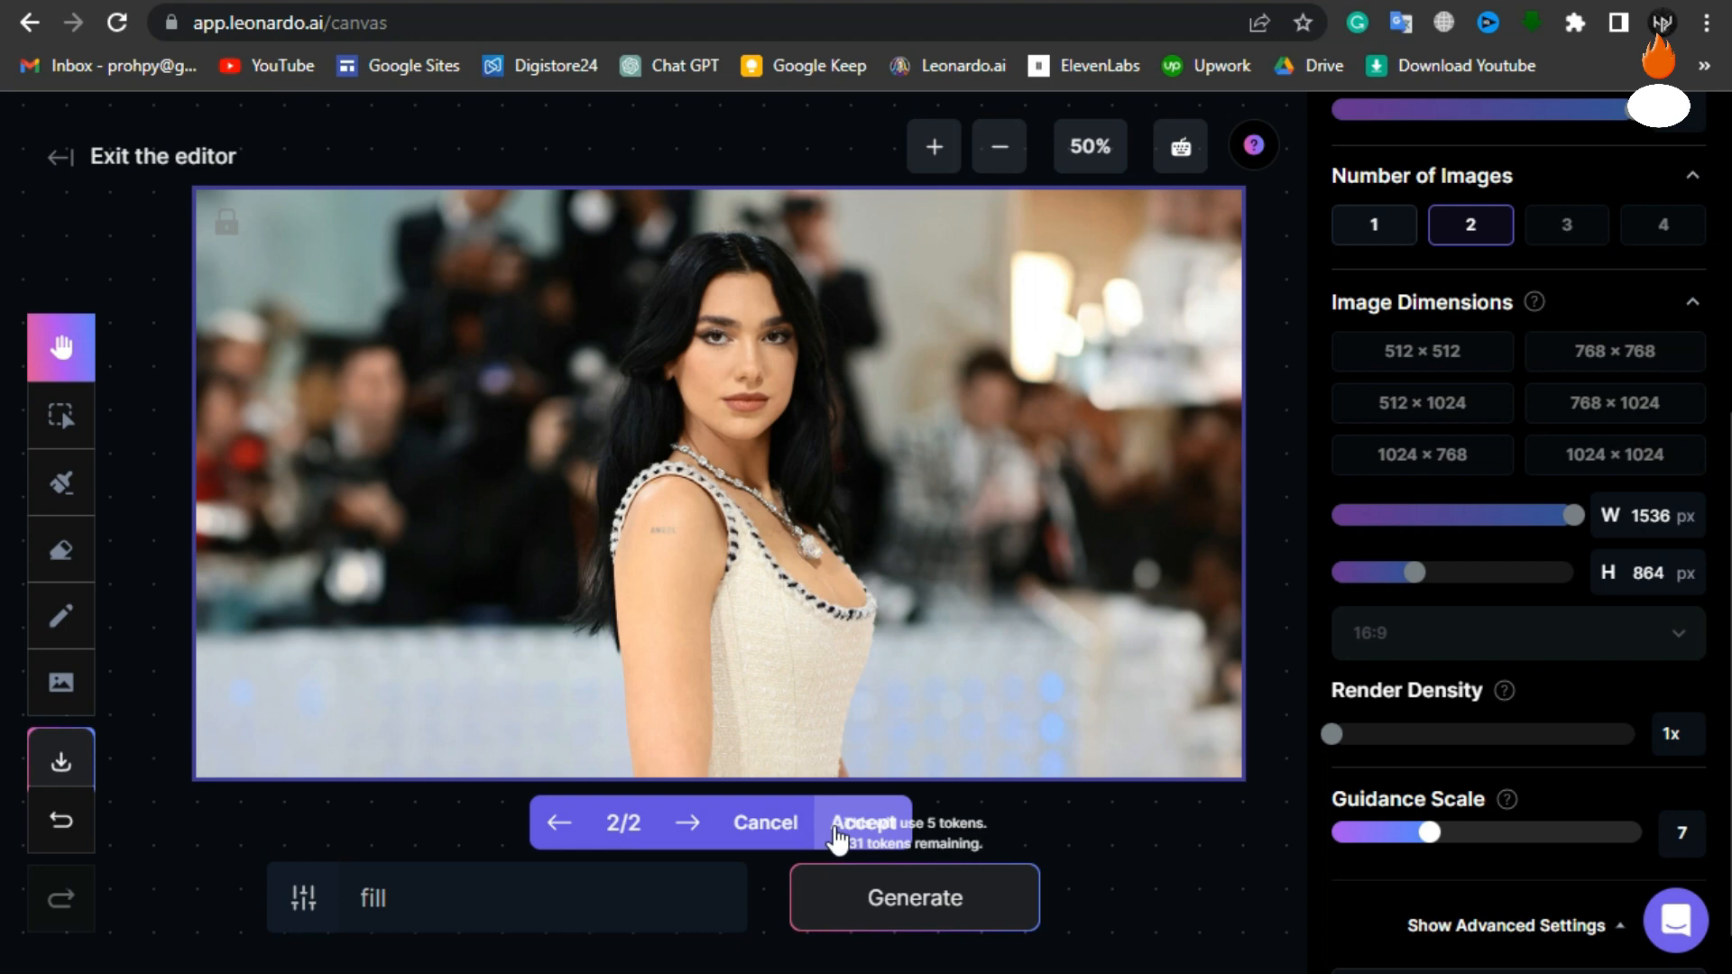
pyautogui.click(62, 415)
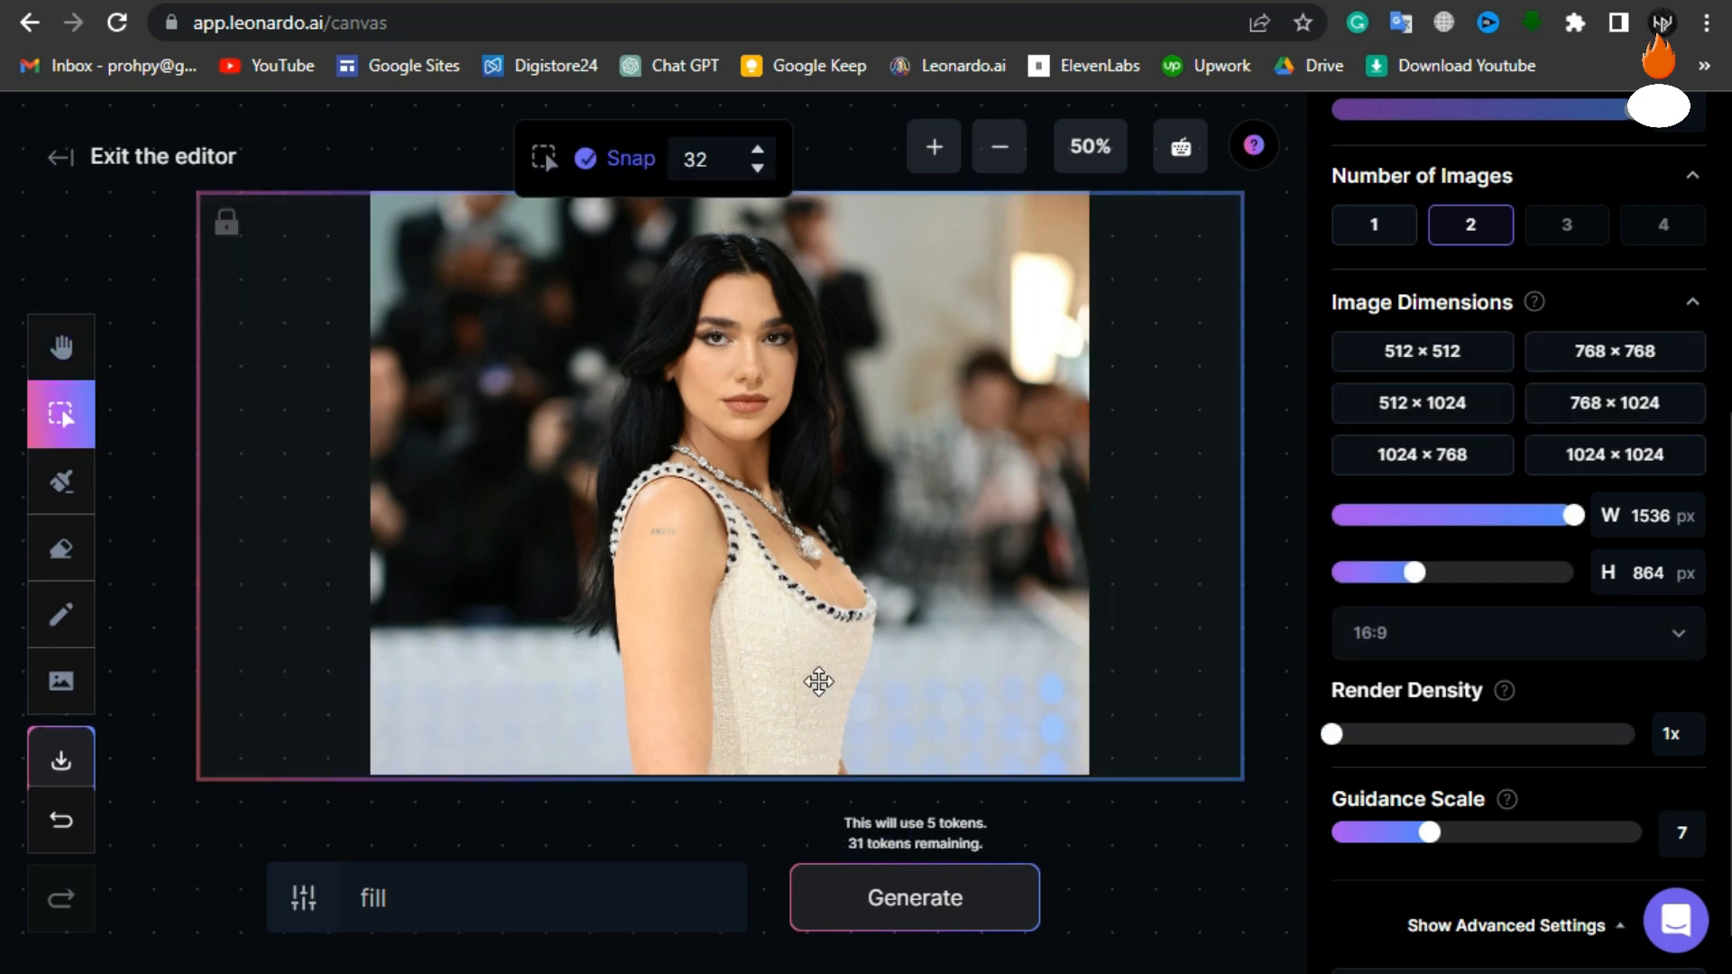